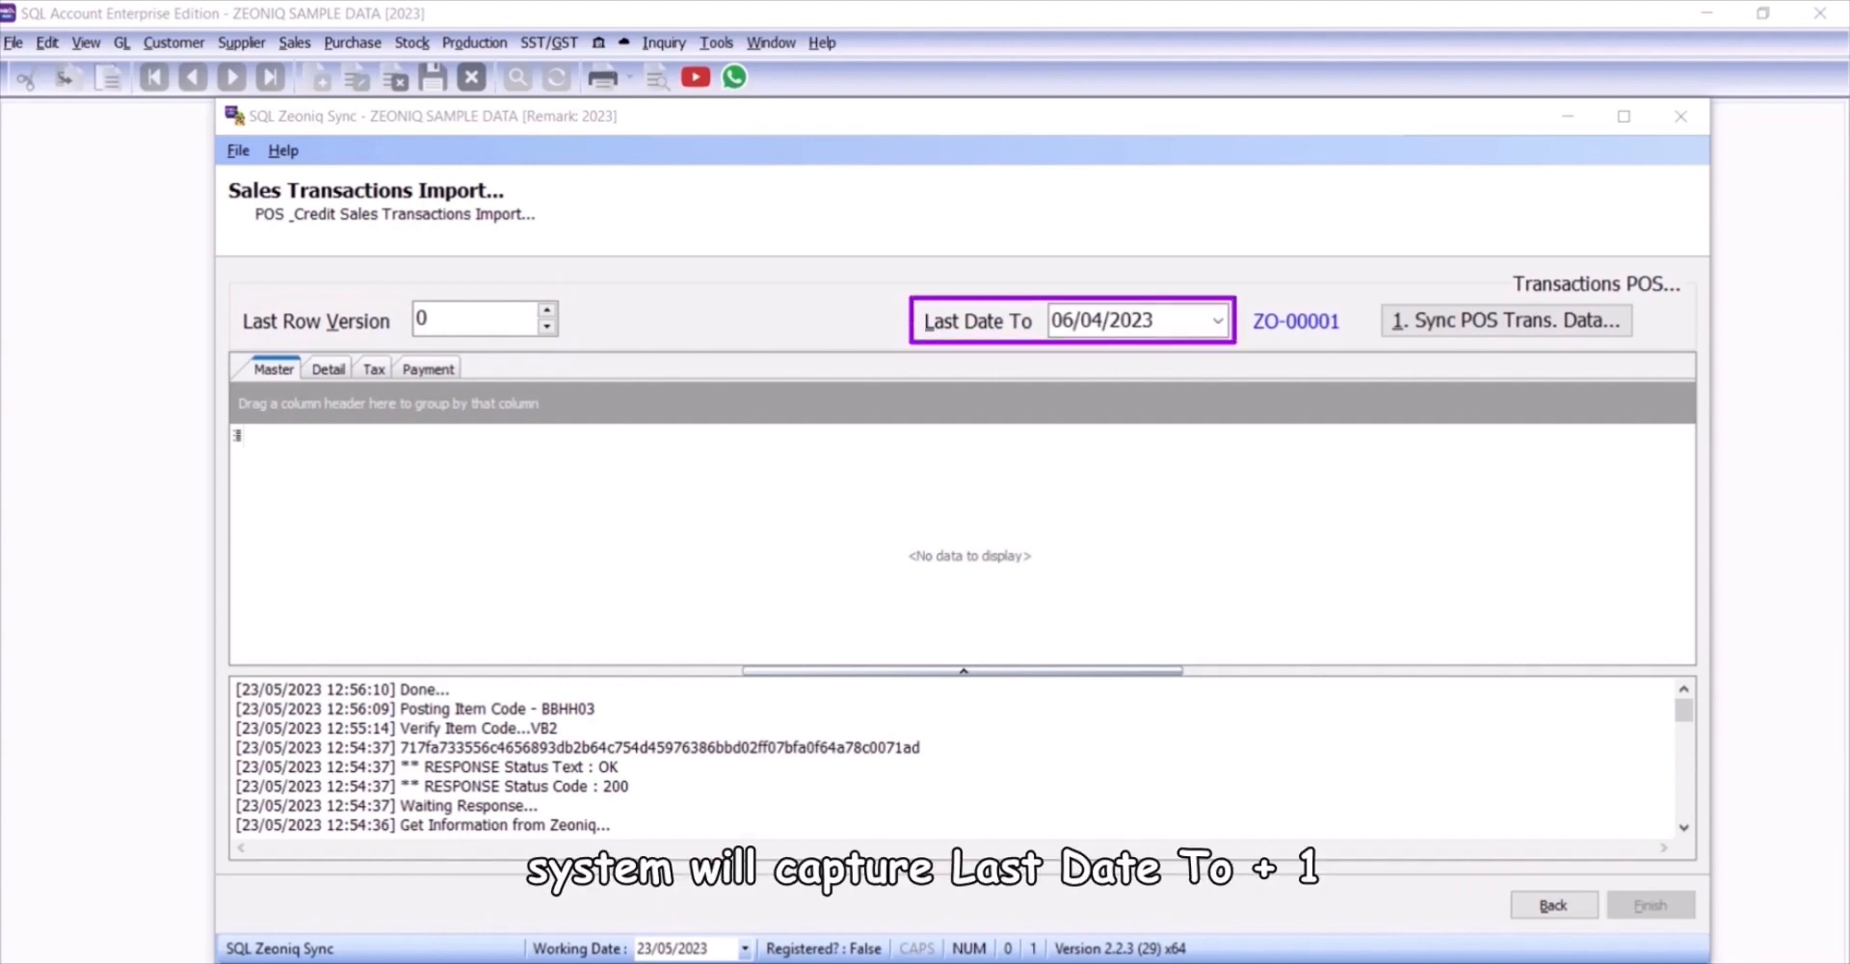
pyautogui.moveTo(1231, 460)
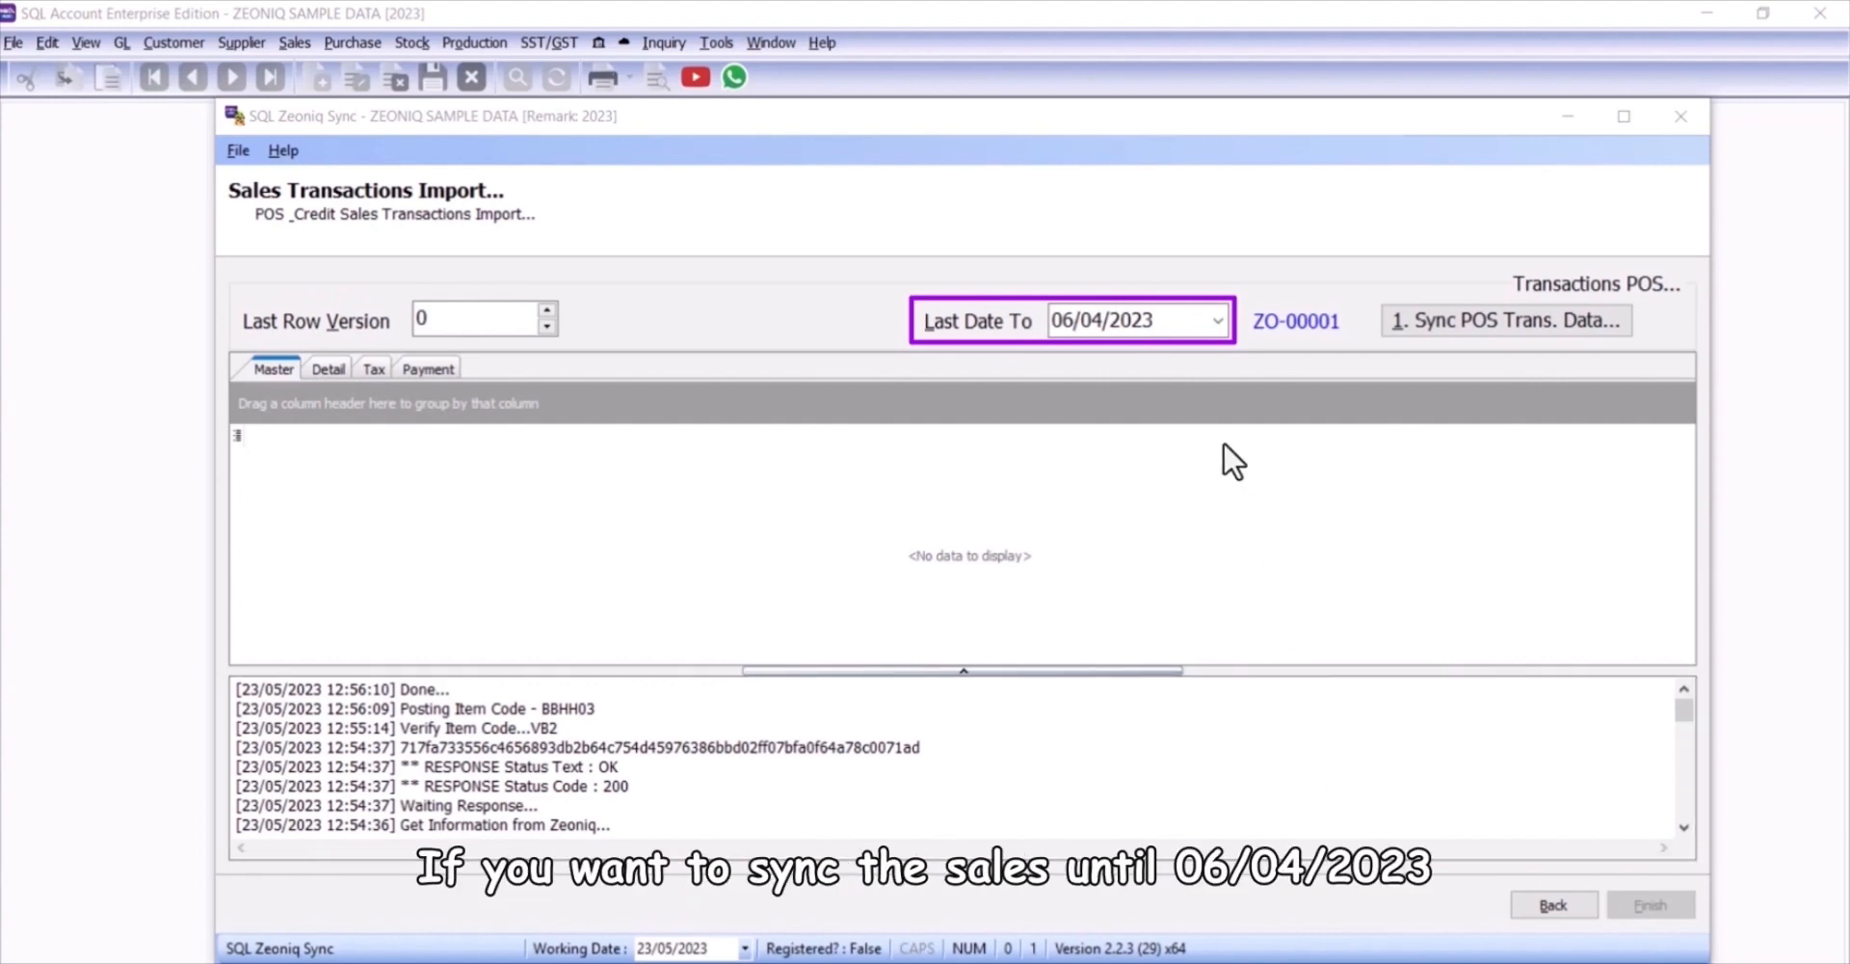
# Step: Set Last Date To 05/04/2023 and run '1. Sync POS Trans. Data' to import cash sales
pyautogui.click(1216, 320)
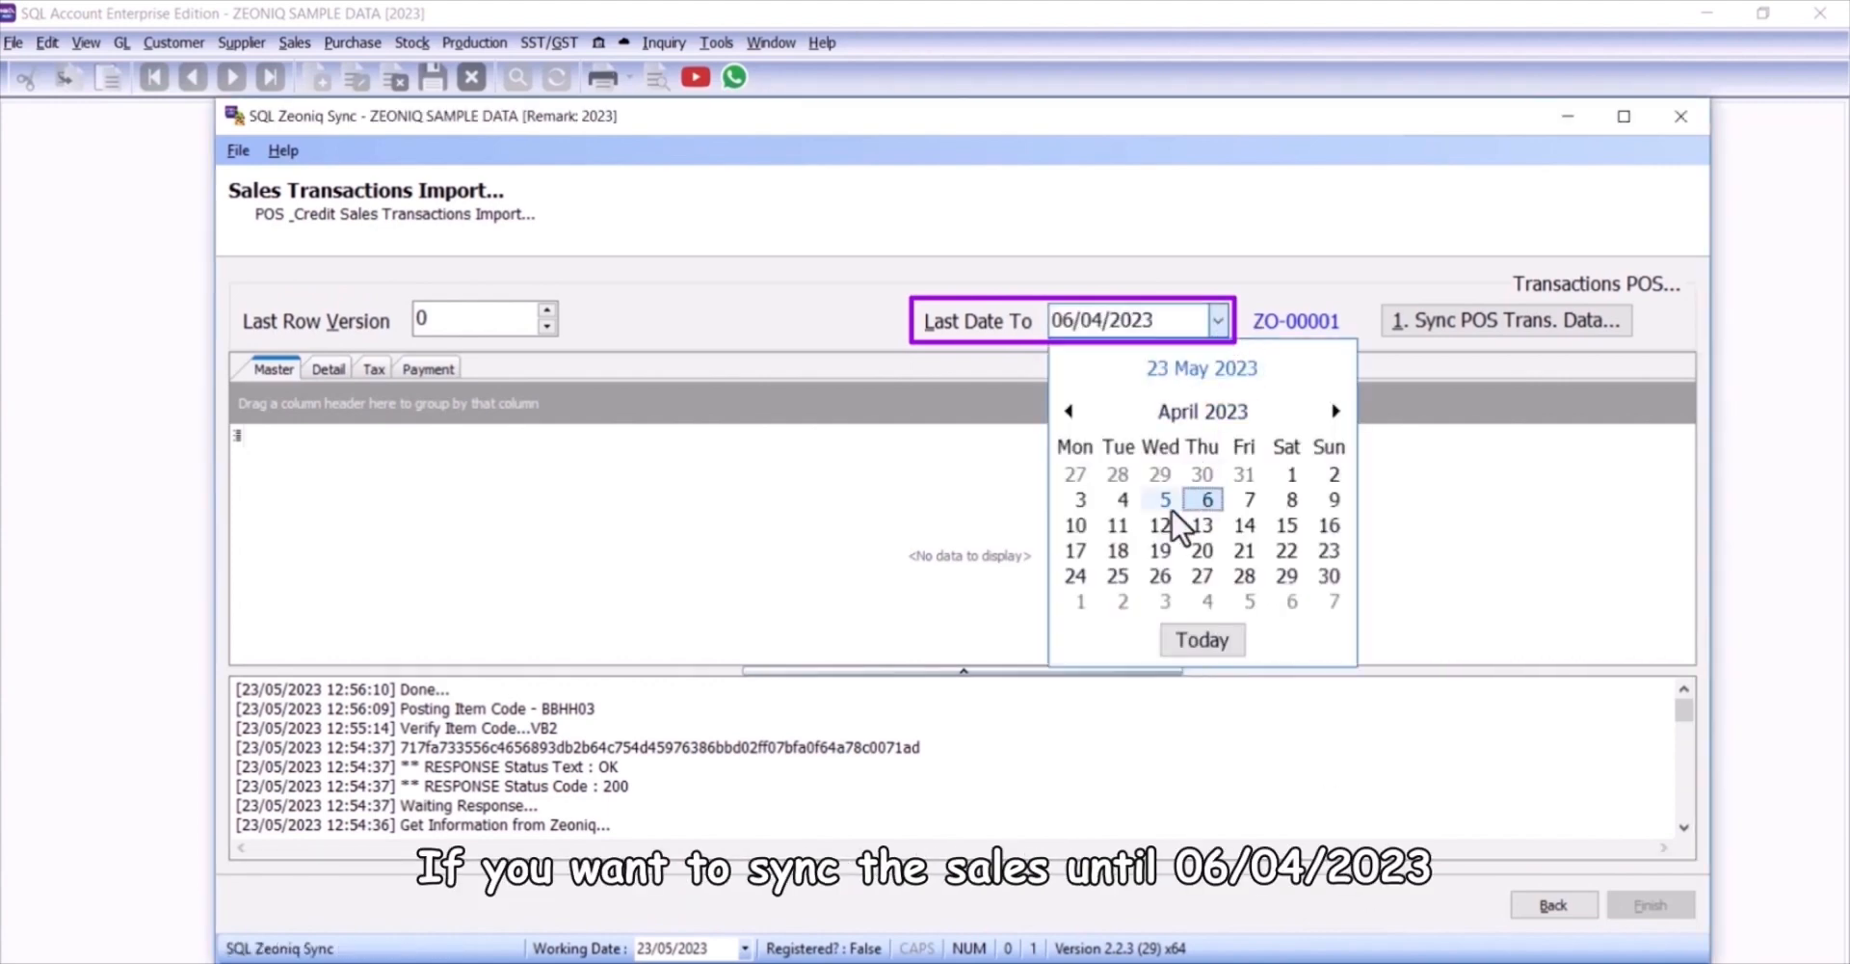
pyautogui.click(1164, 499)
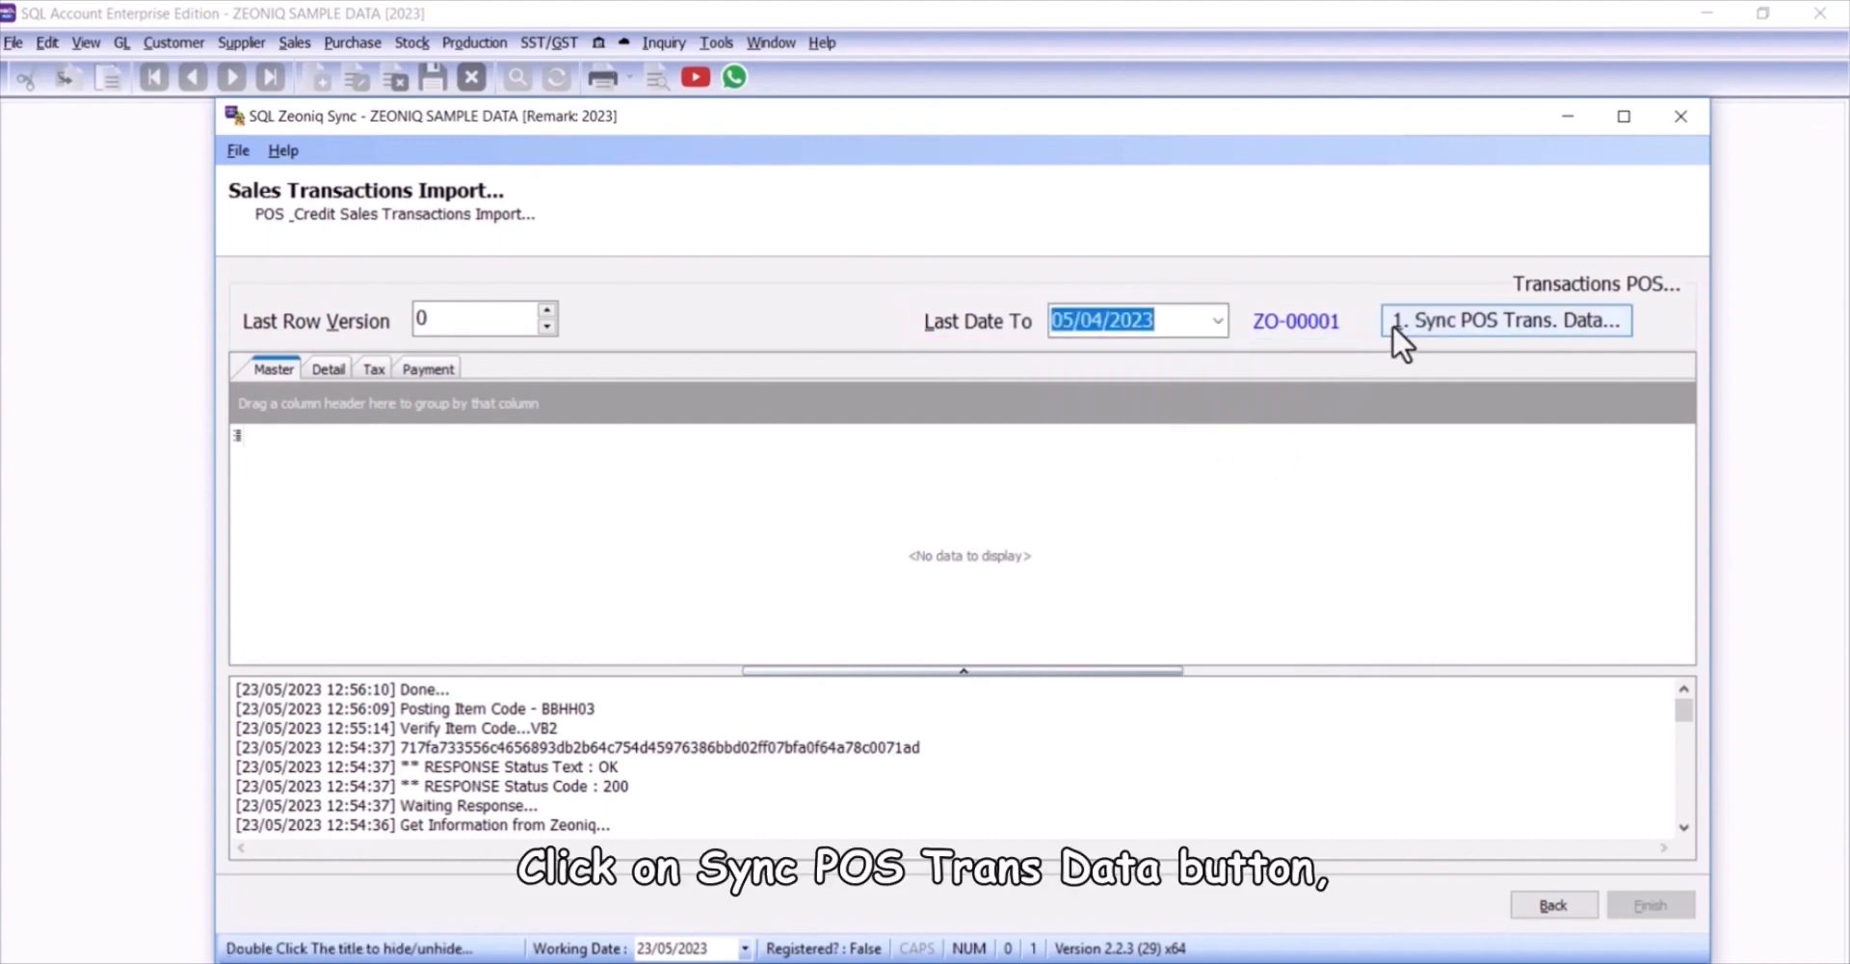
pyautogui.click(1506, 320)
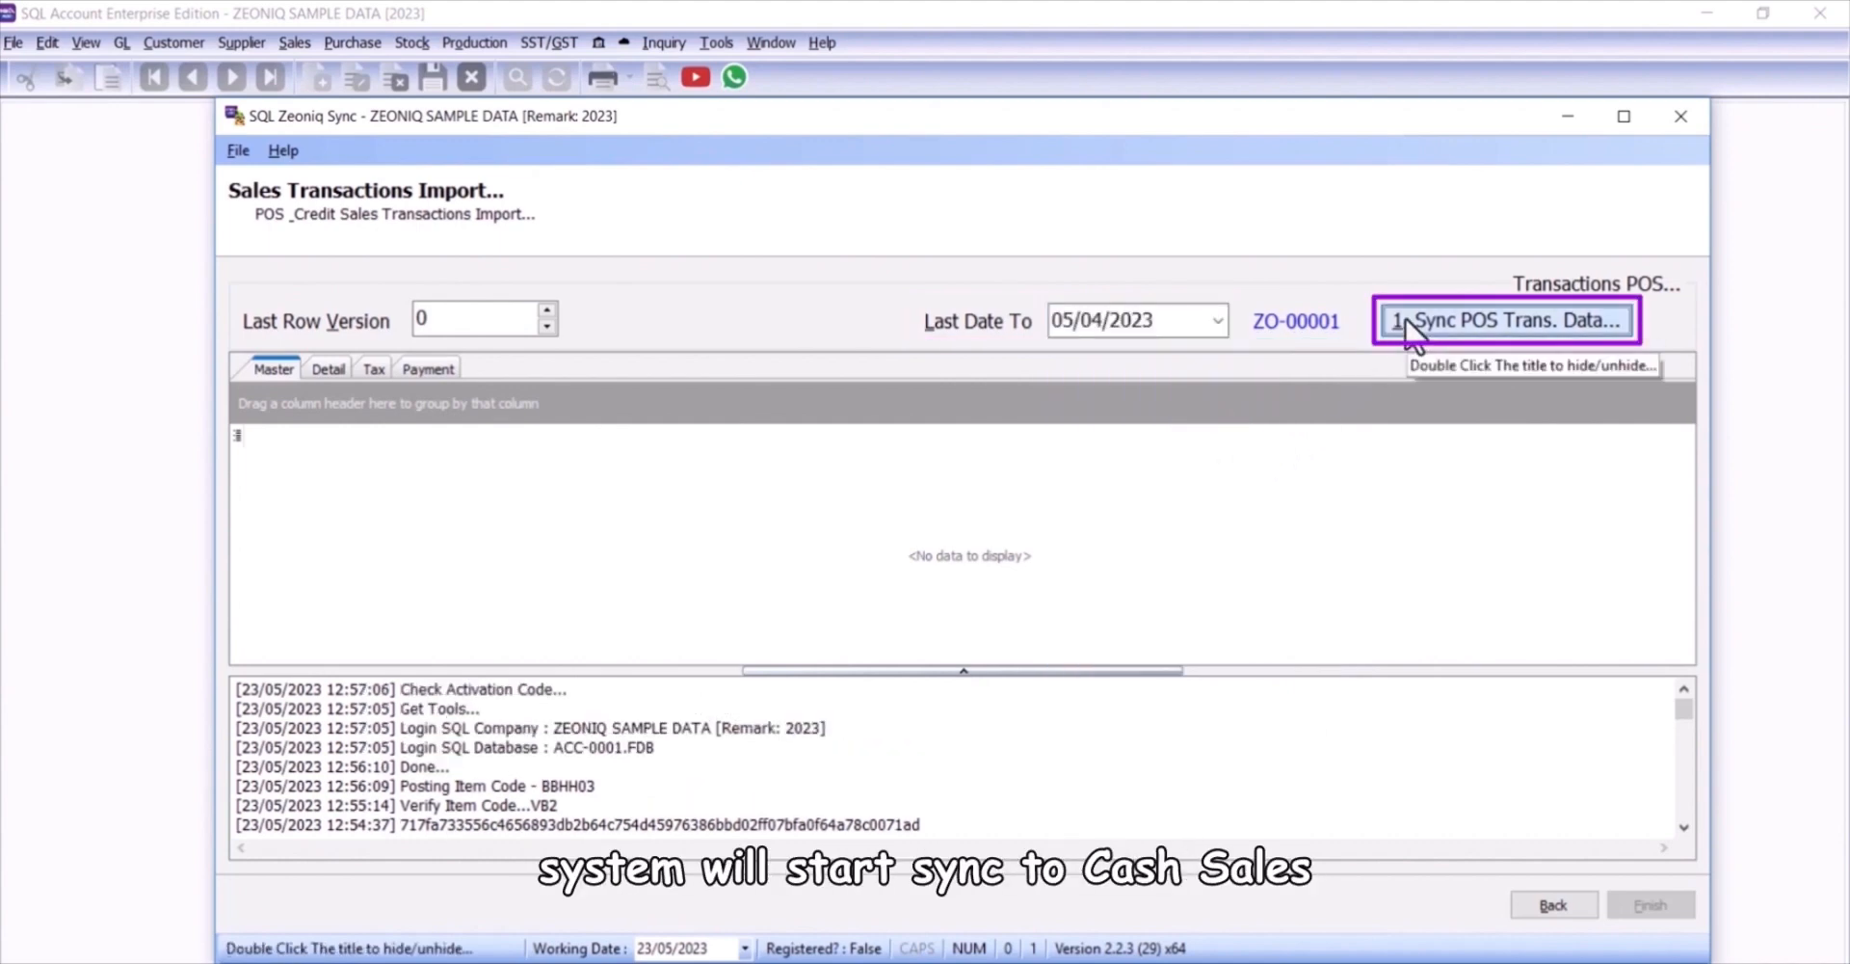
pyautogui.click(1507, 320)
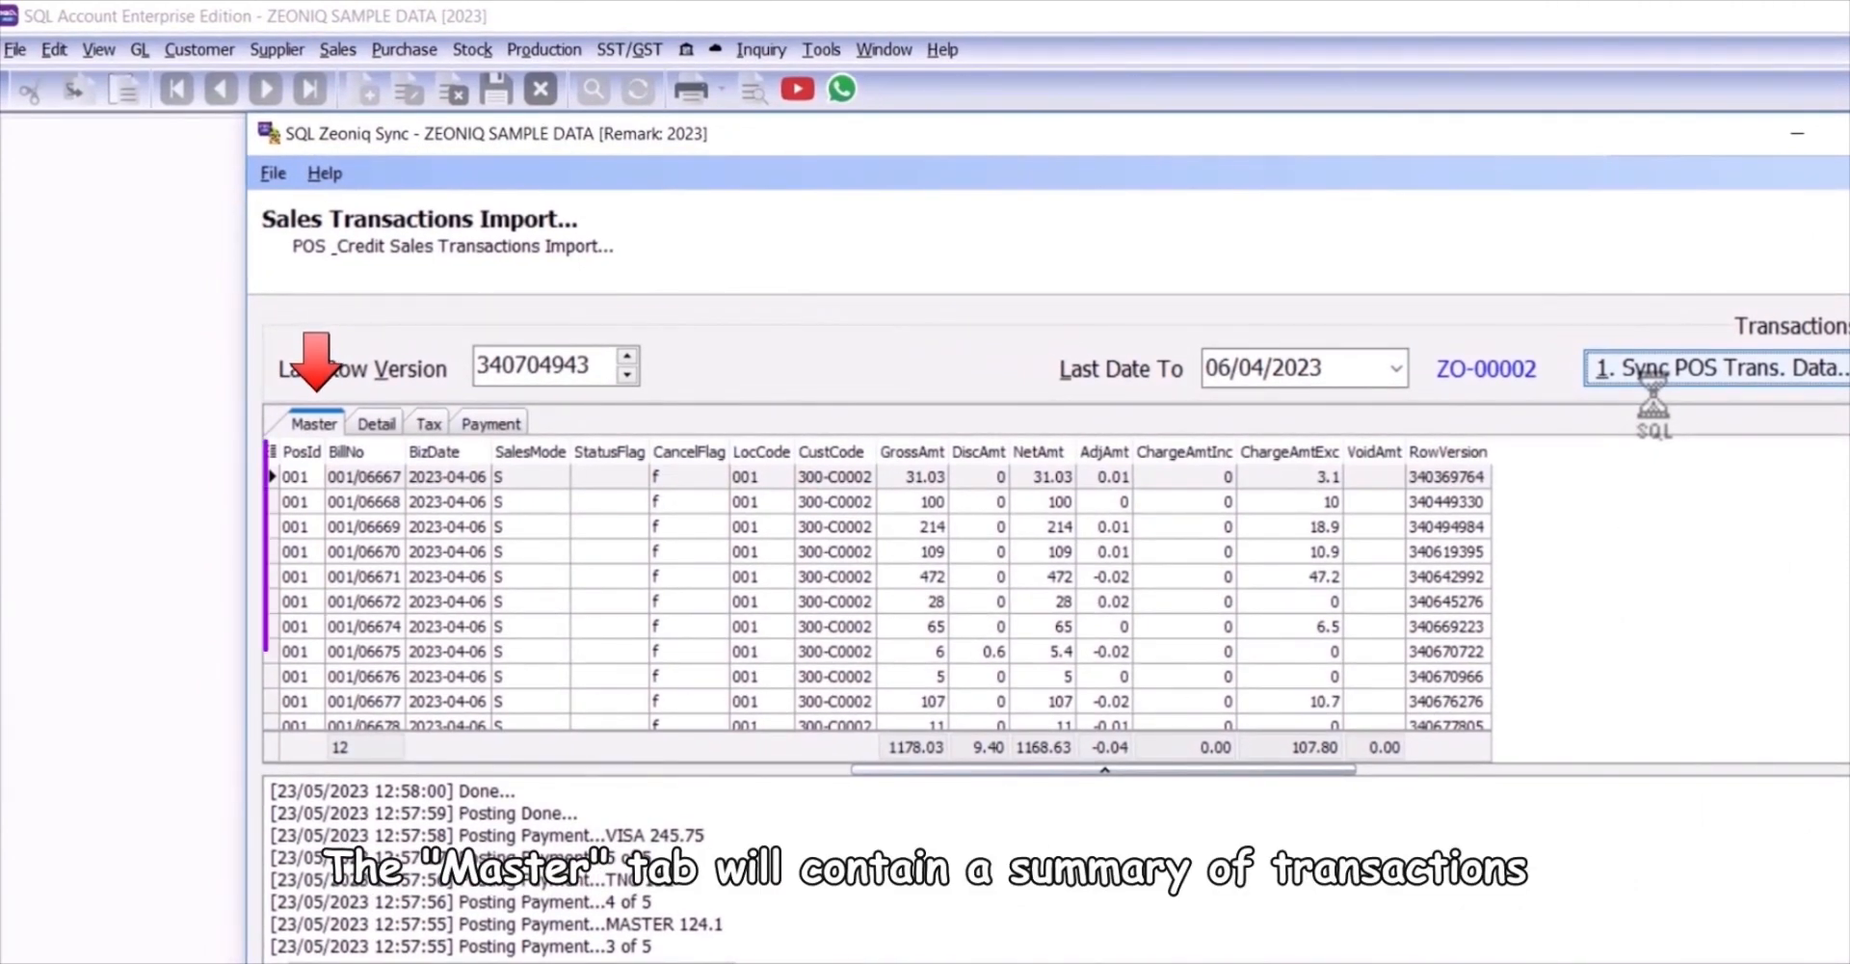
# Step: Inspect the synced bills' Detail lines, Tax codes and amounts, and Payment records
pyautogui.click(376, 424)
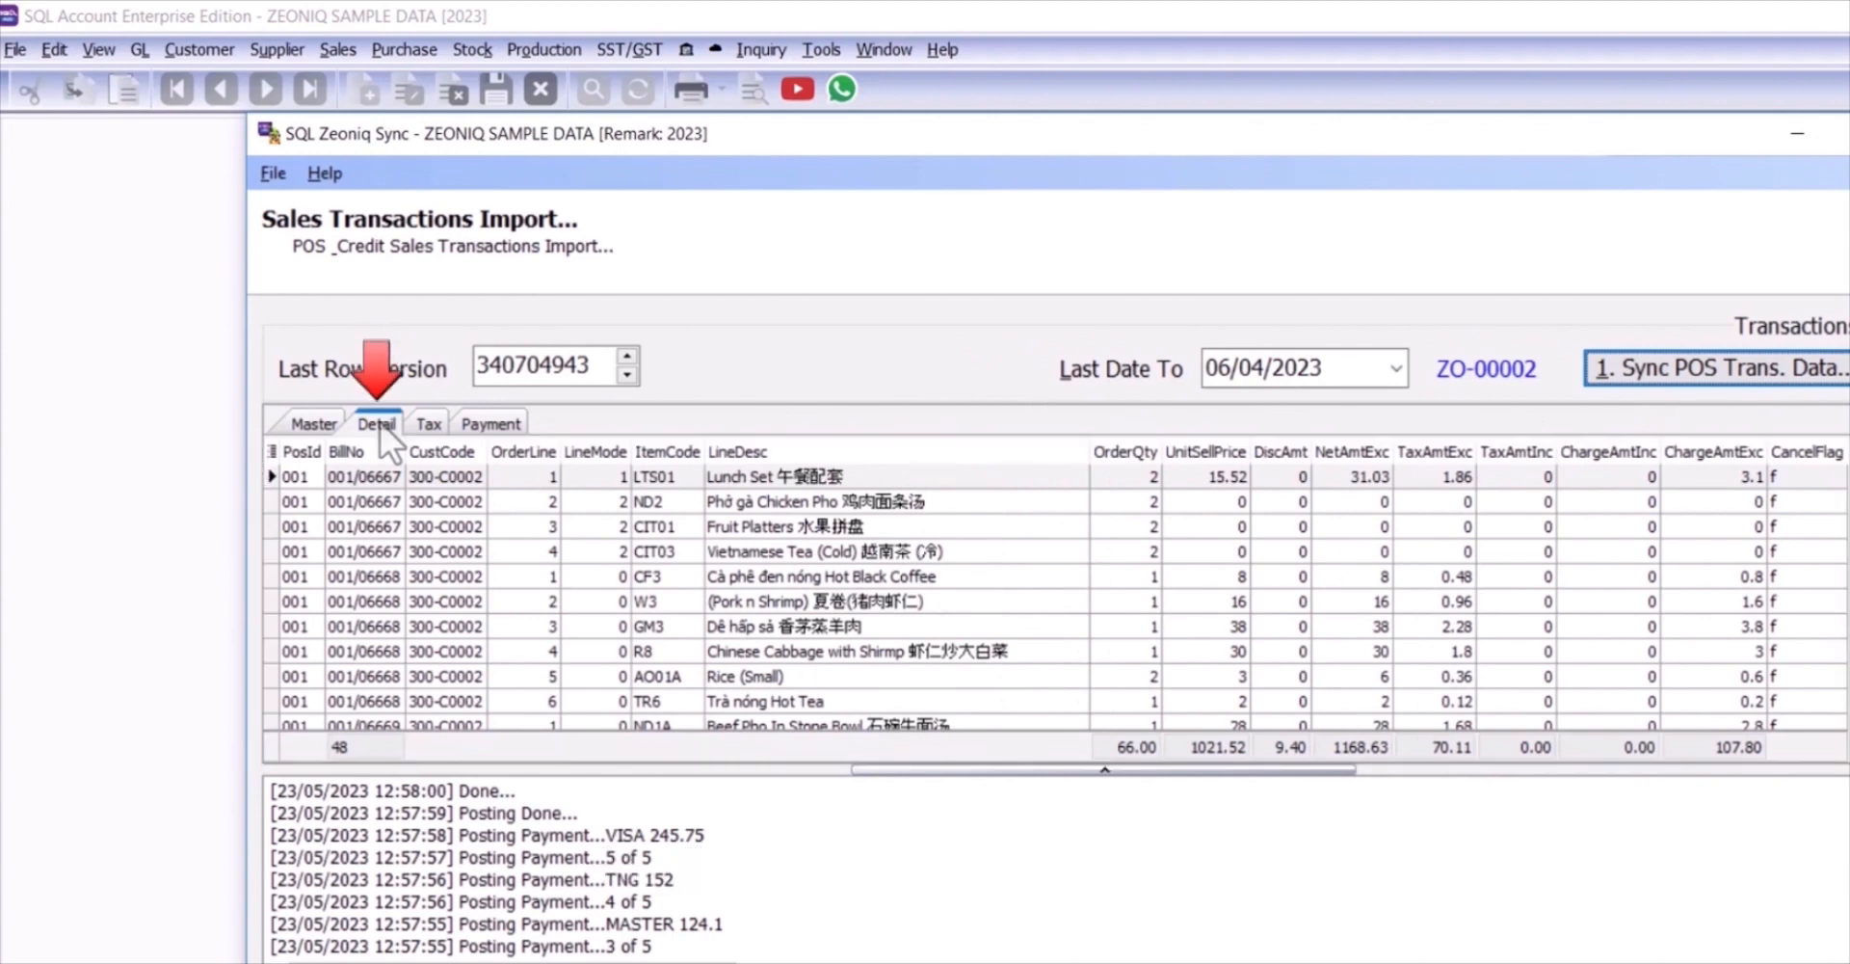
pyautogui.click(428, 422)
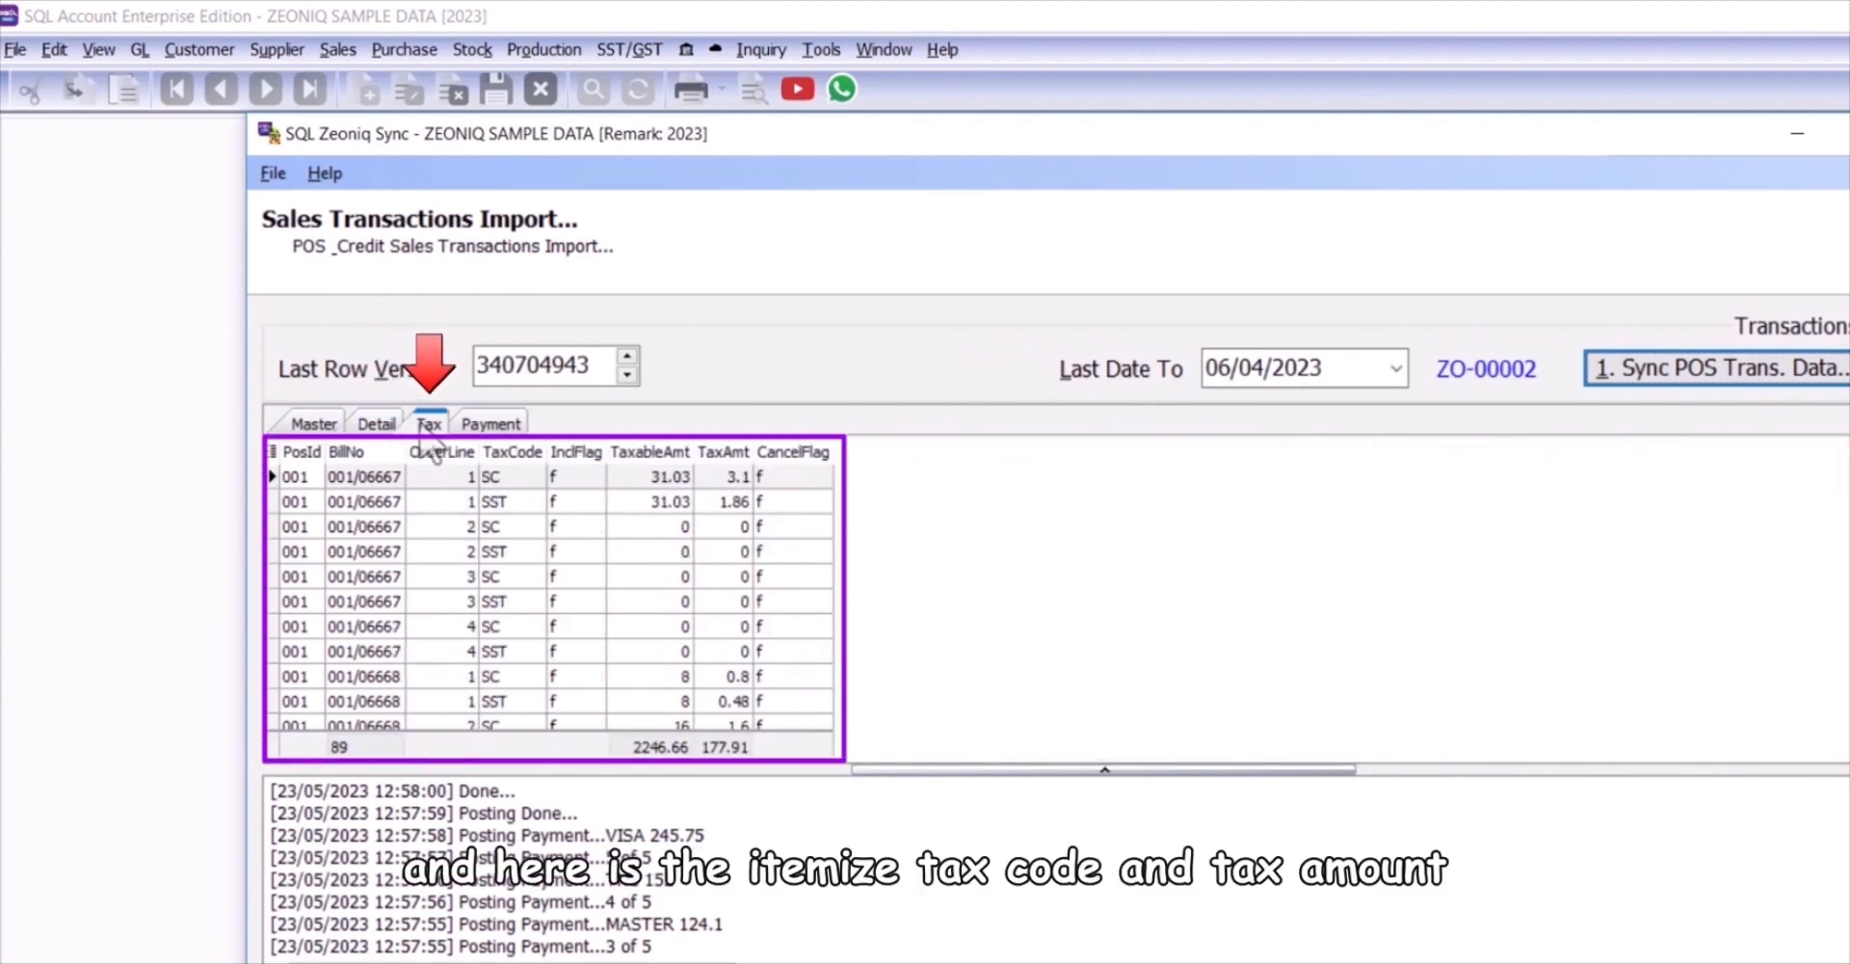
pyautogui.click(492, 424)
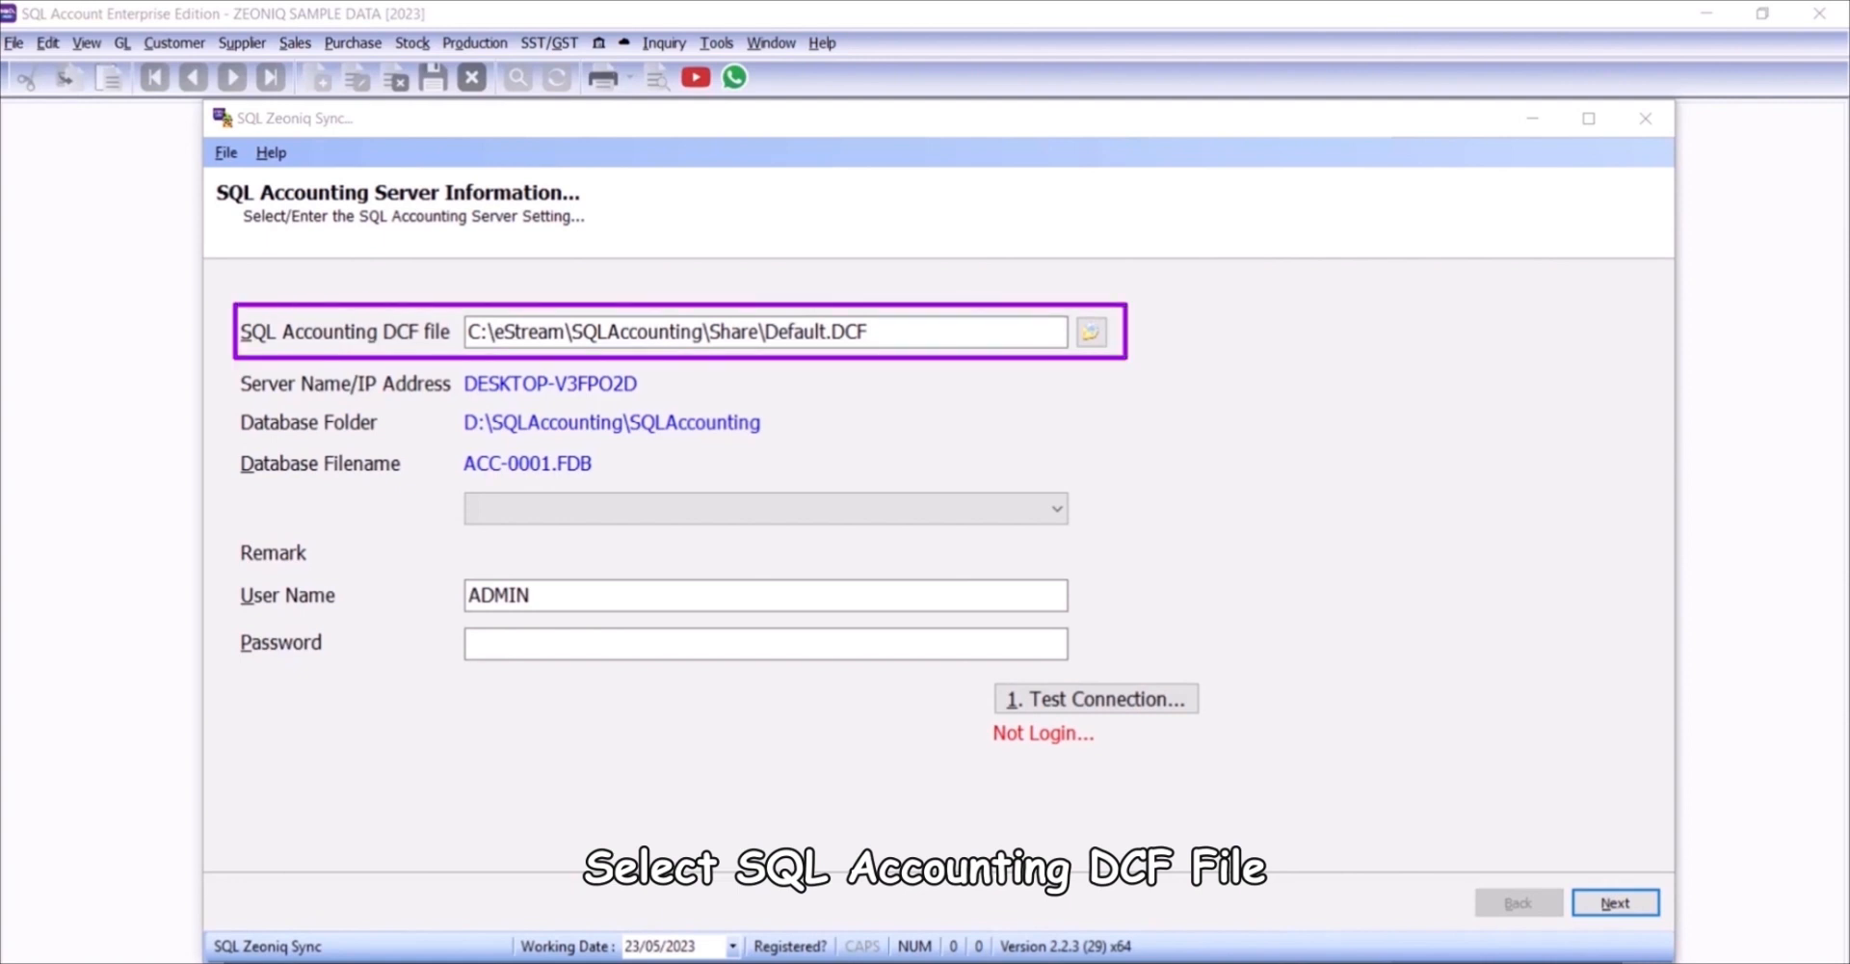
# Step: Select Default.DCF, enter the ADMIN login and password, test the connection, and continue
pyautogui.click(765, 507)
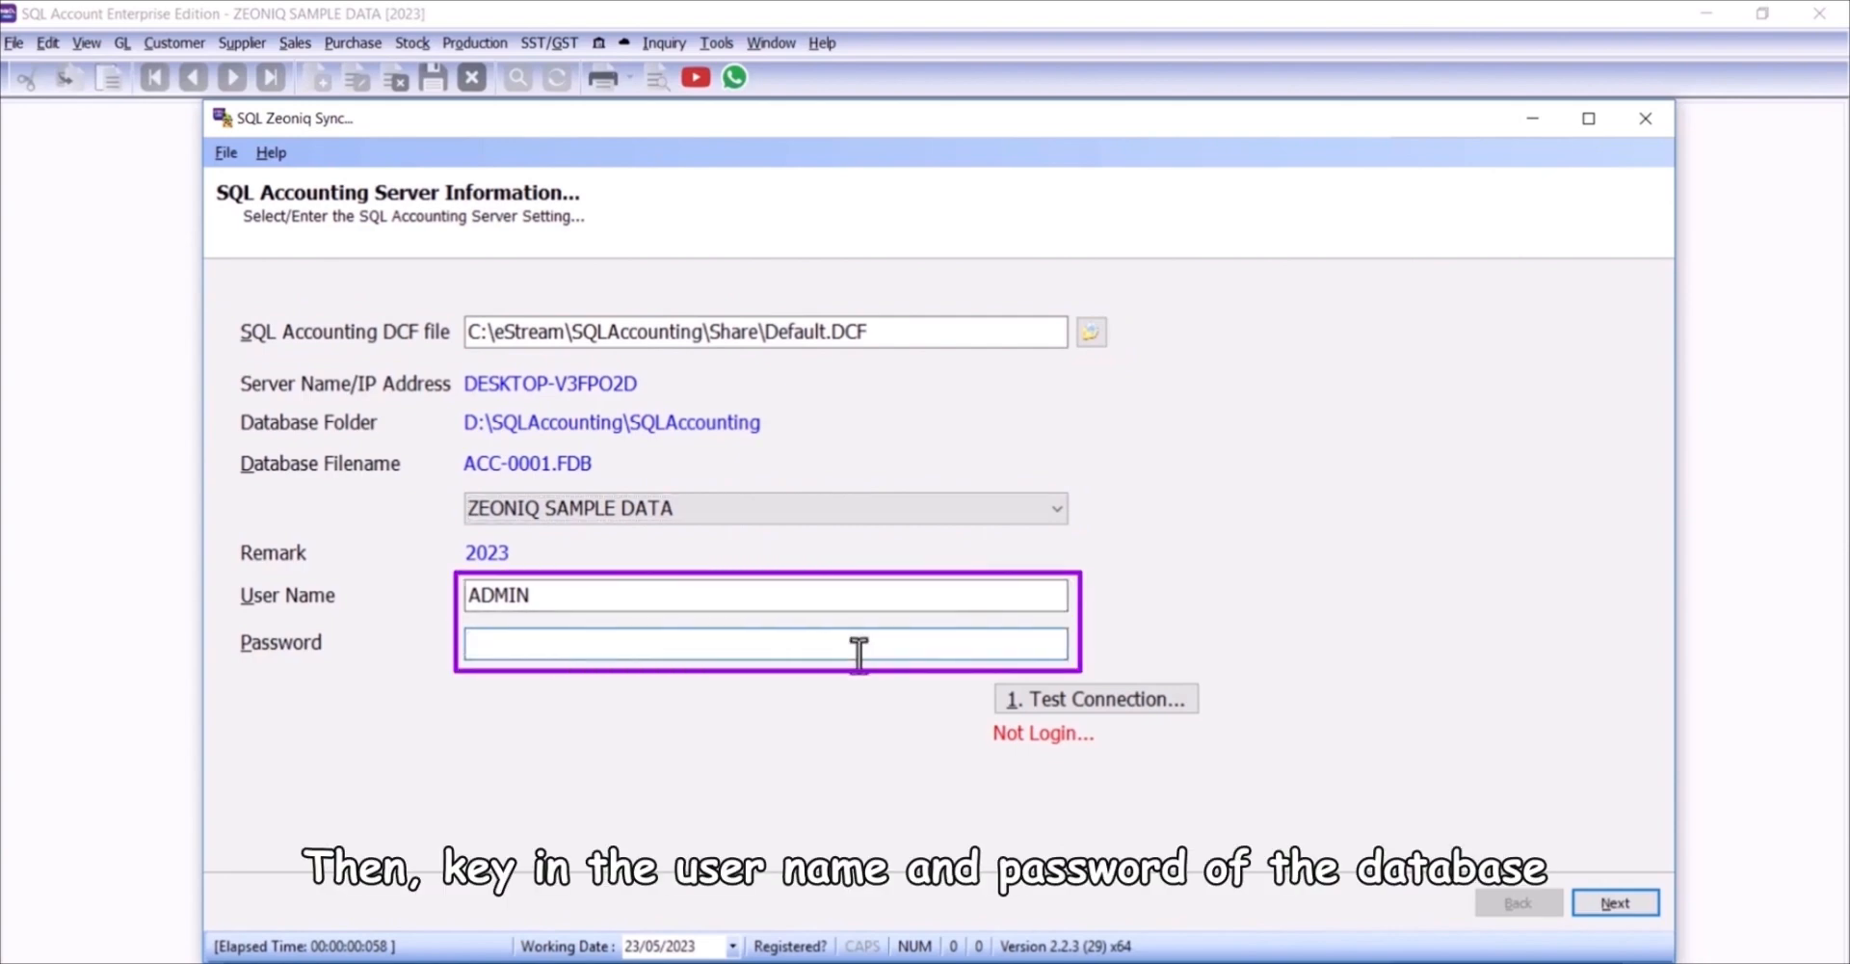
pyautogui.write('•••••')
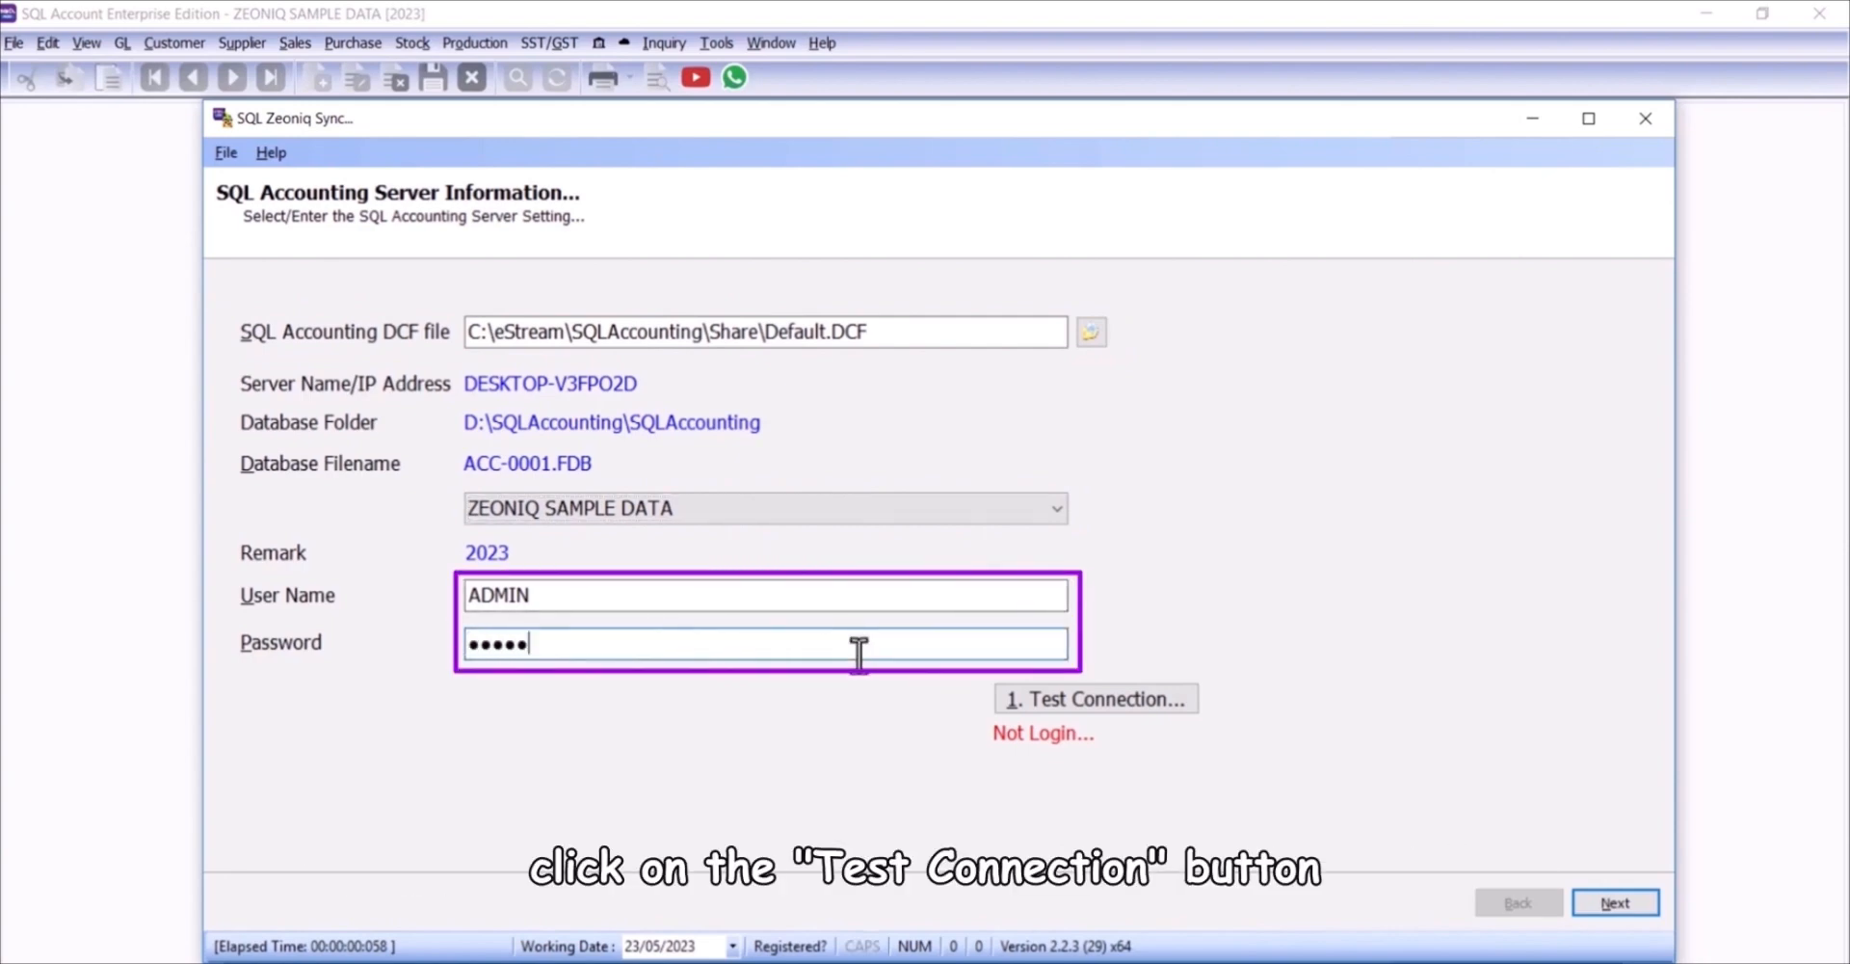
pyautogui.click(1095, 697)
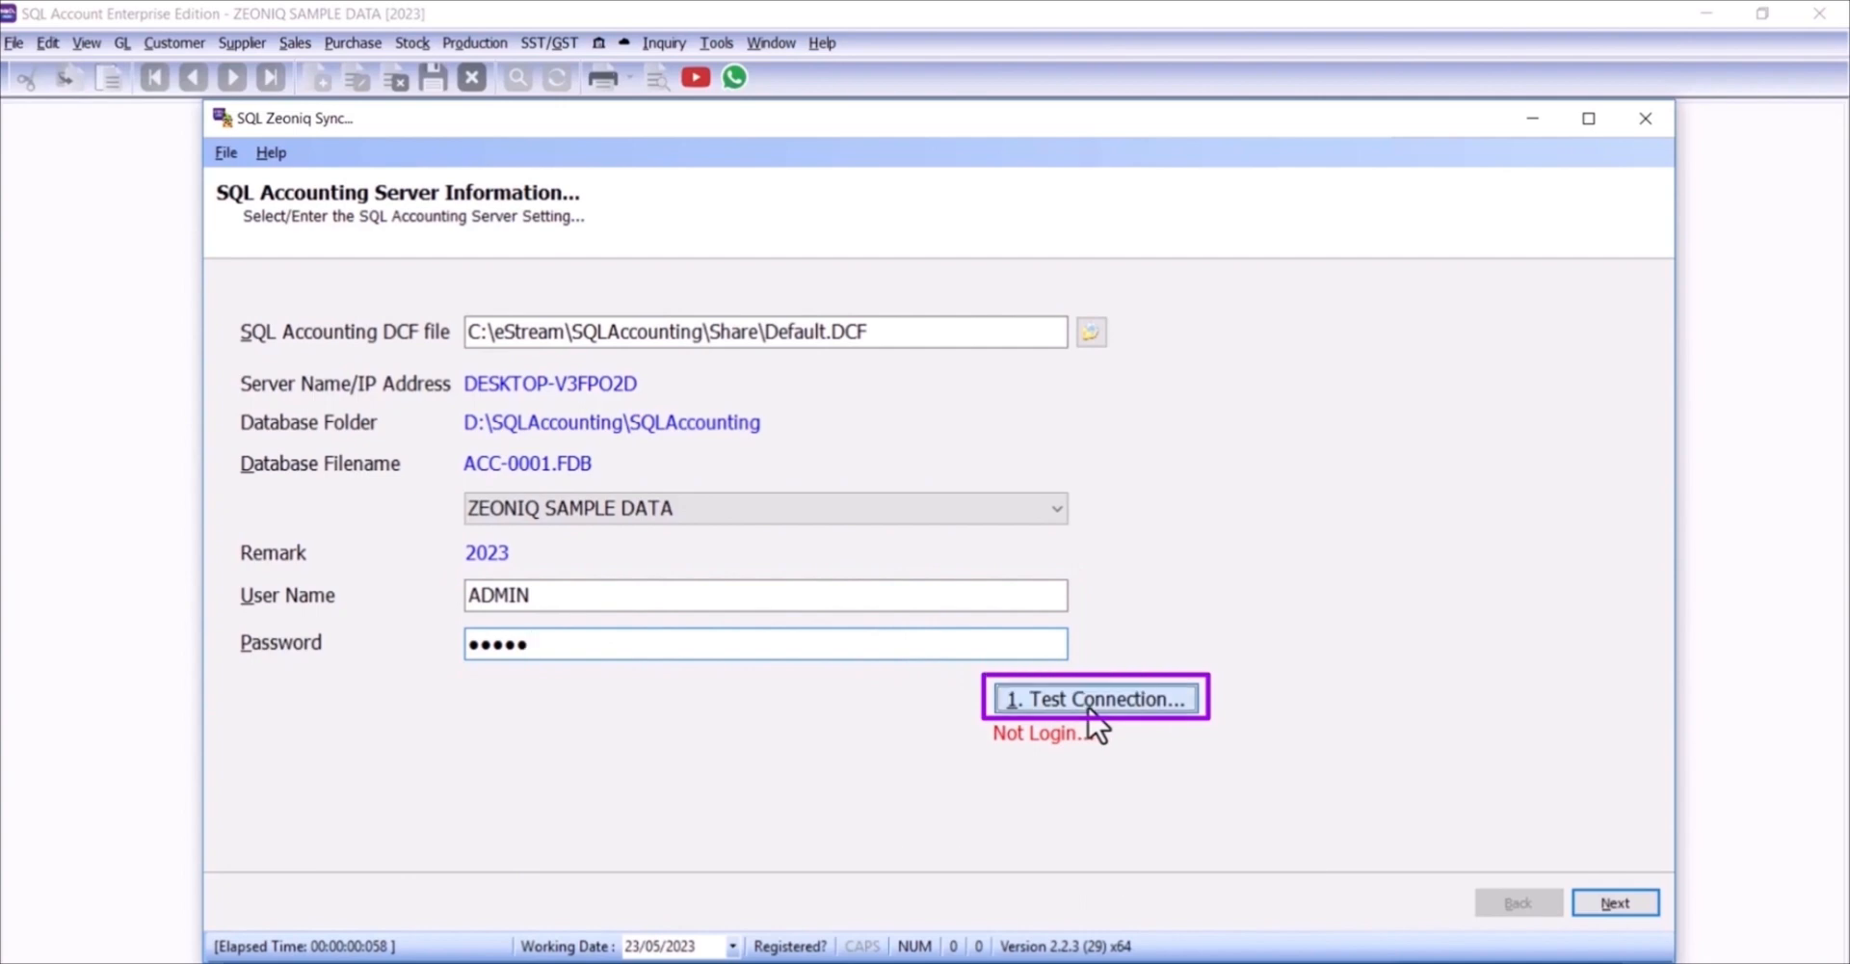
pyautogui.click(1094, 698)
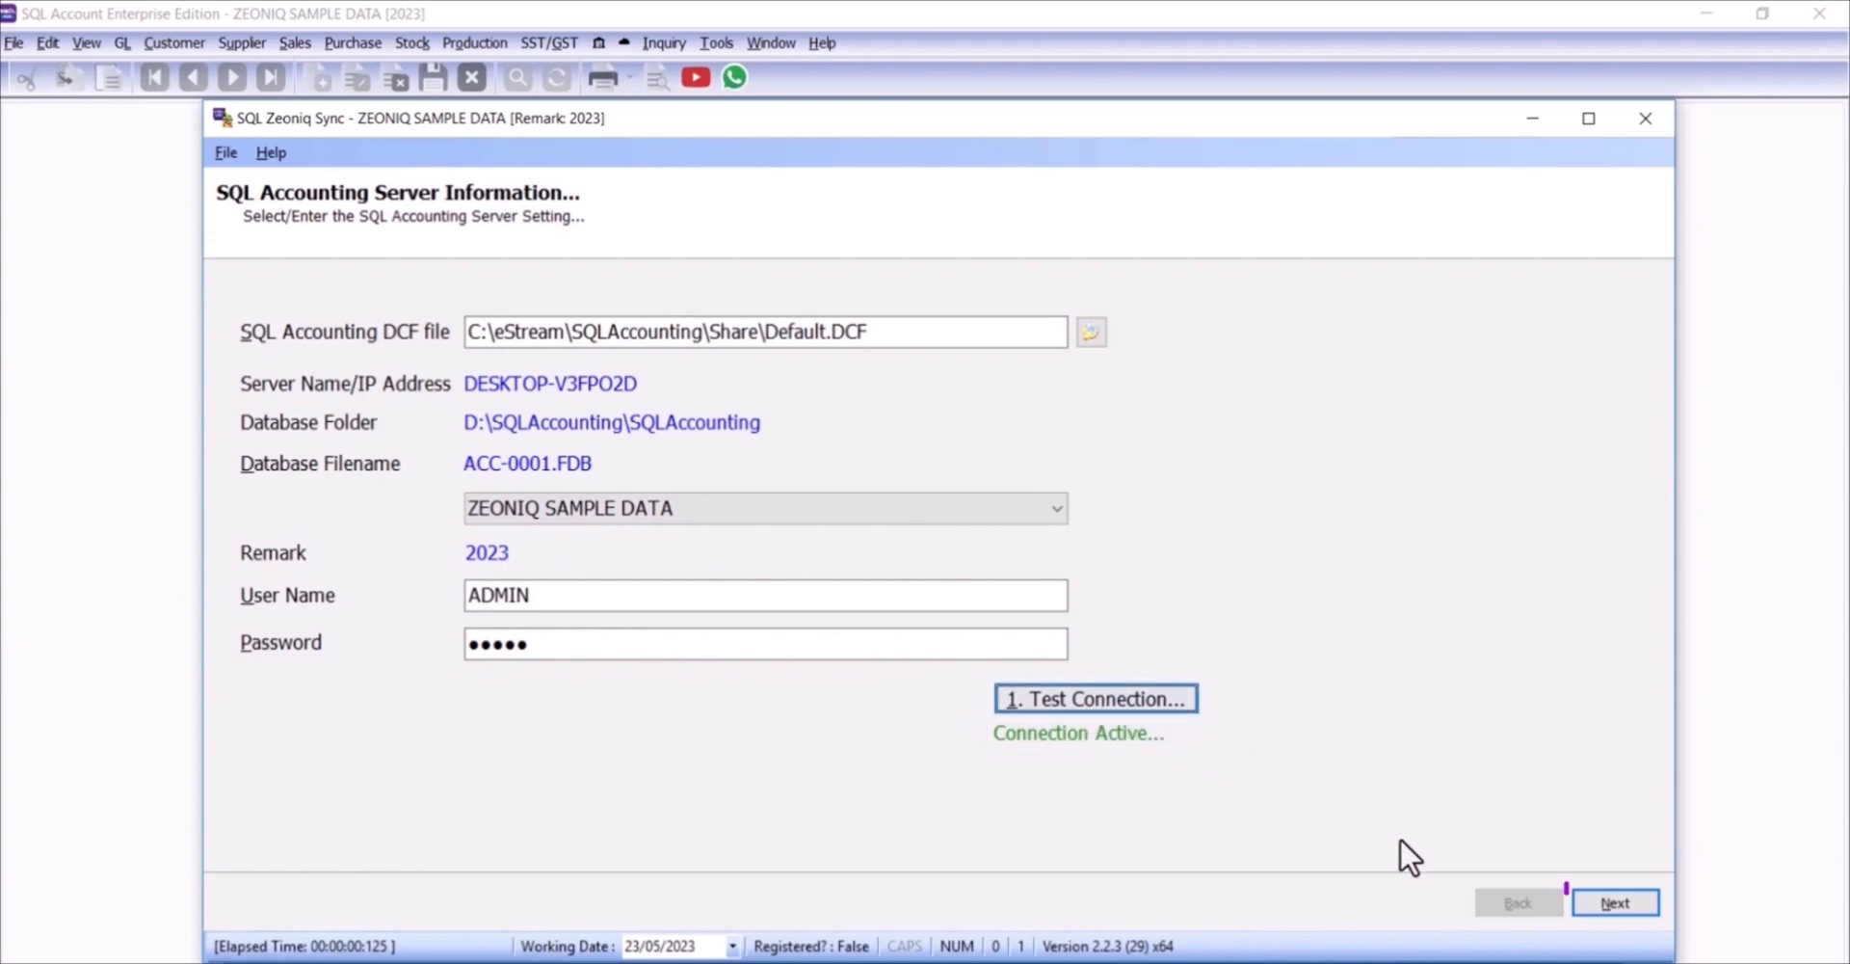
pyautogui.click(1615, 902)
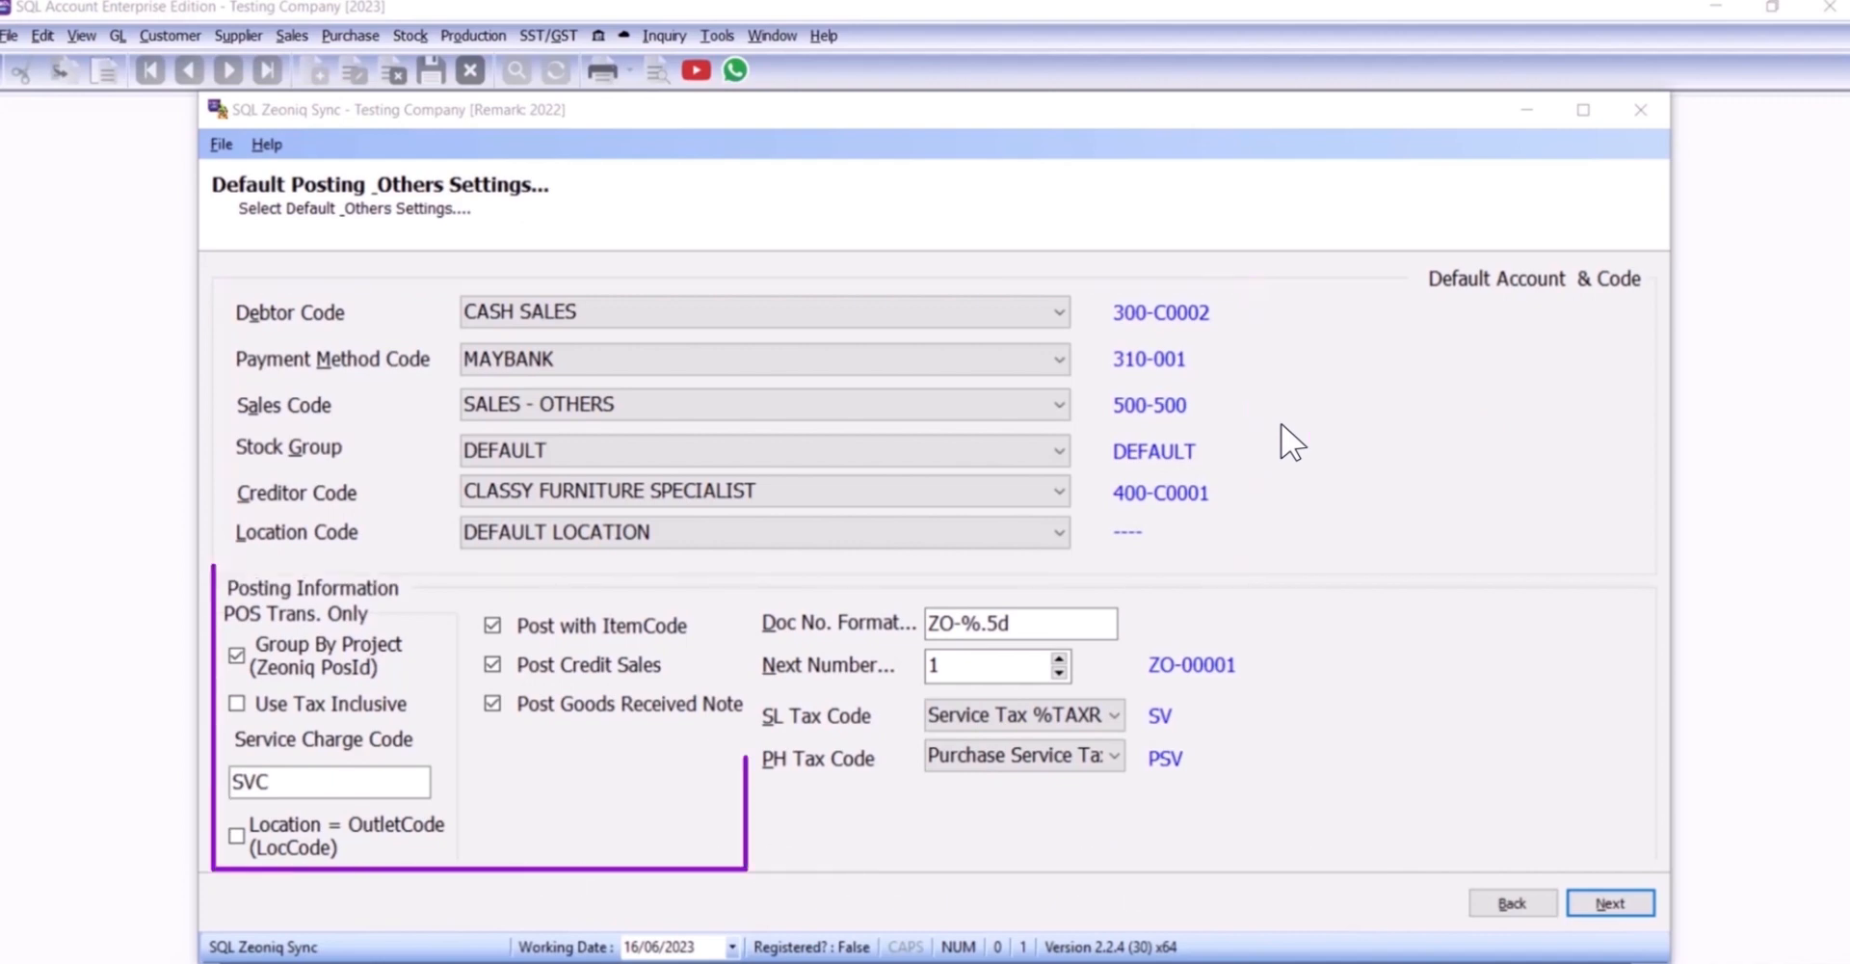
# Step: Enable Group By Project so postings are grouped by Zeoniq PosId
pyautogui.click(235, 655)
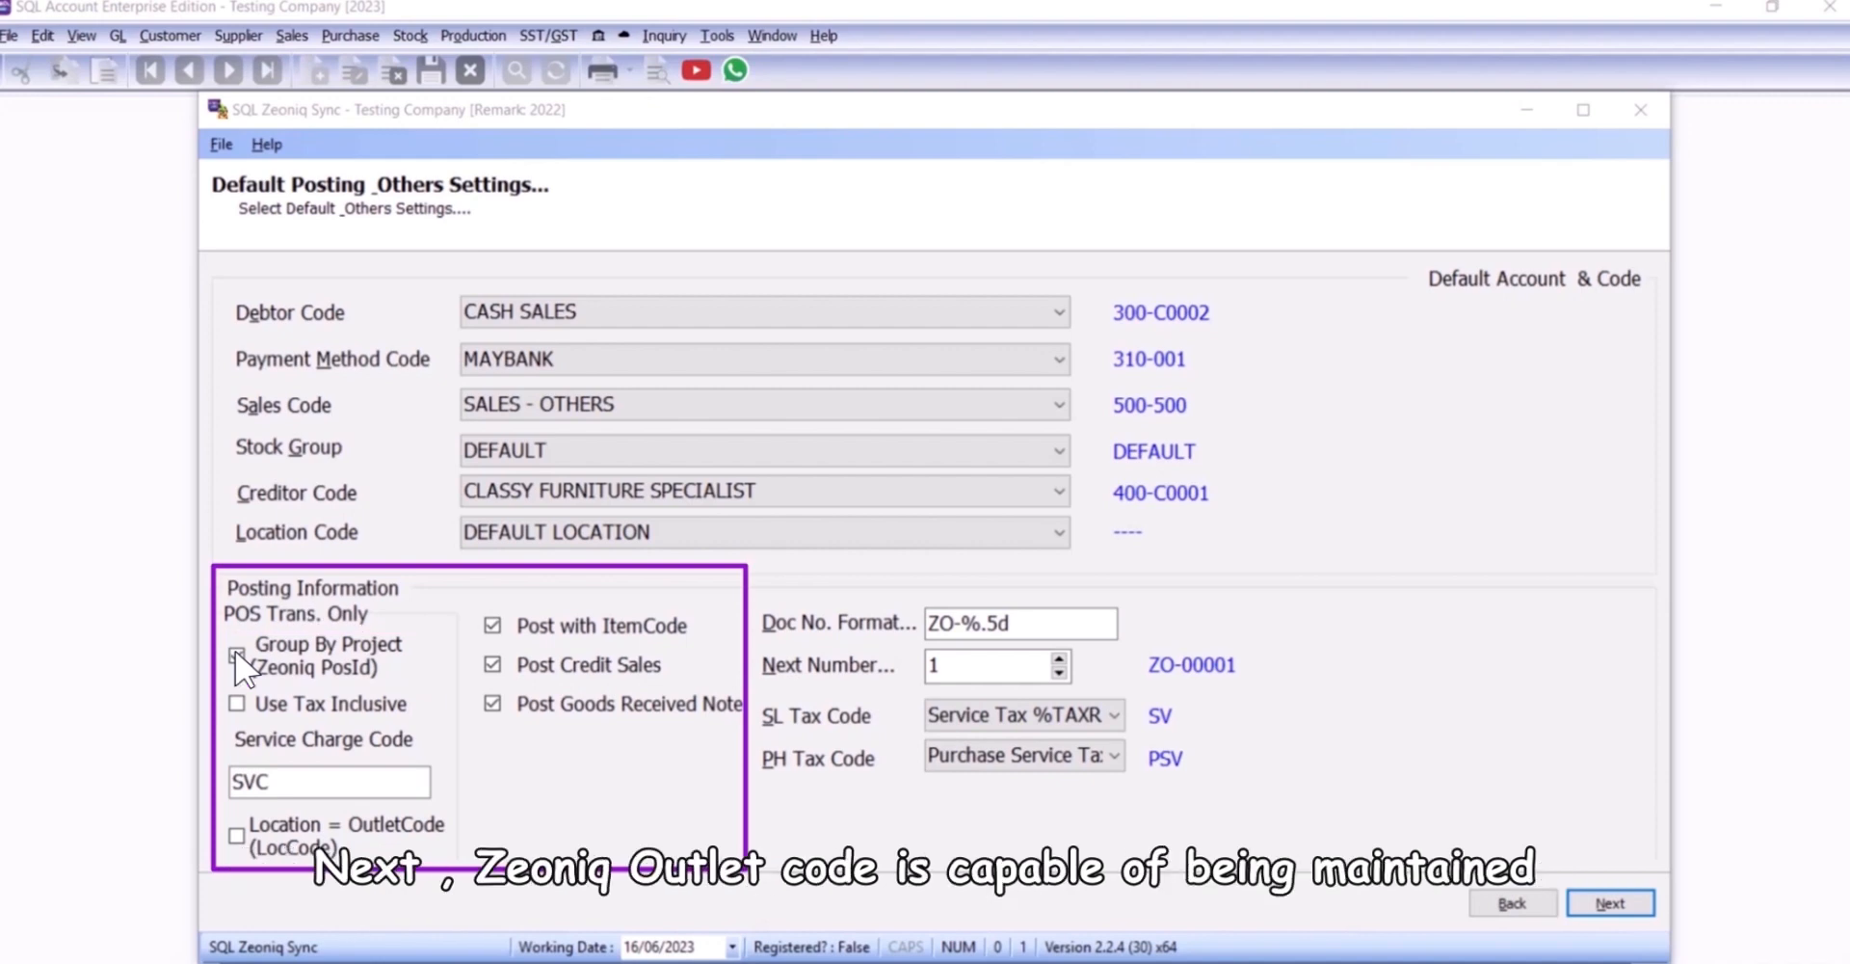
pyautogui.click(235, 655)
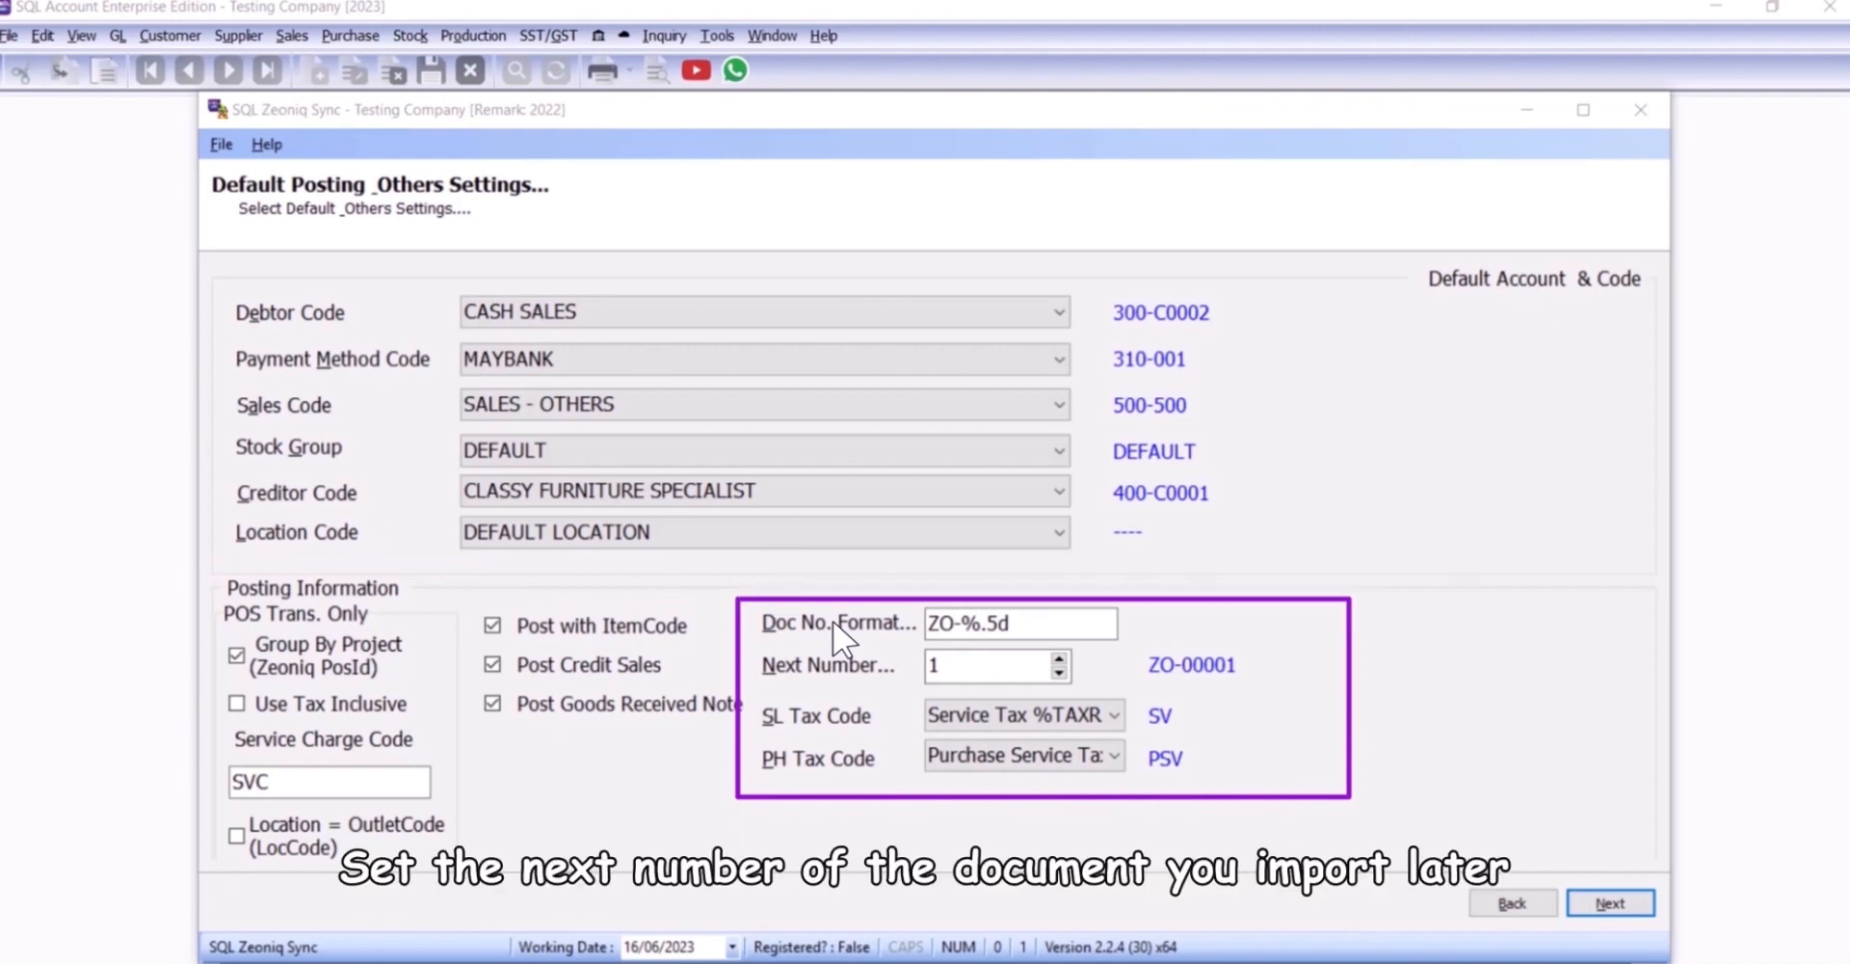
pyautogui.moveTo(1122, 737)
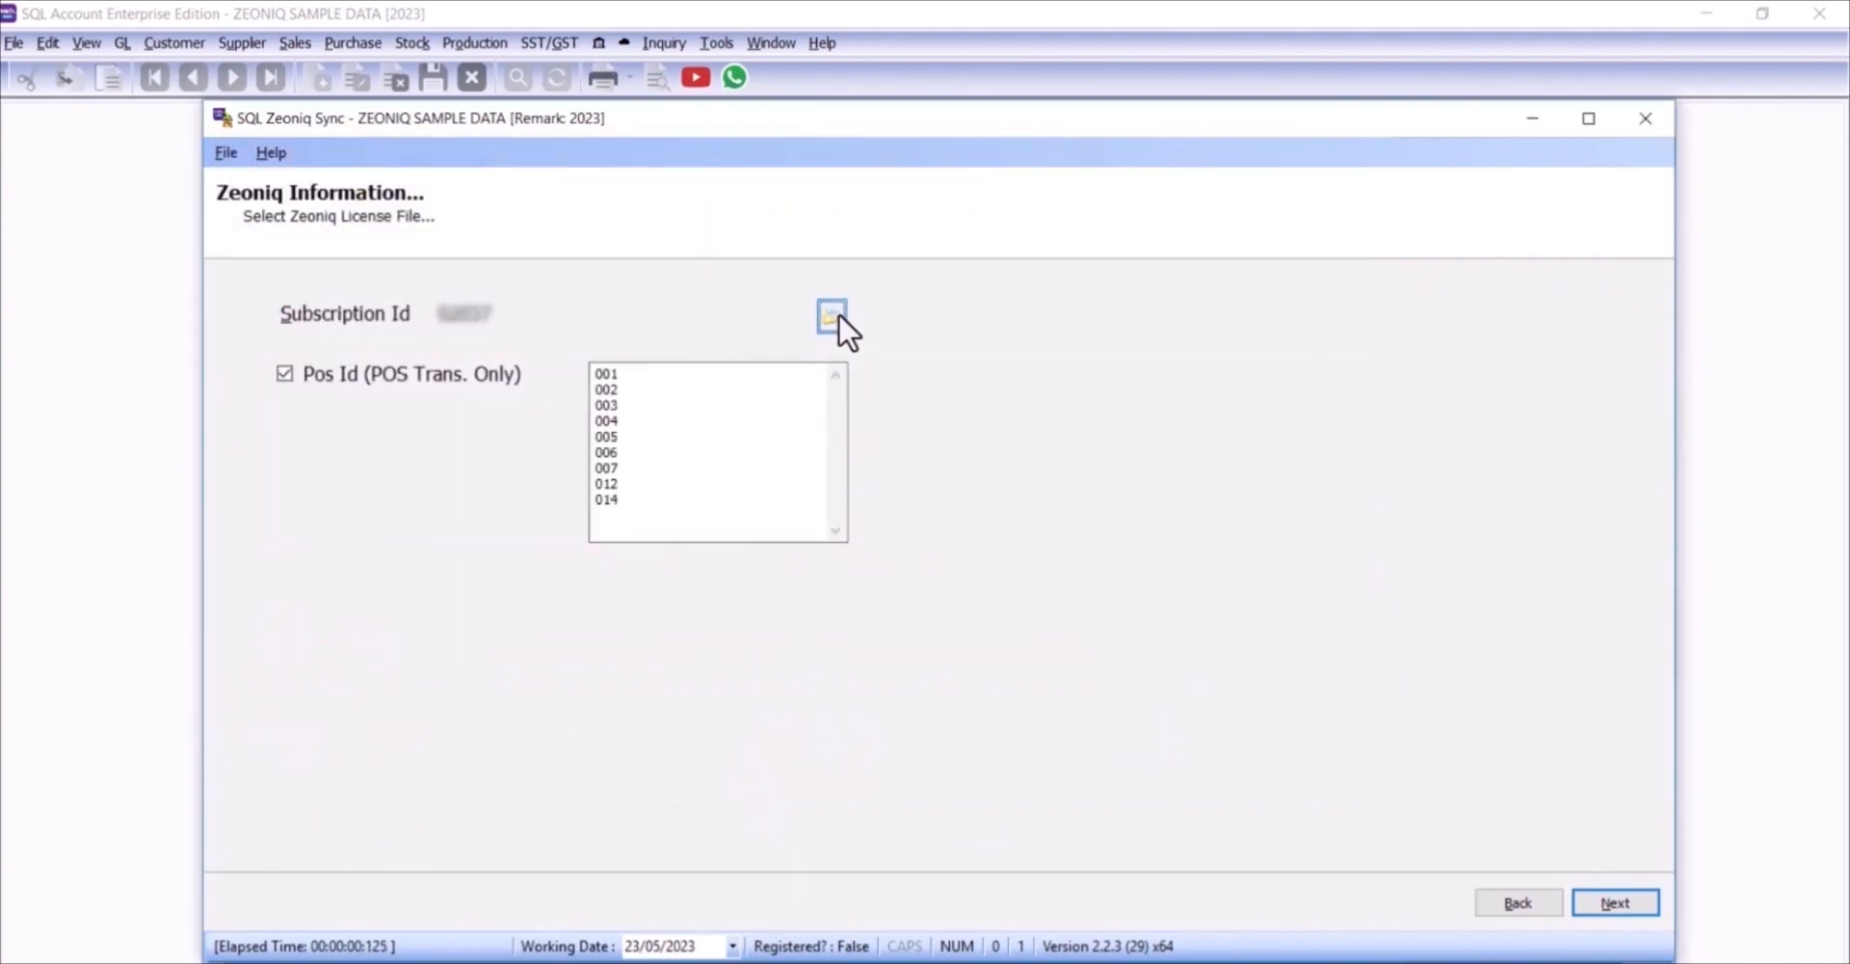
# Step: Pick the Zeoniq license file and sync the customer records from Zeoniq
pyautogui.click(1615, 902)
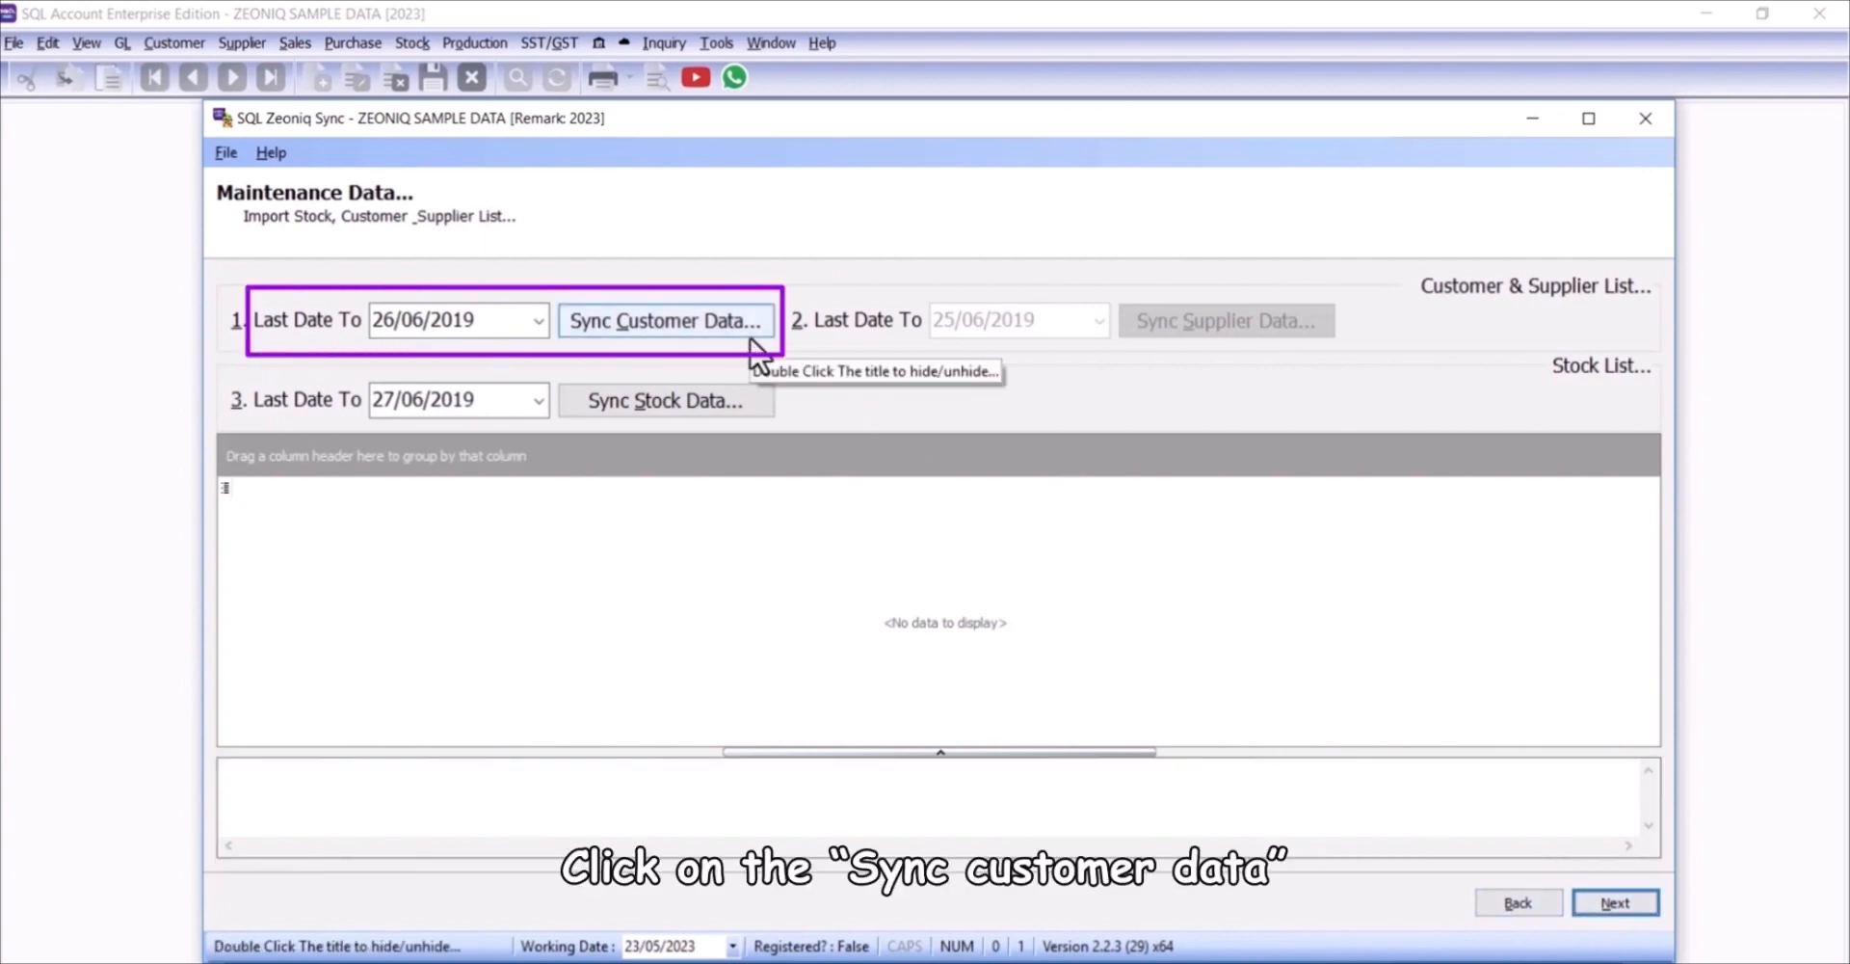
pyautogui.click(663, 320)
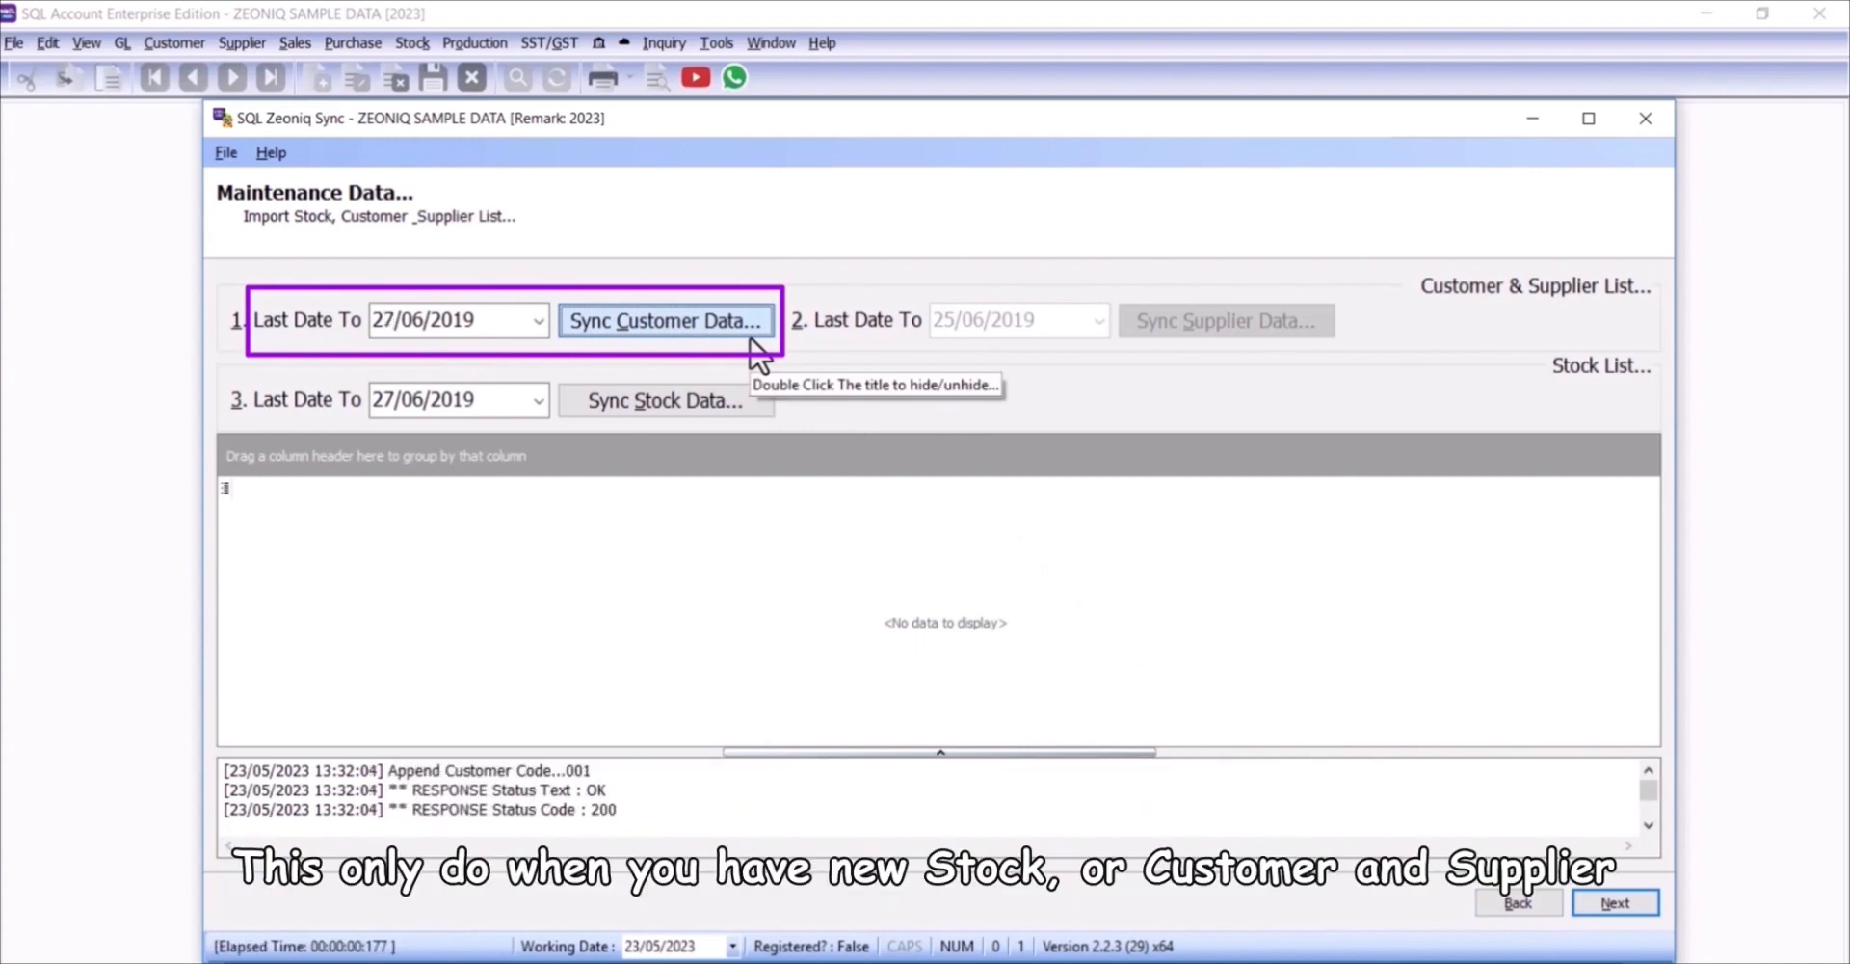
pyautogui.click(663, 320)
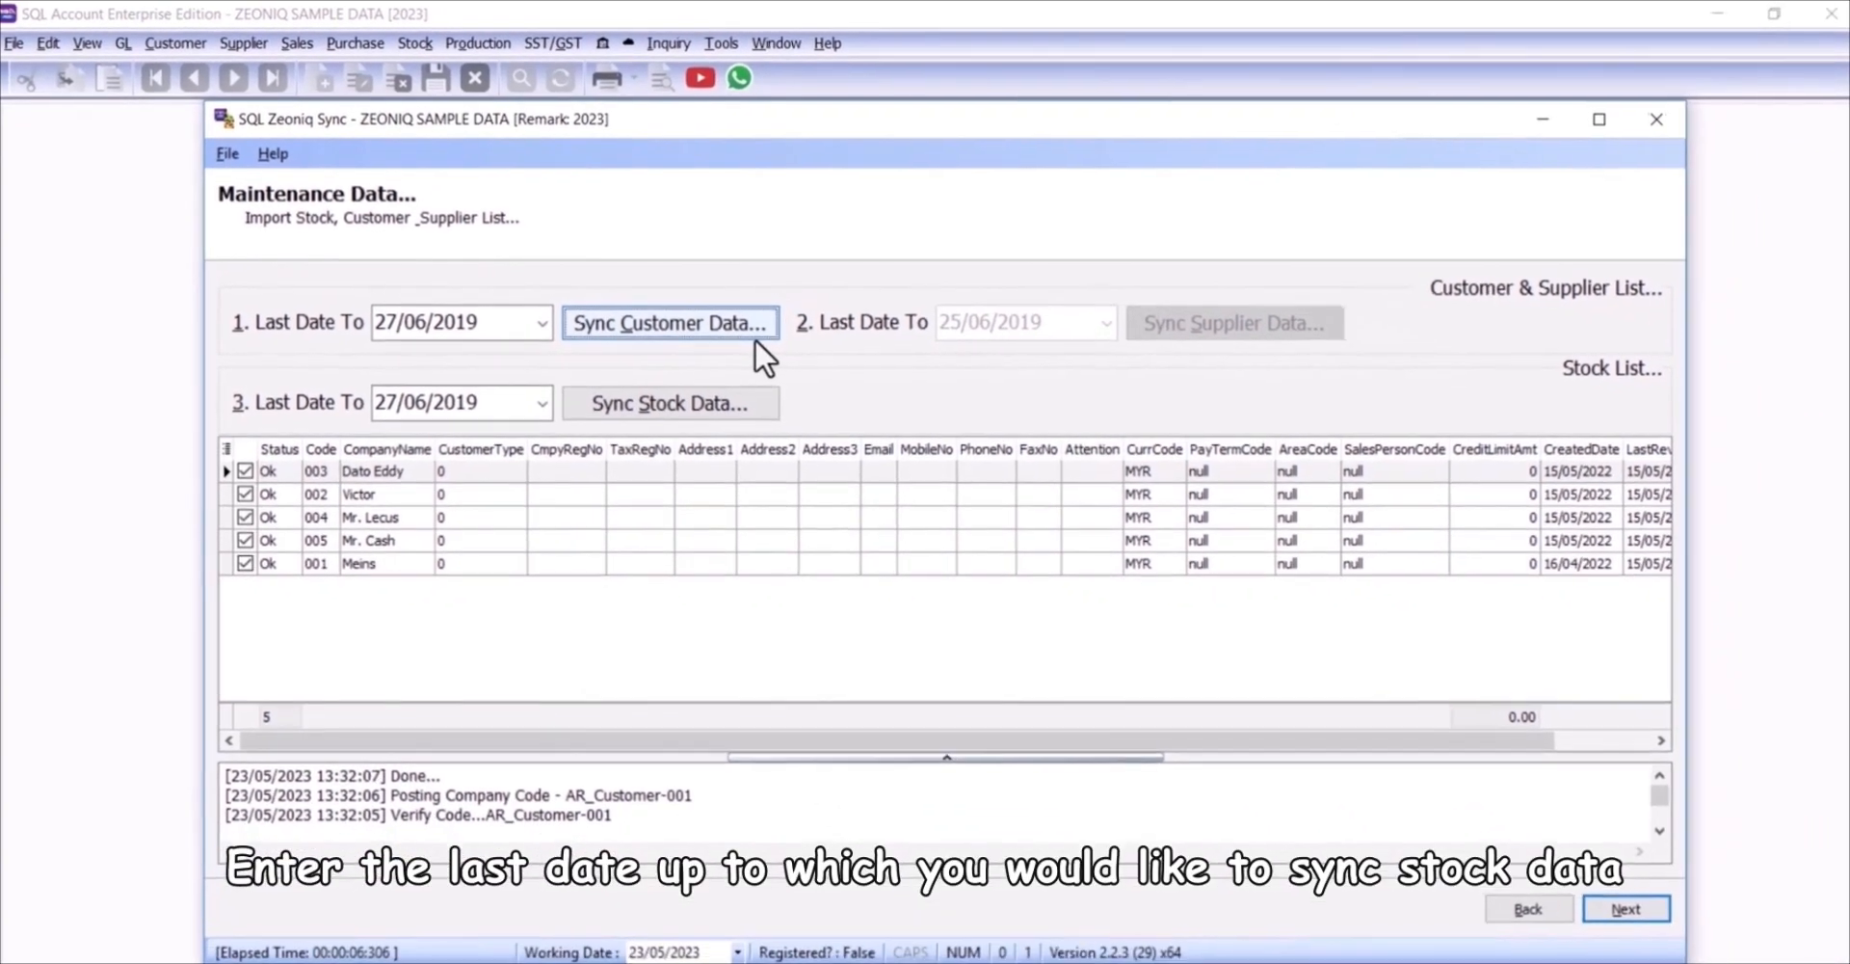
# Step: Set the stock Last Date To and sync the 691 stock items with Ok status
pyautogui.click(668, 401)
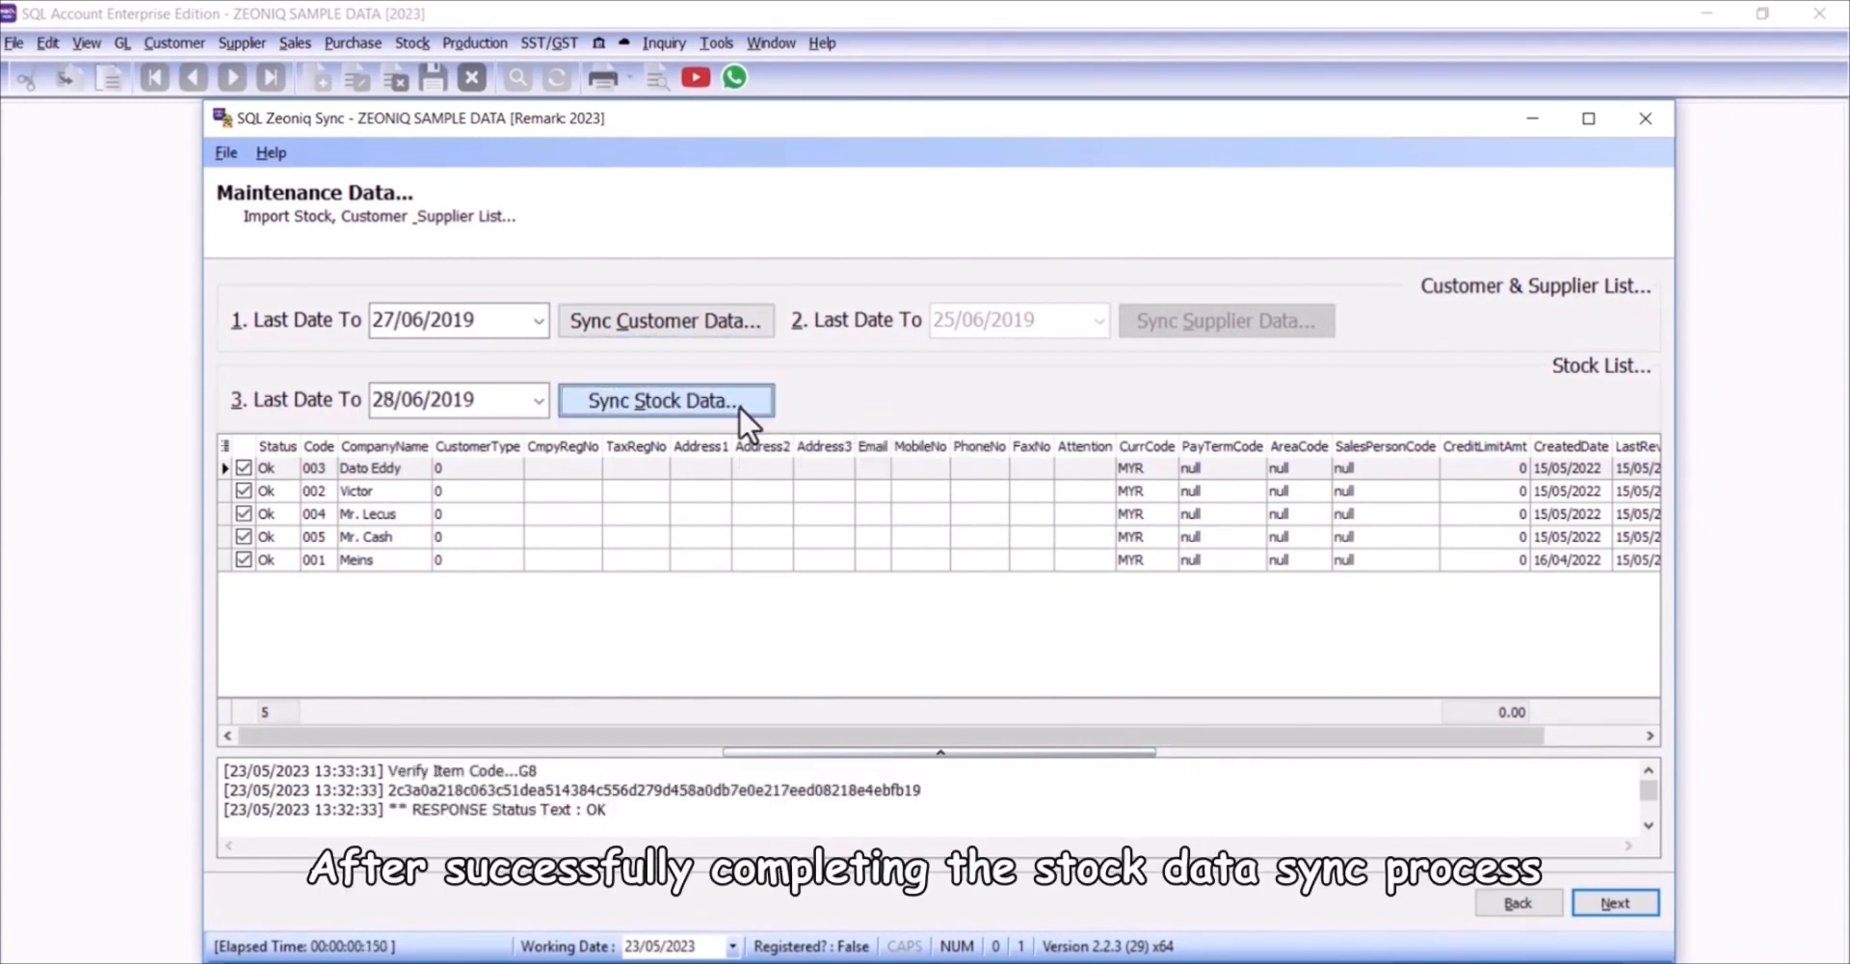
pyautogui.click(665, 399)
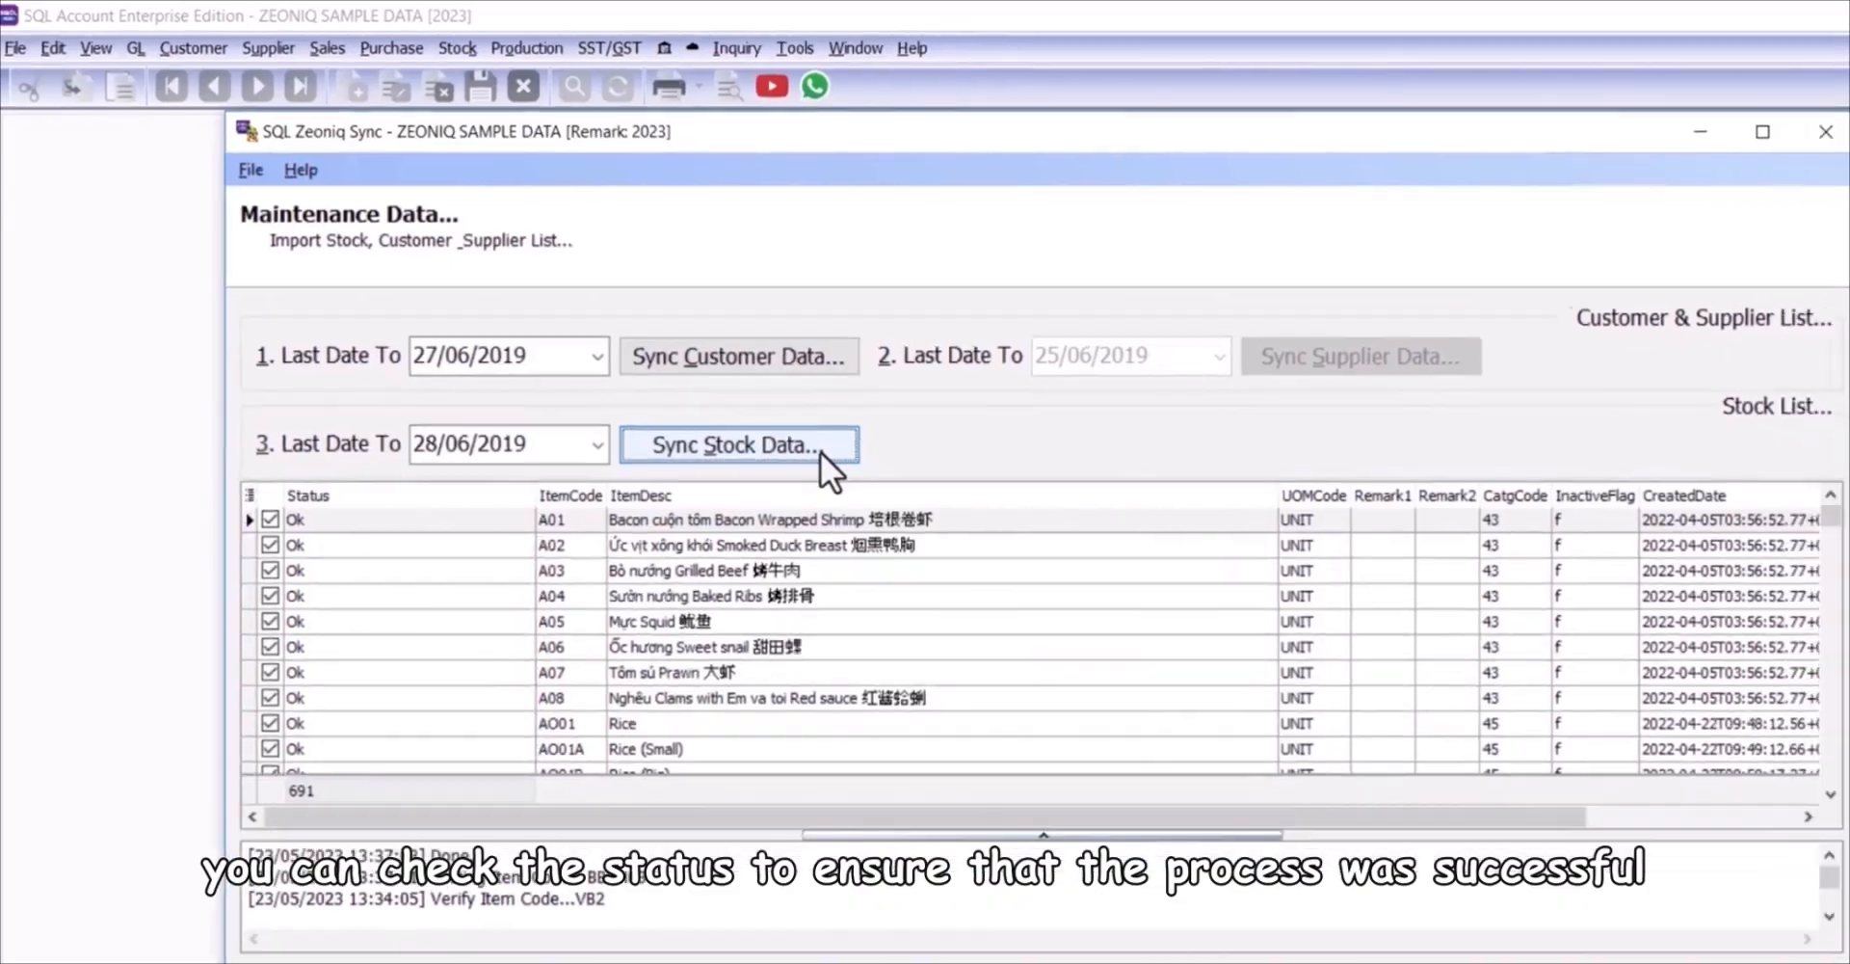
pyautogui.click(738, 446)
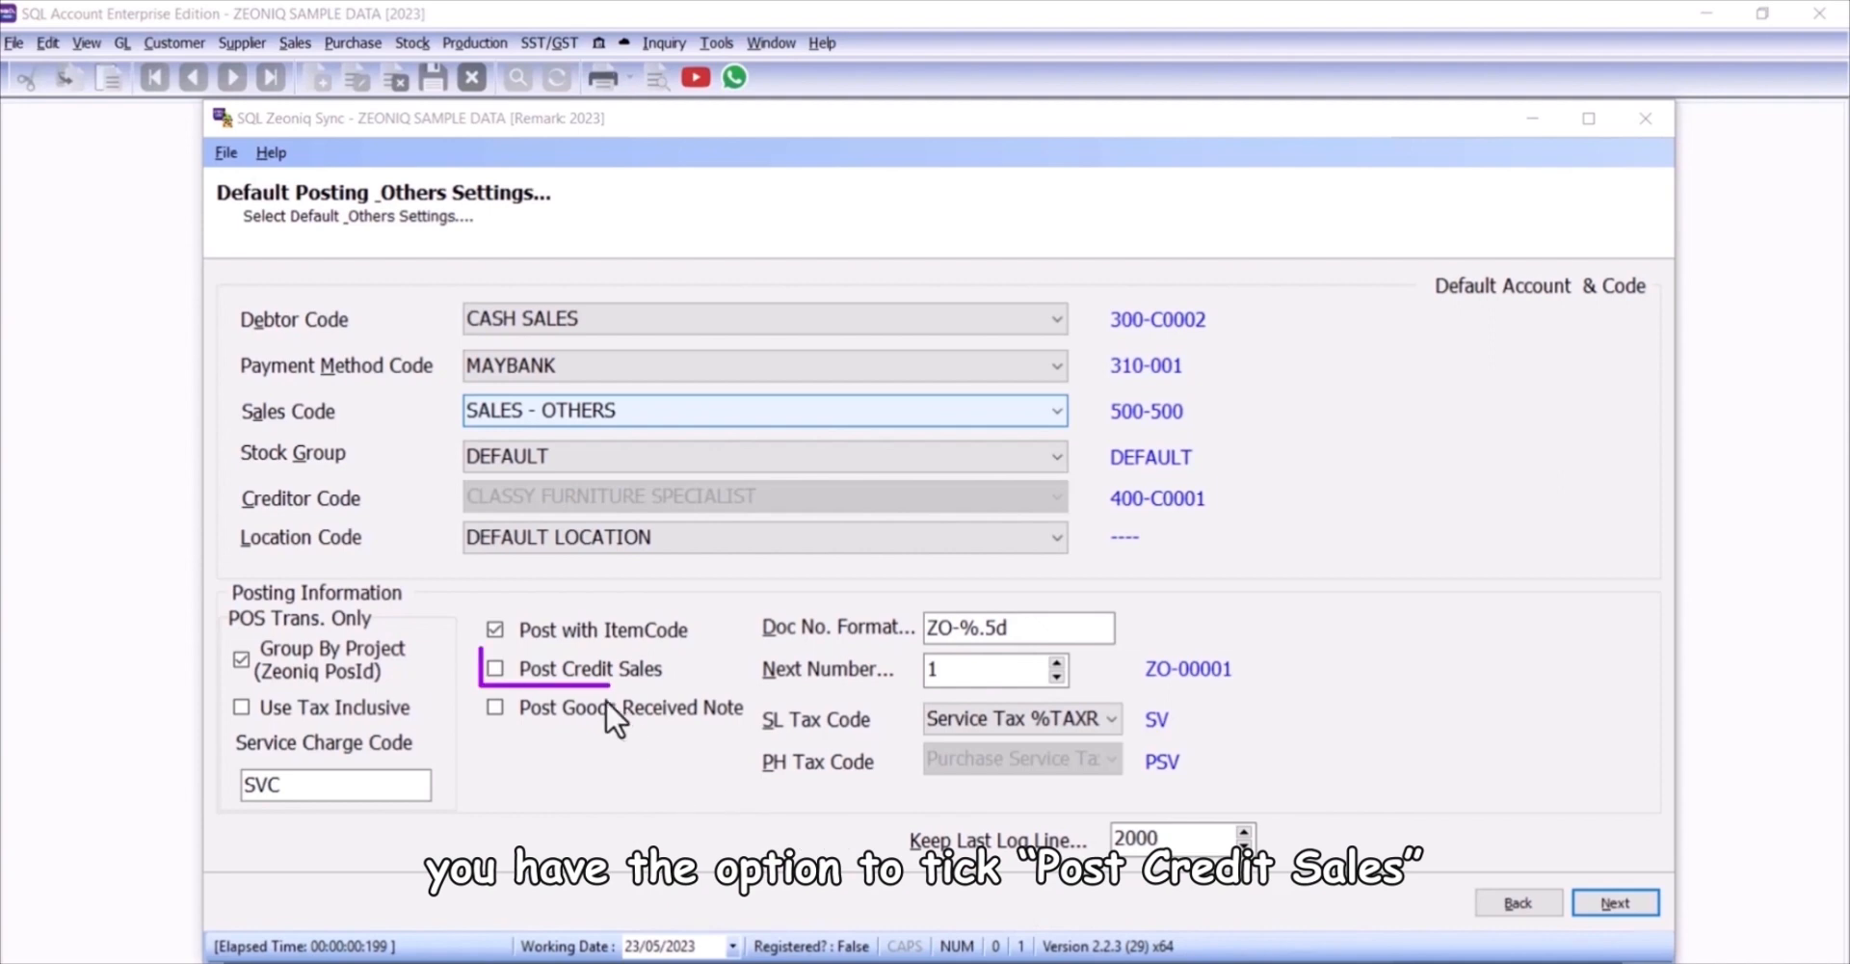
# Step: Tick Post Credit Sales and run '2. Sync CR Trans. Data' on the Sales Transactions Import page
pyautogui.click(495, 669)
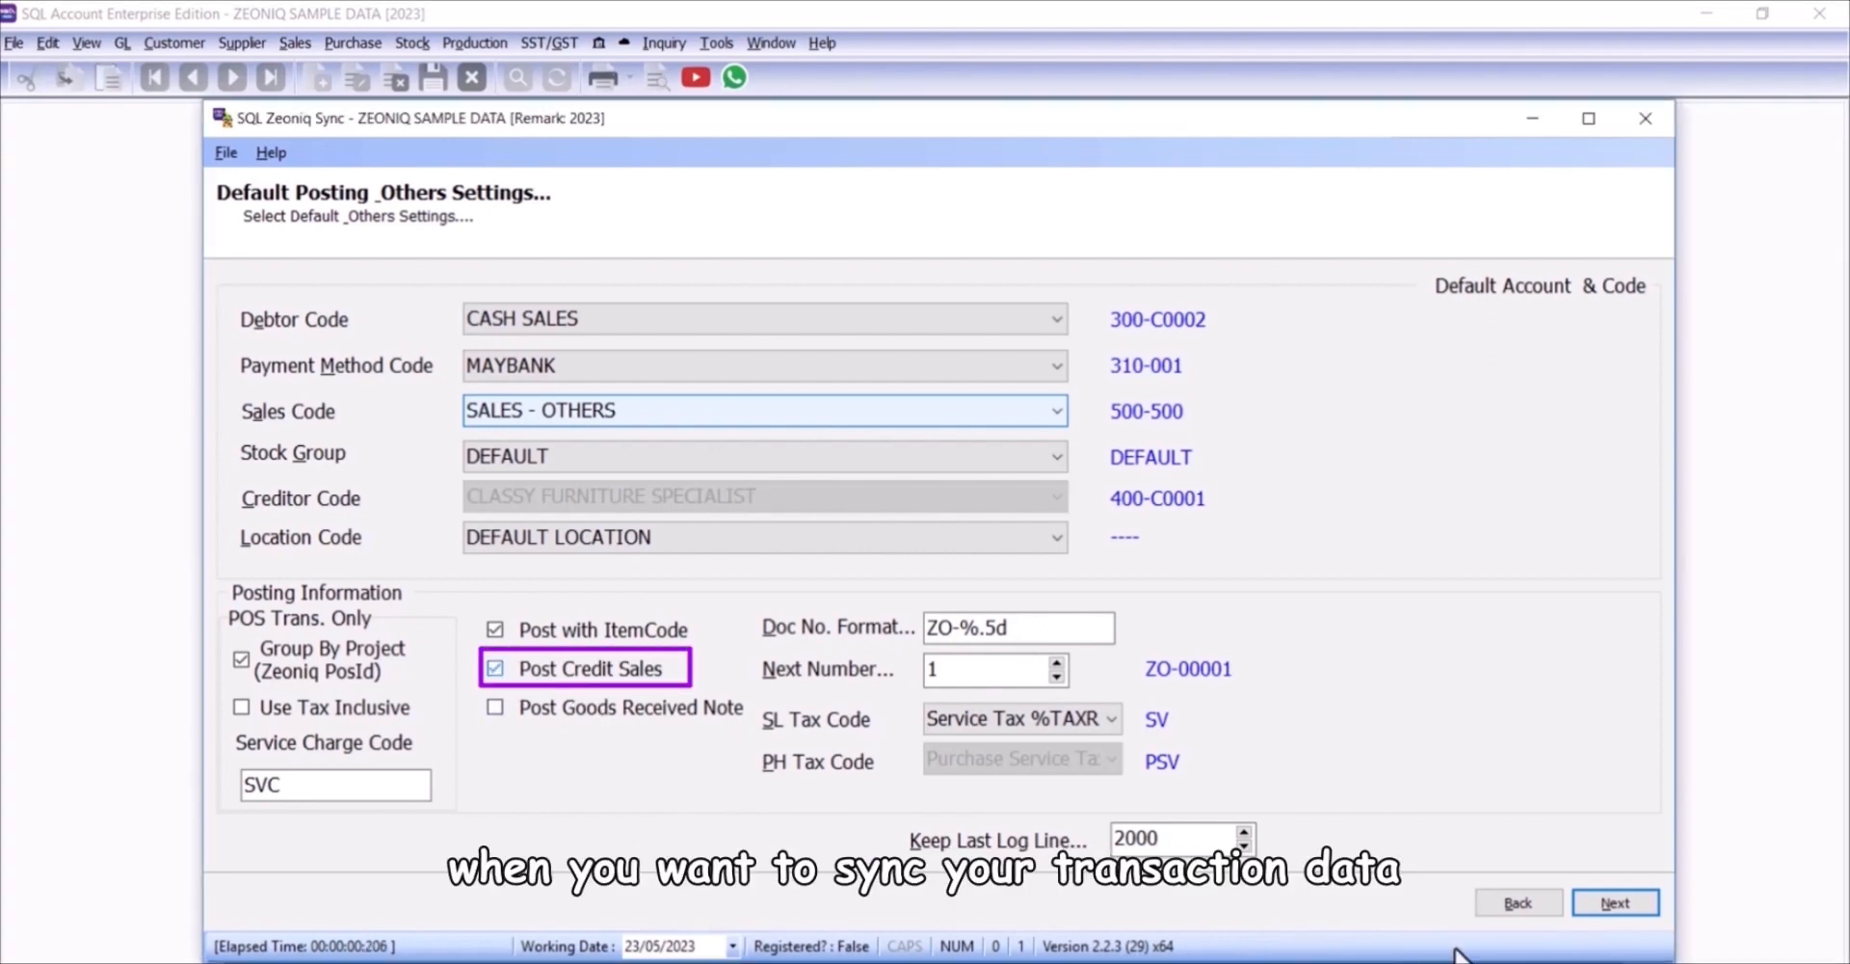
pyautogui.click(1615, 902)
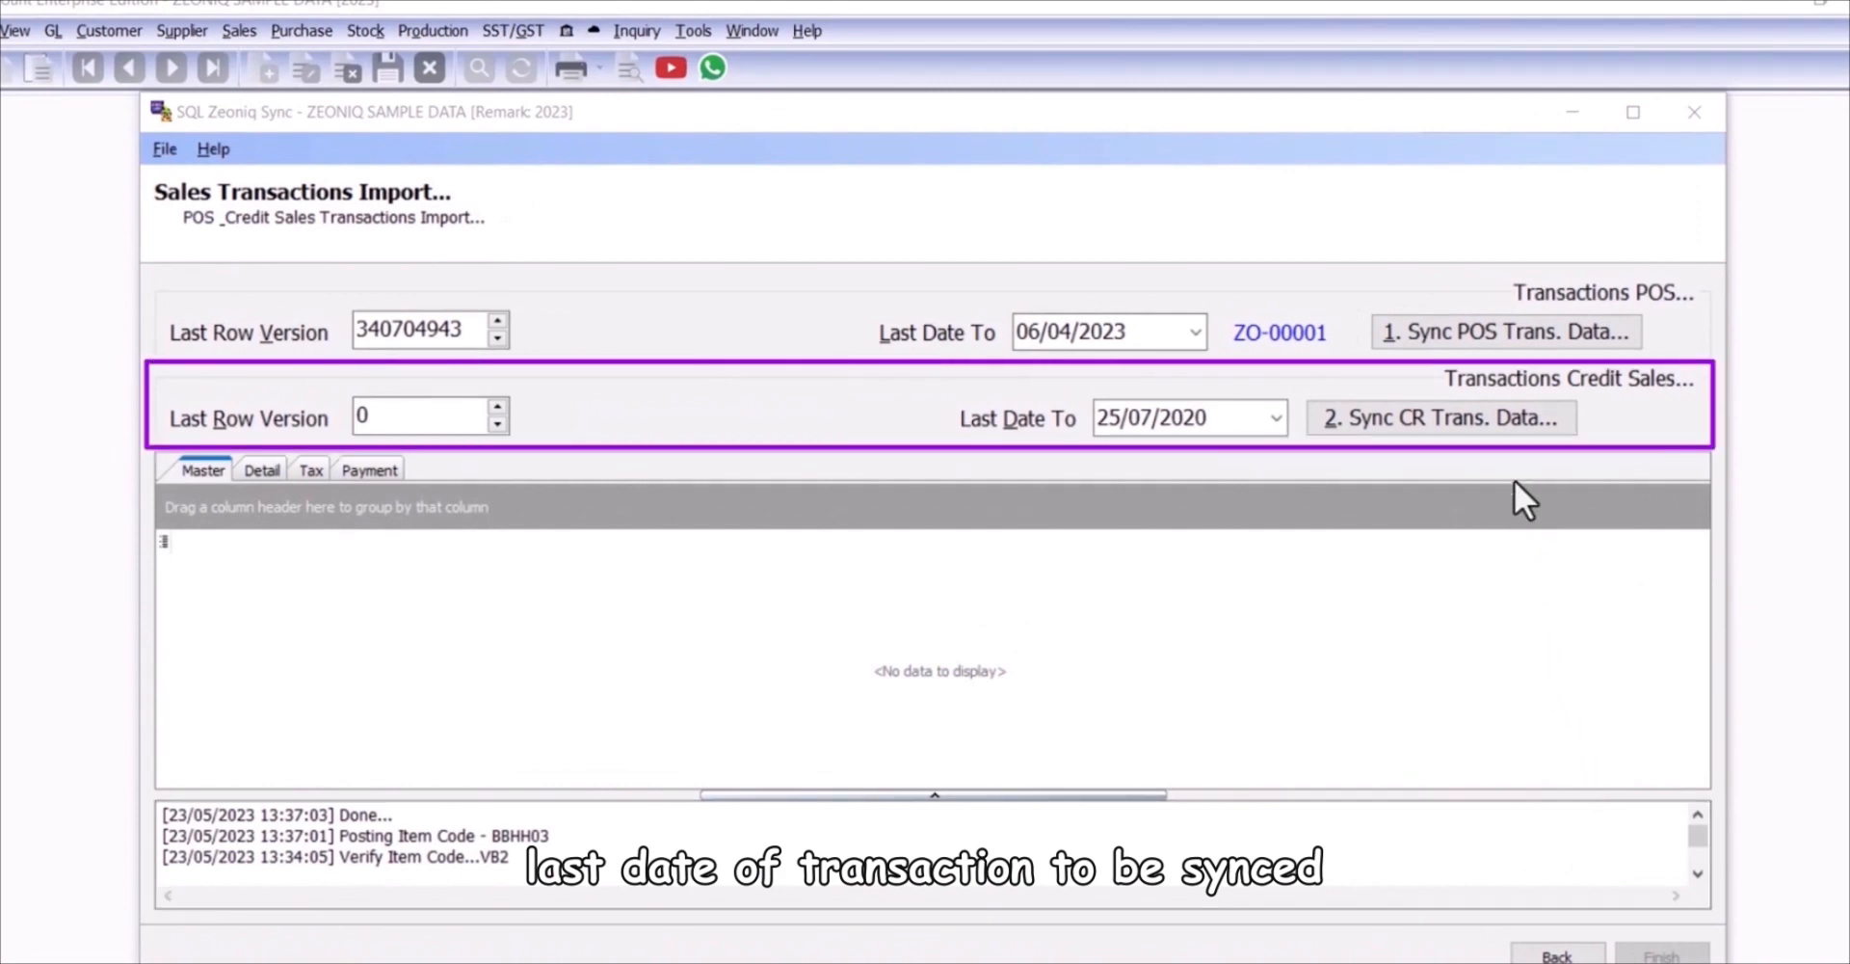
pyautogui.moveTo(1527, 484)
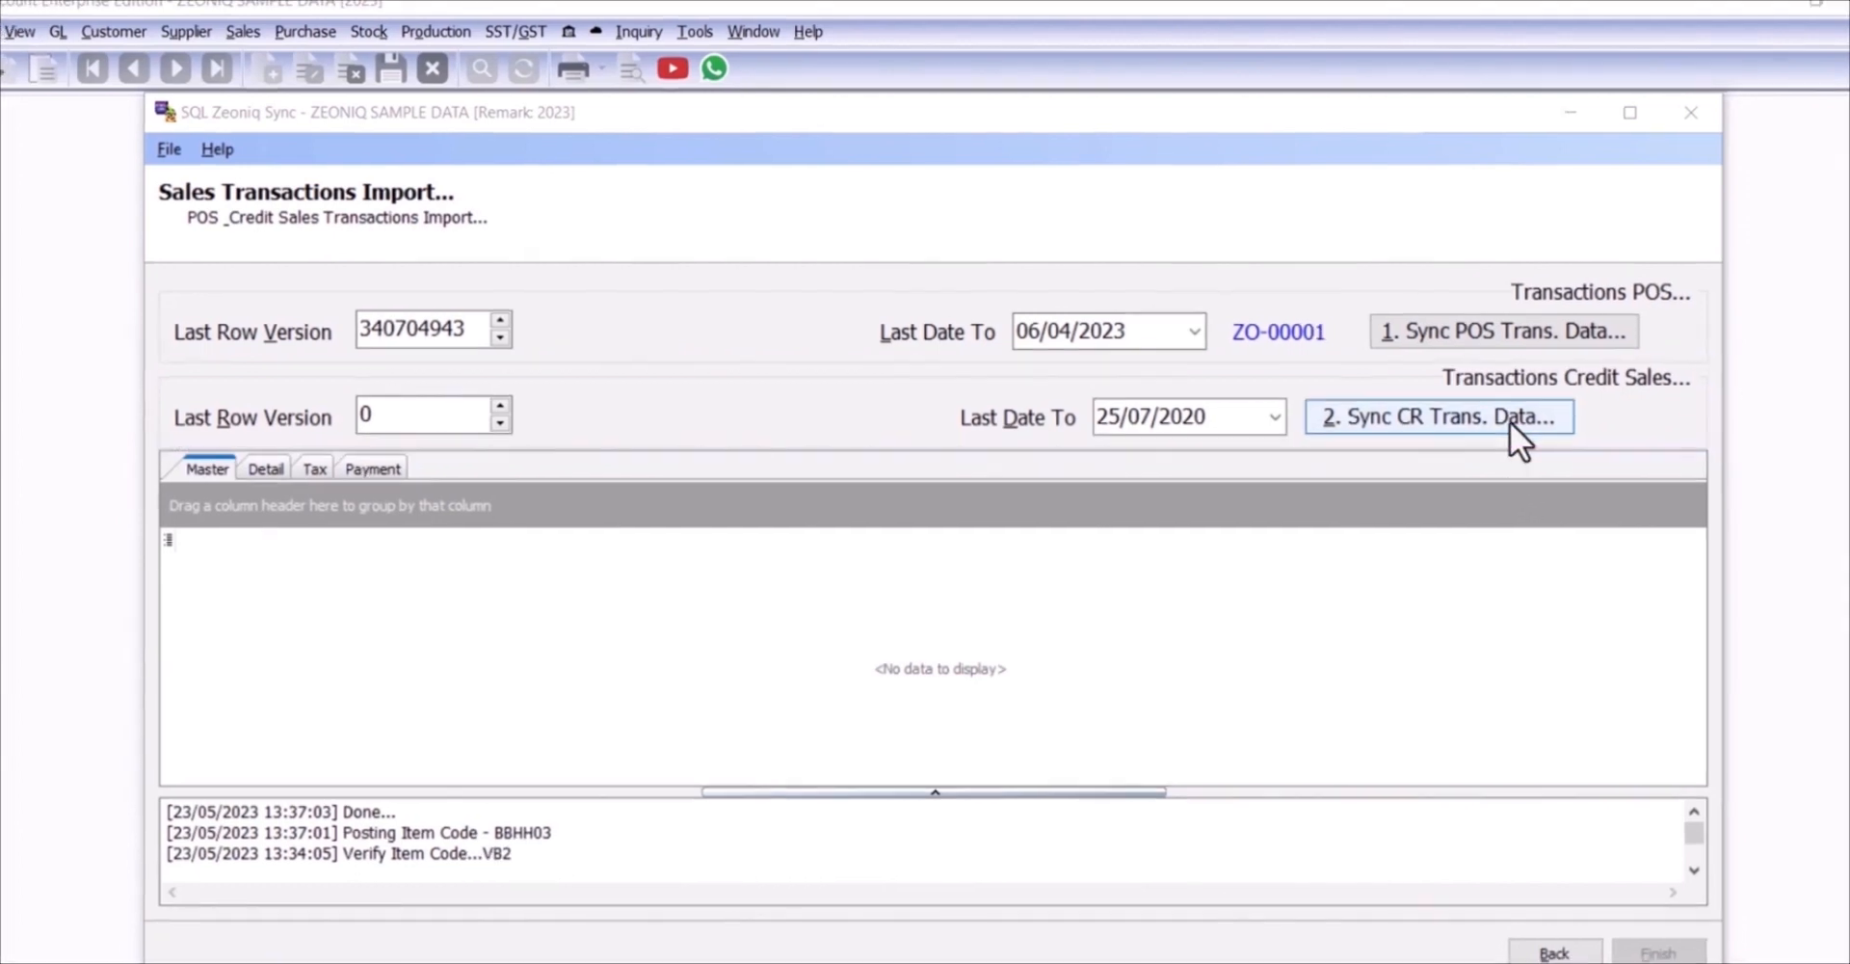
pyautogui.click(1436, 416)
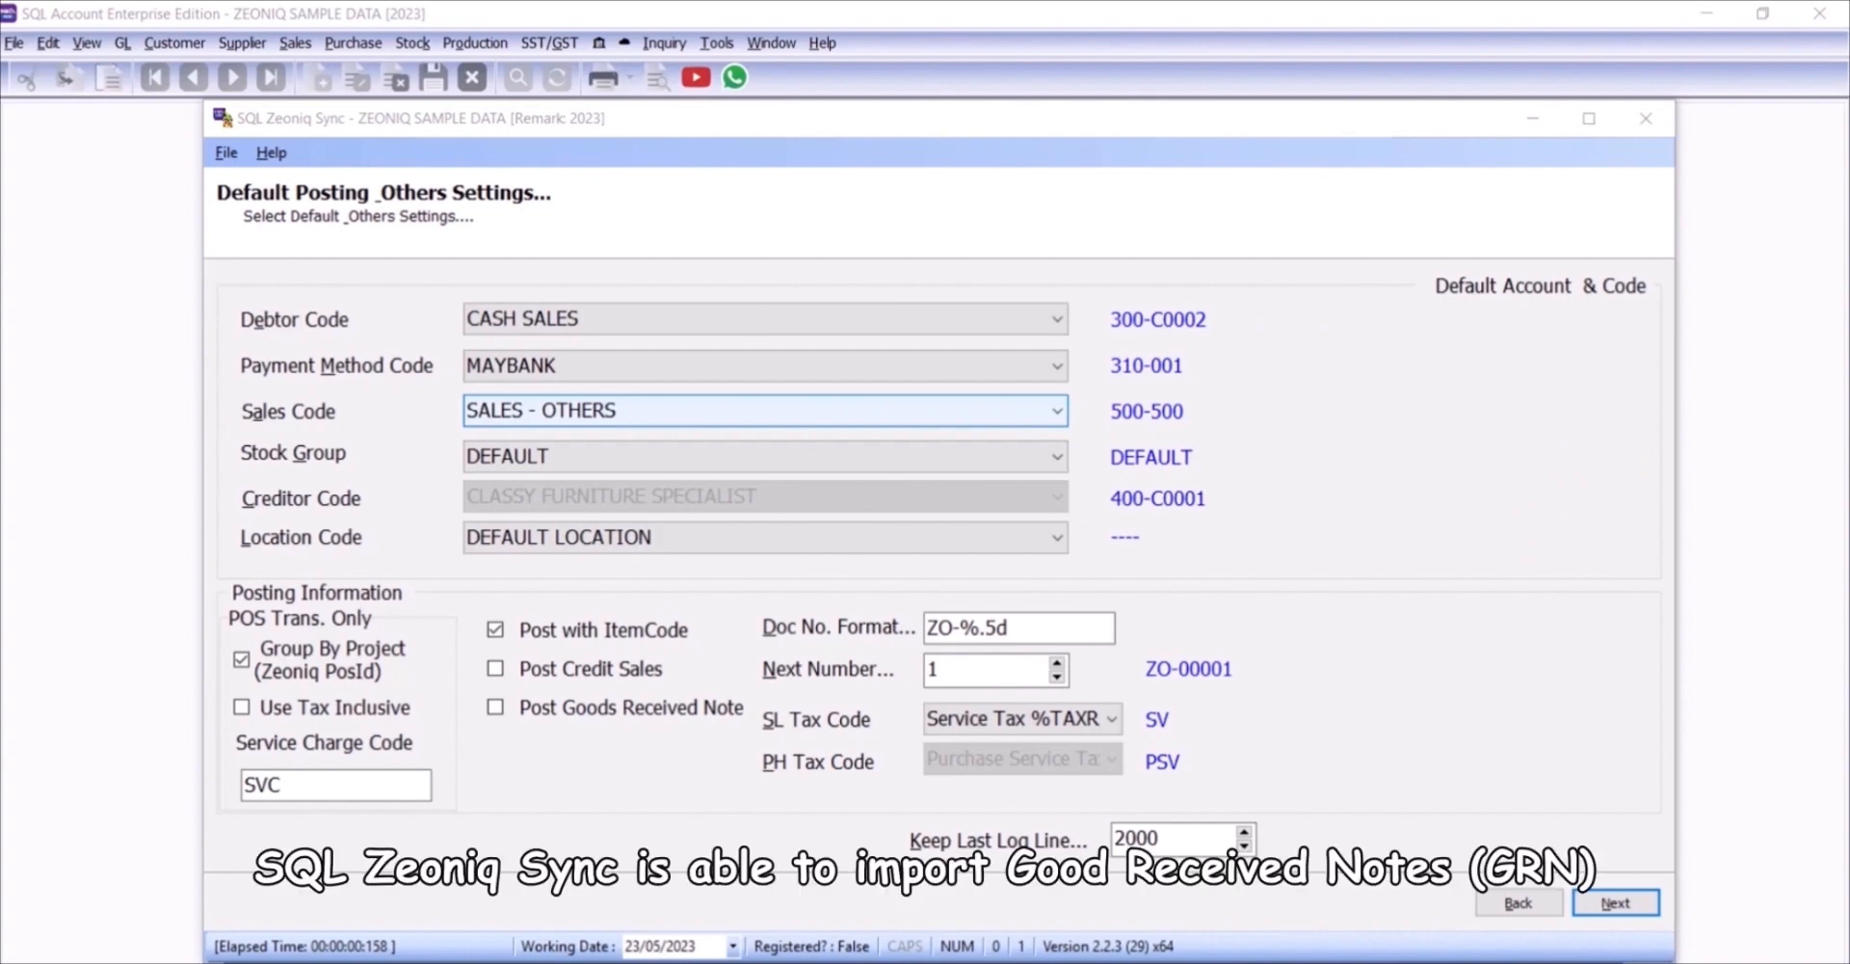
pyautogui.moveTo(1399, 950)
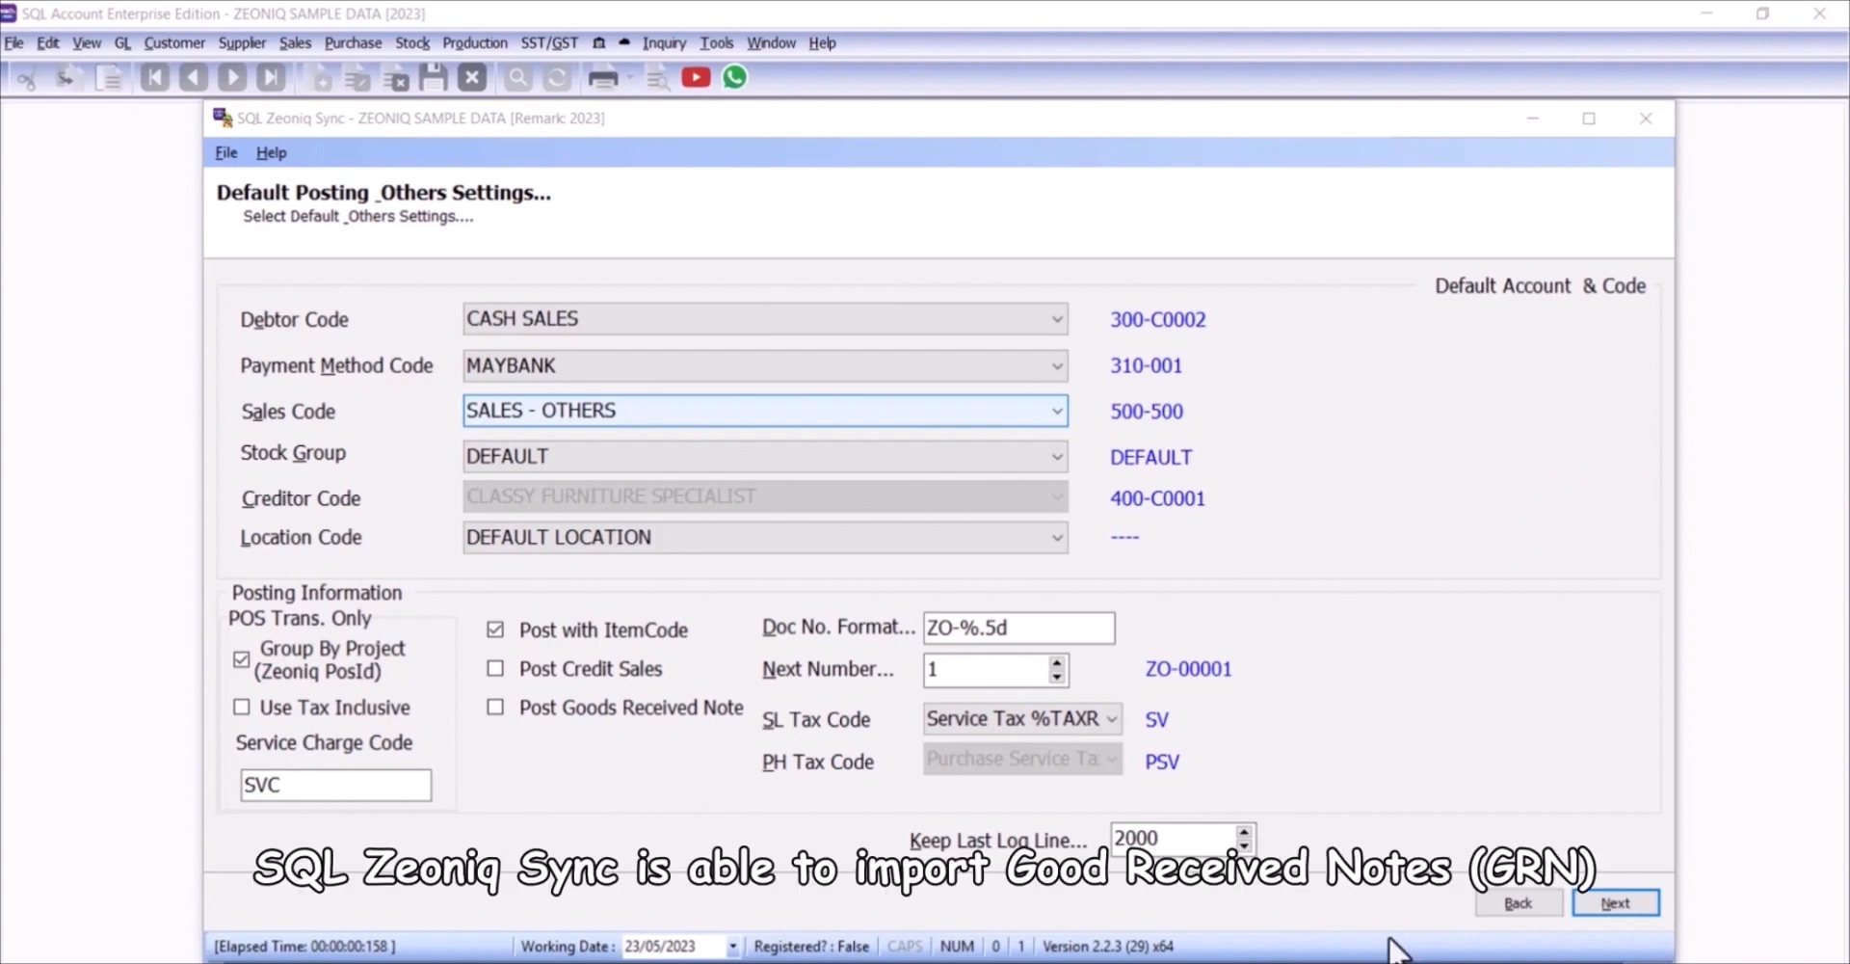
# Step: Tick Post Goods Received Note to enable supplier and purchase tax defaults, then continue
pyautogui.click(495, 707)
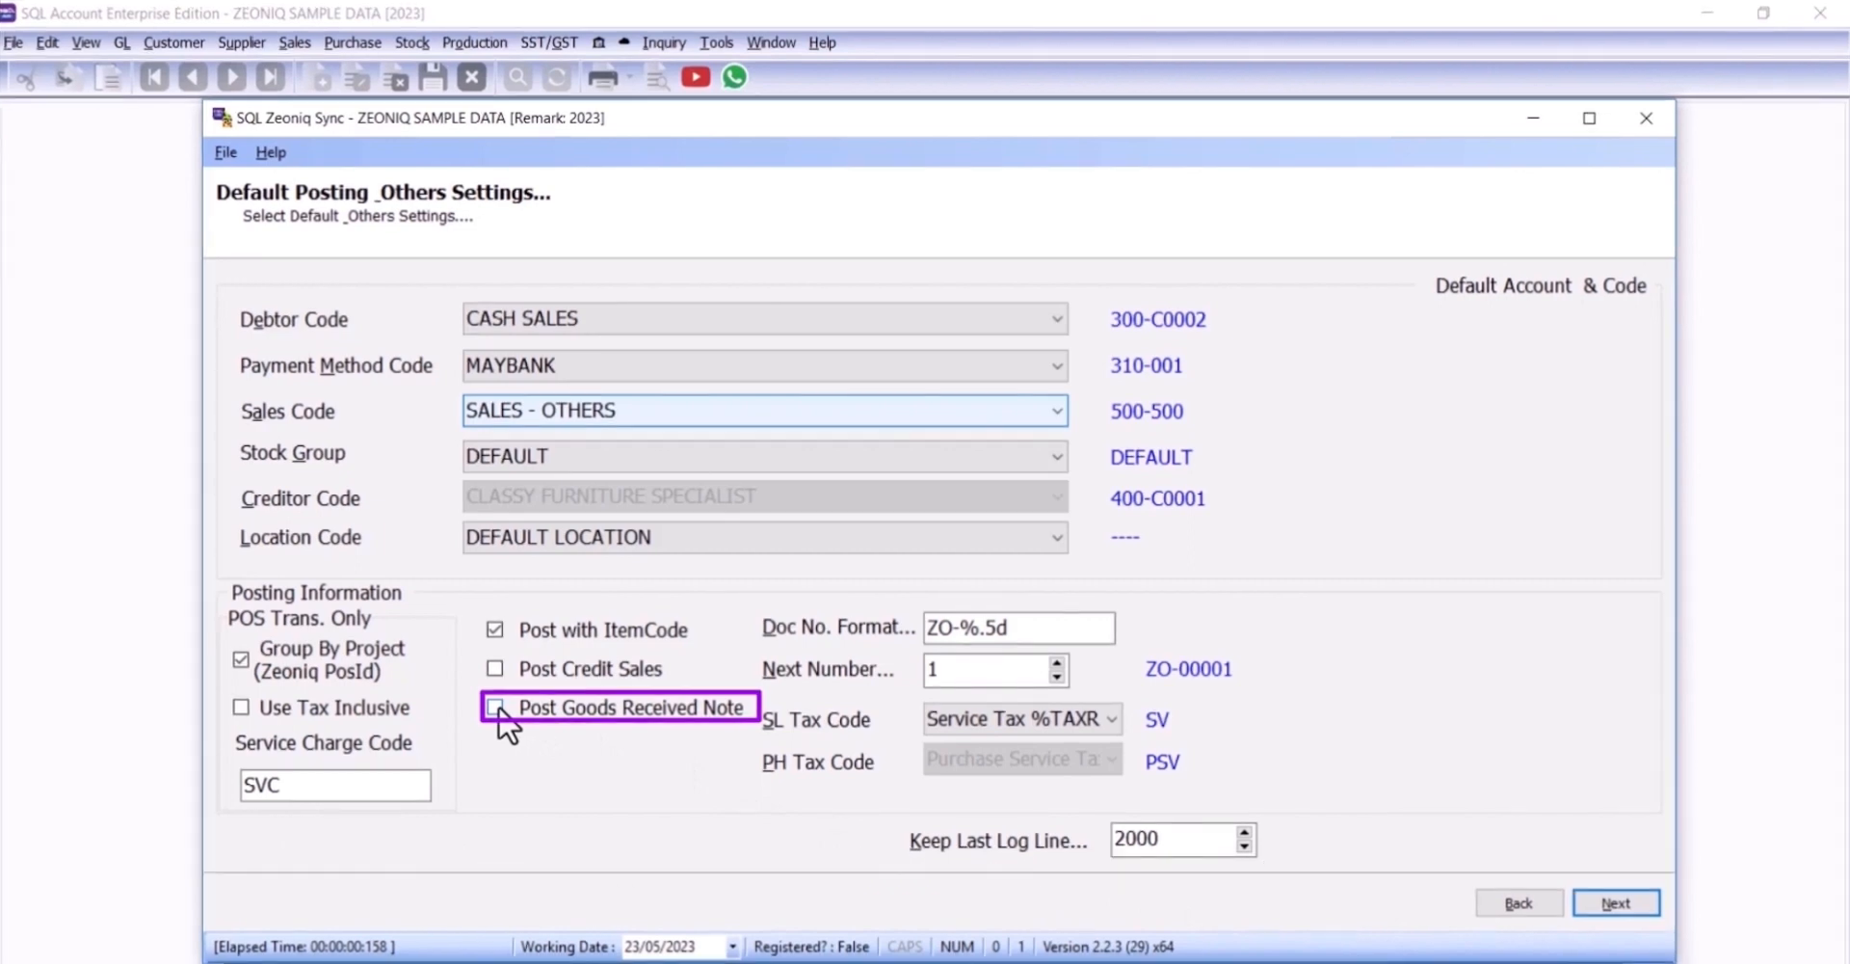
pyautogui.click(496, 708)
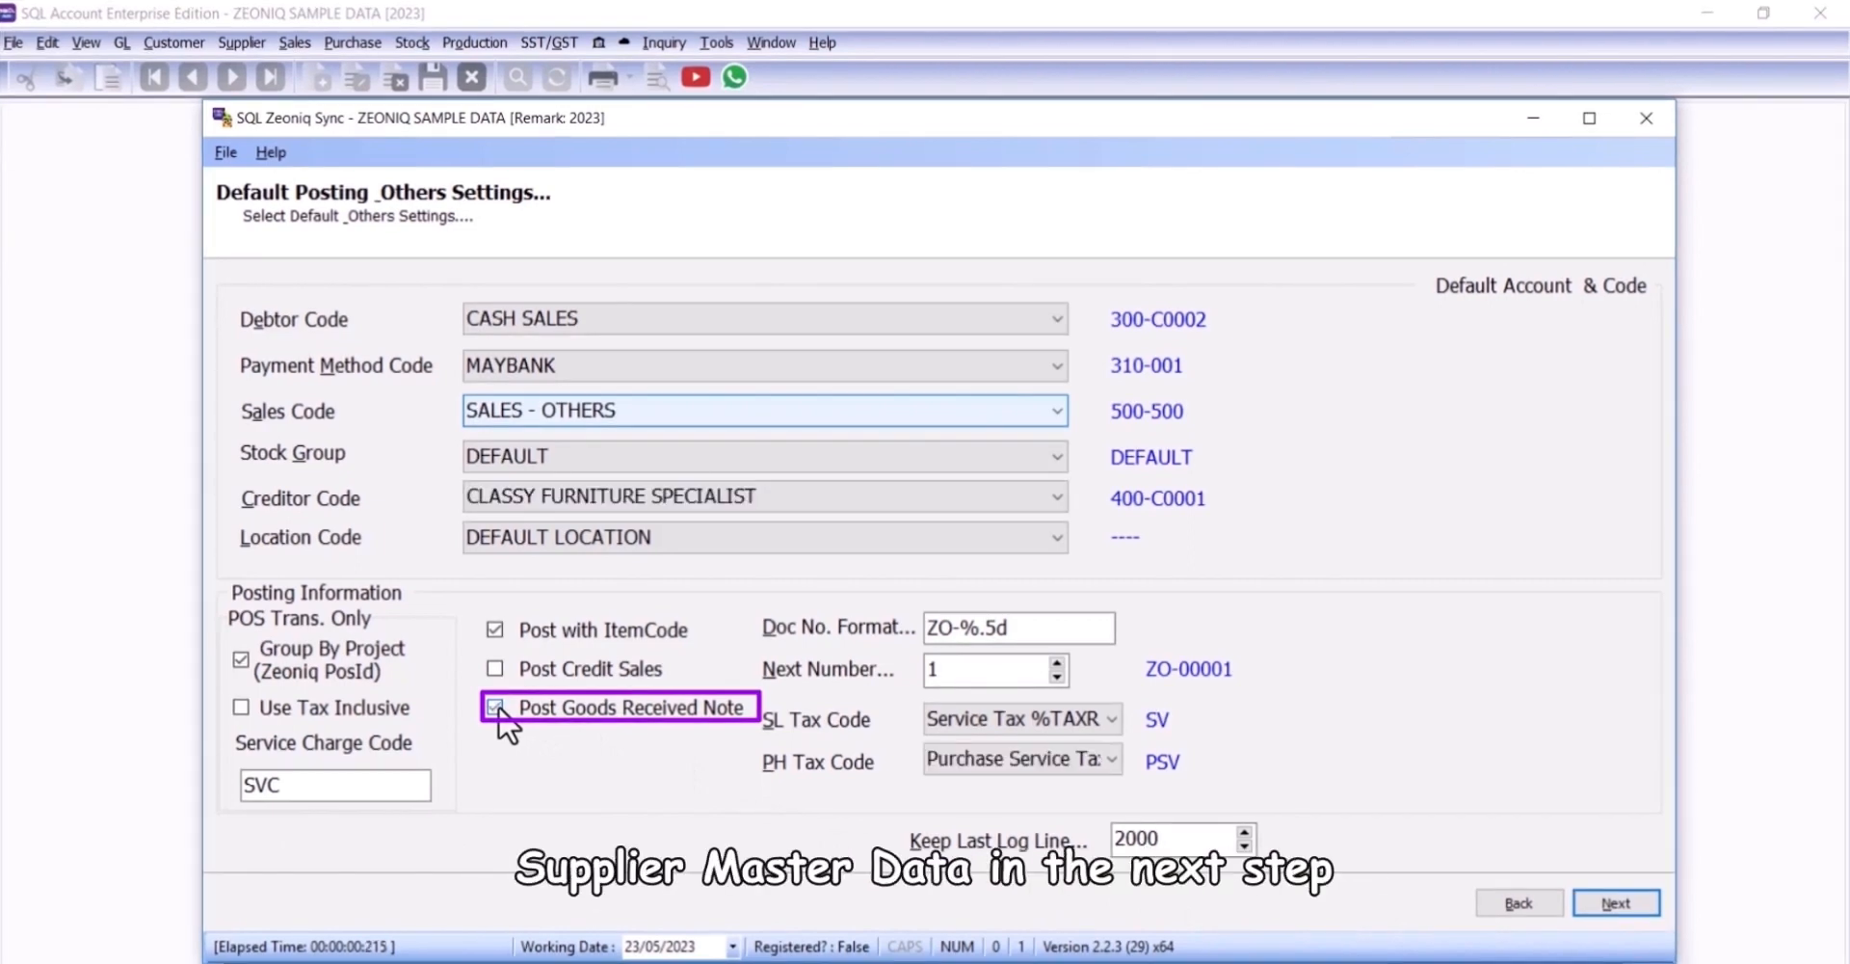
pyautogui.click(1616, 903)
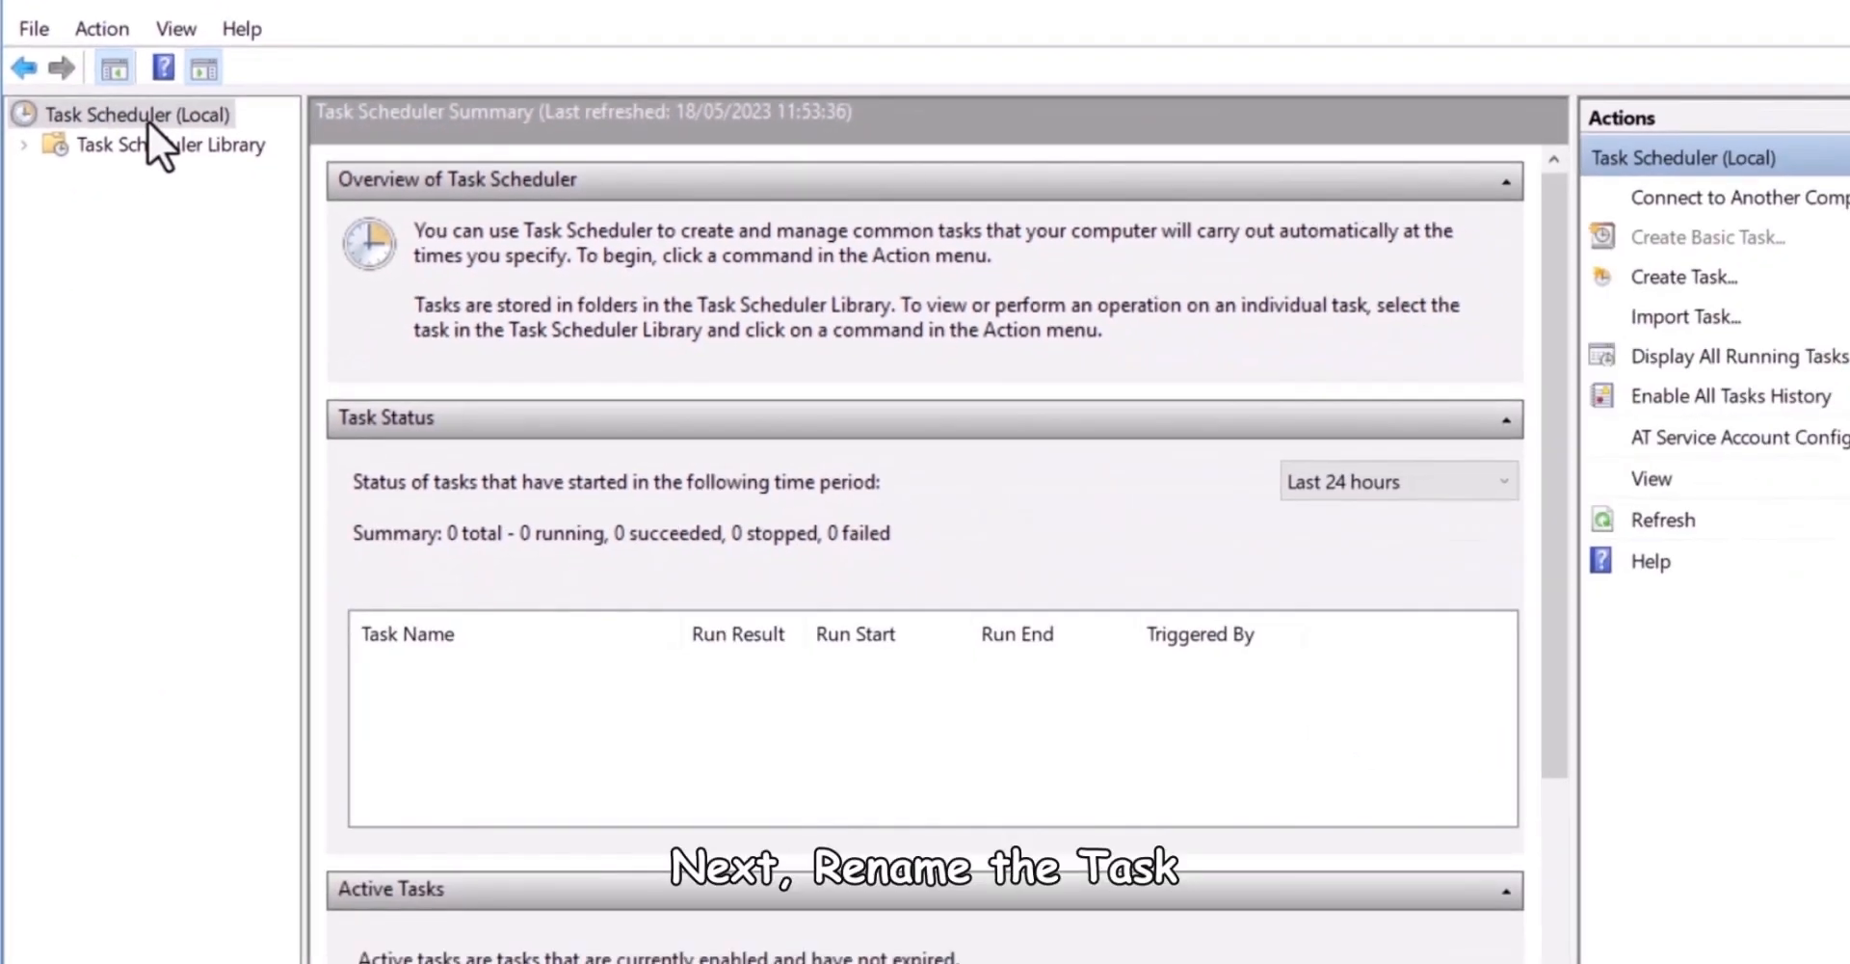
# Step: Name the basic task 'SQL Zeoniq Sync' and give it a Daily trigger
pyautogui.write('SQL')
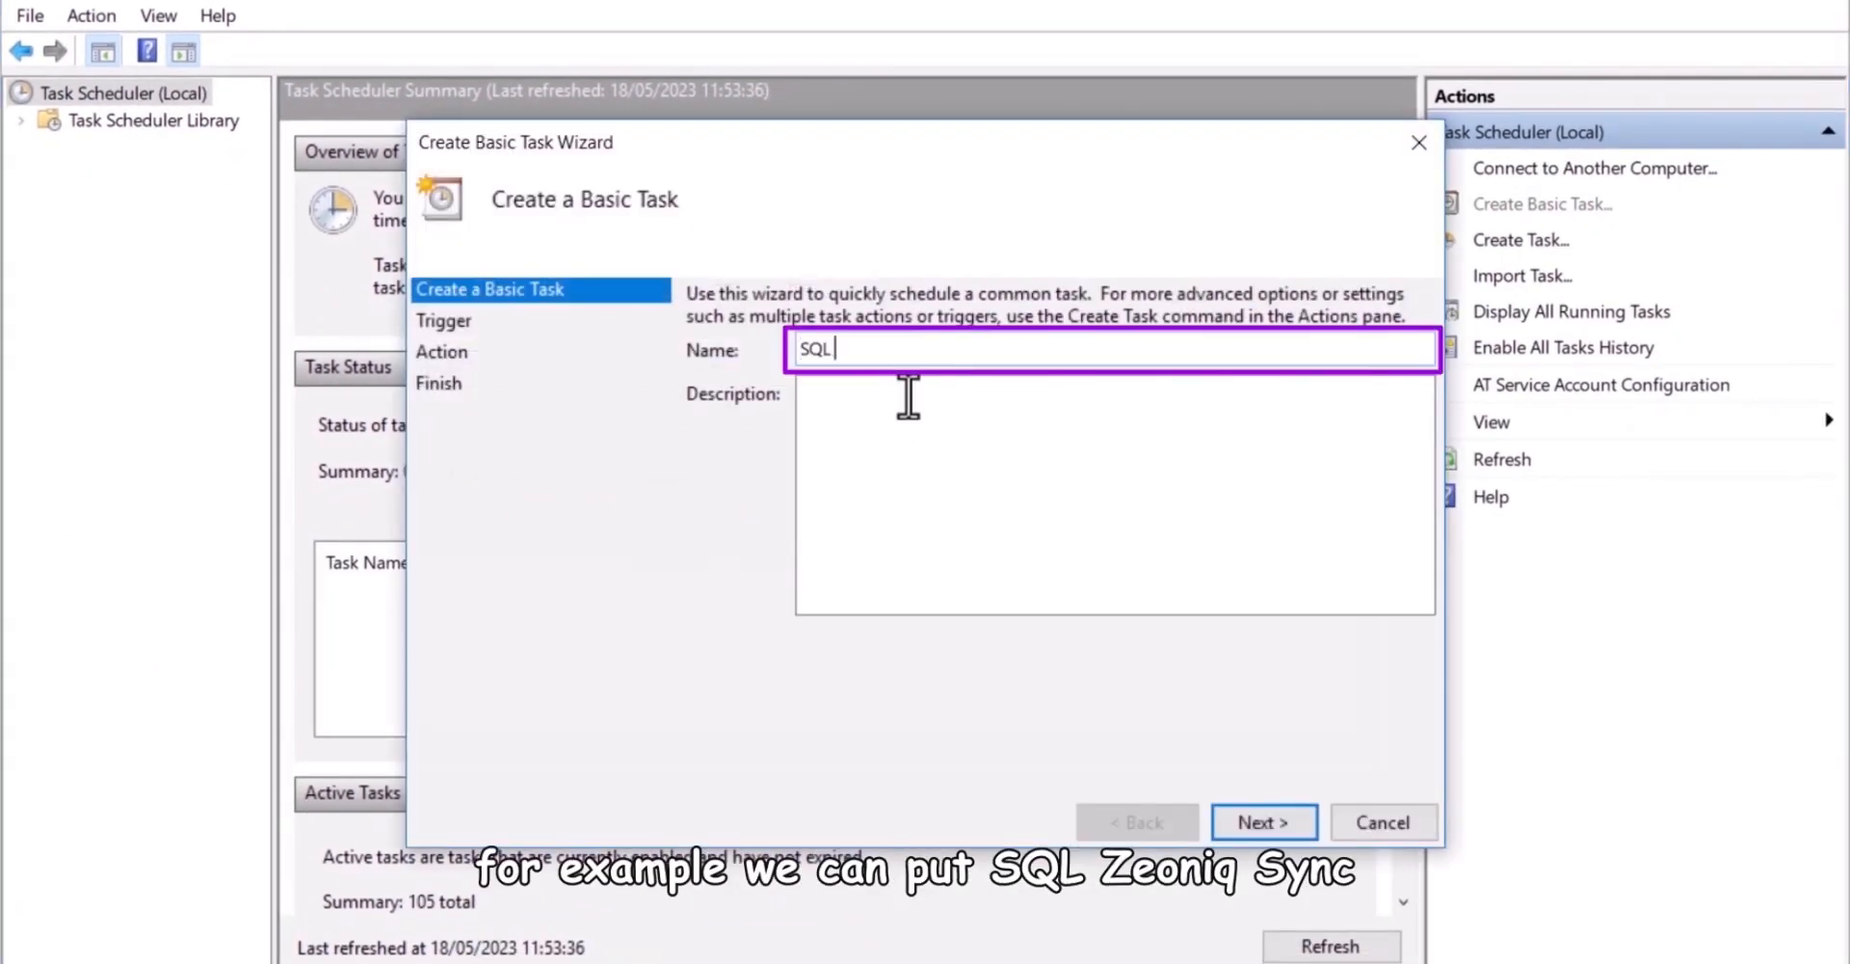
pyautogui.write('Zeoniq Syn')
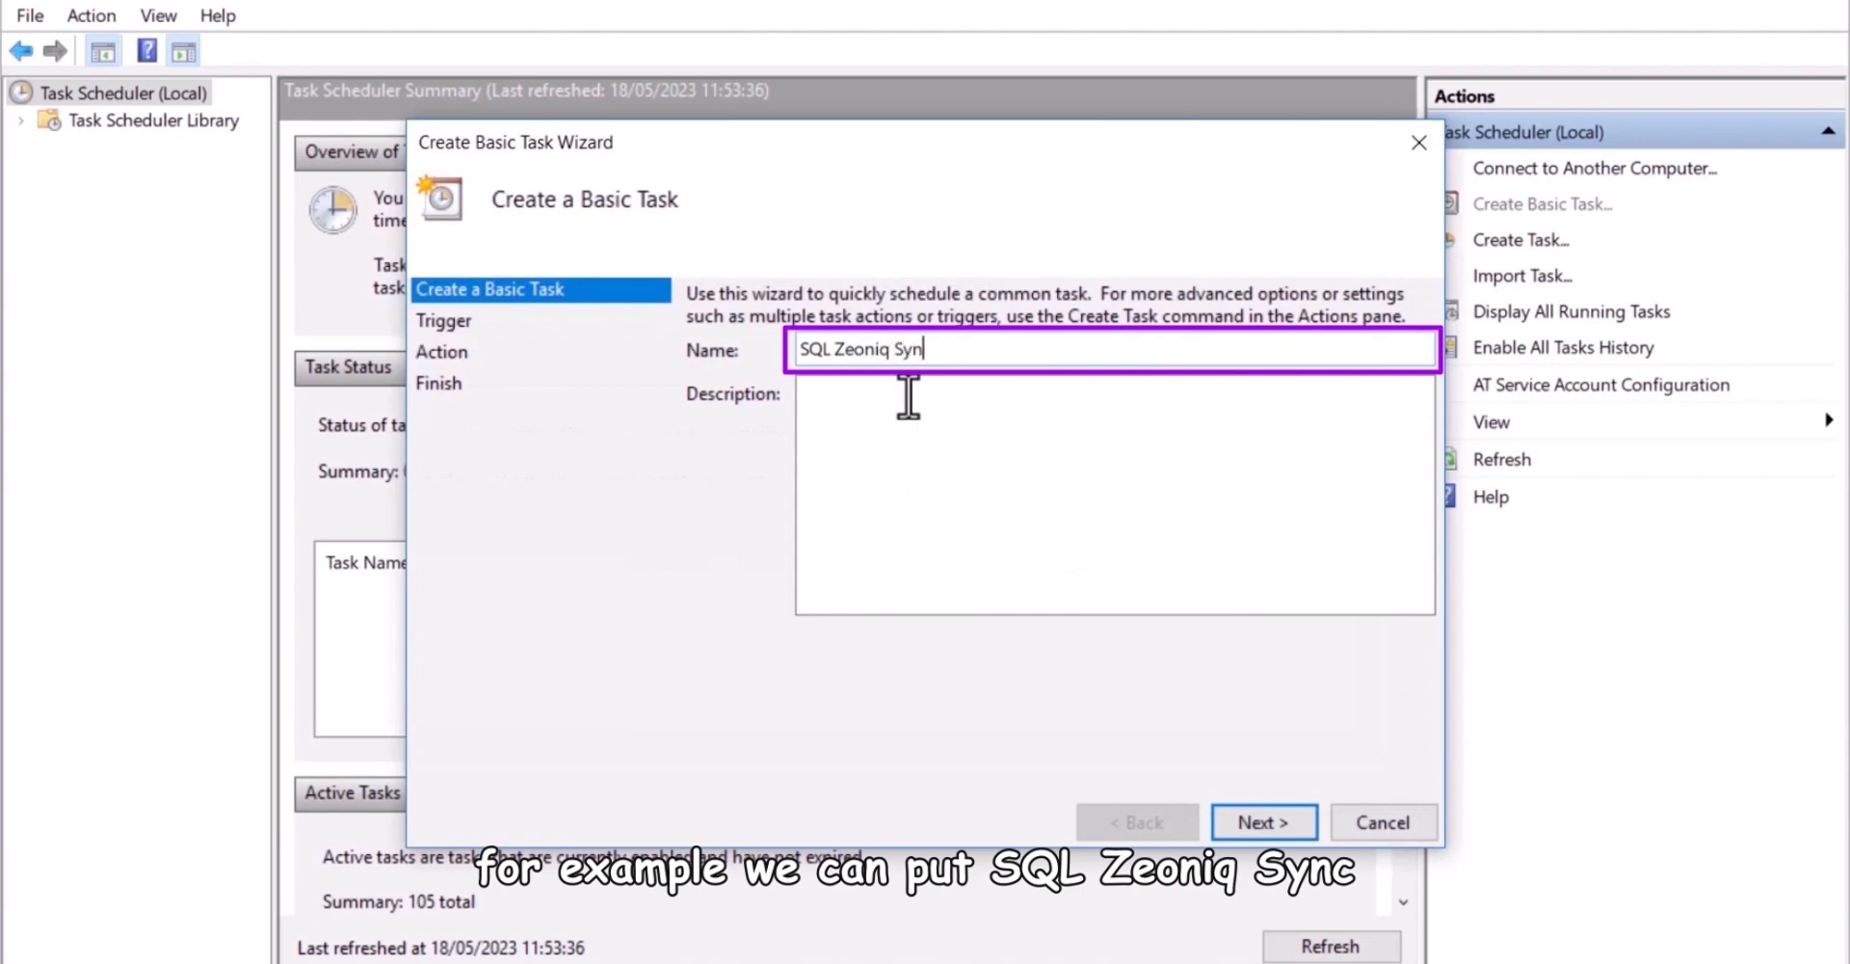
pyautogui.click(1262, 823)
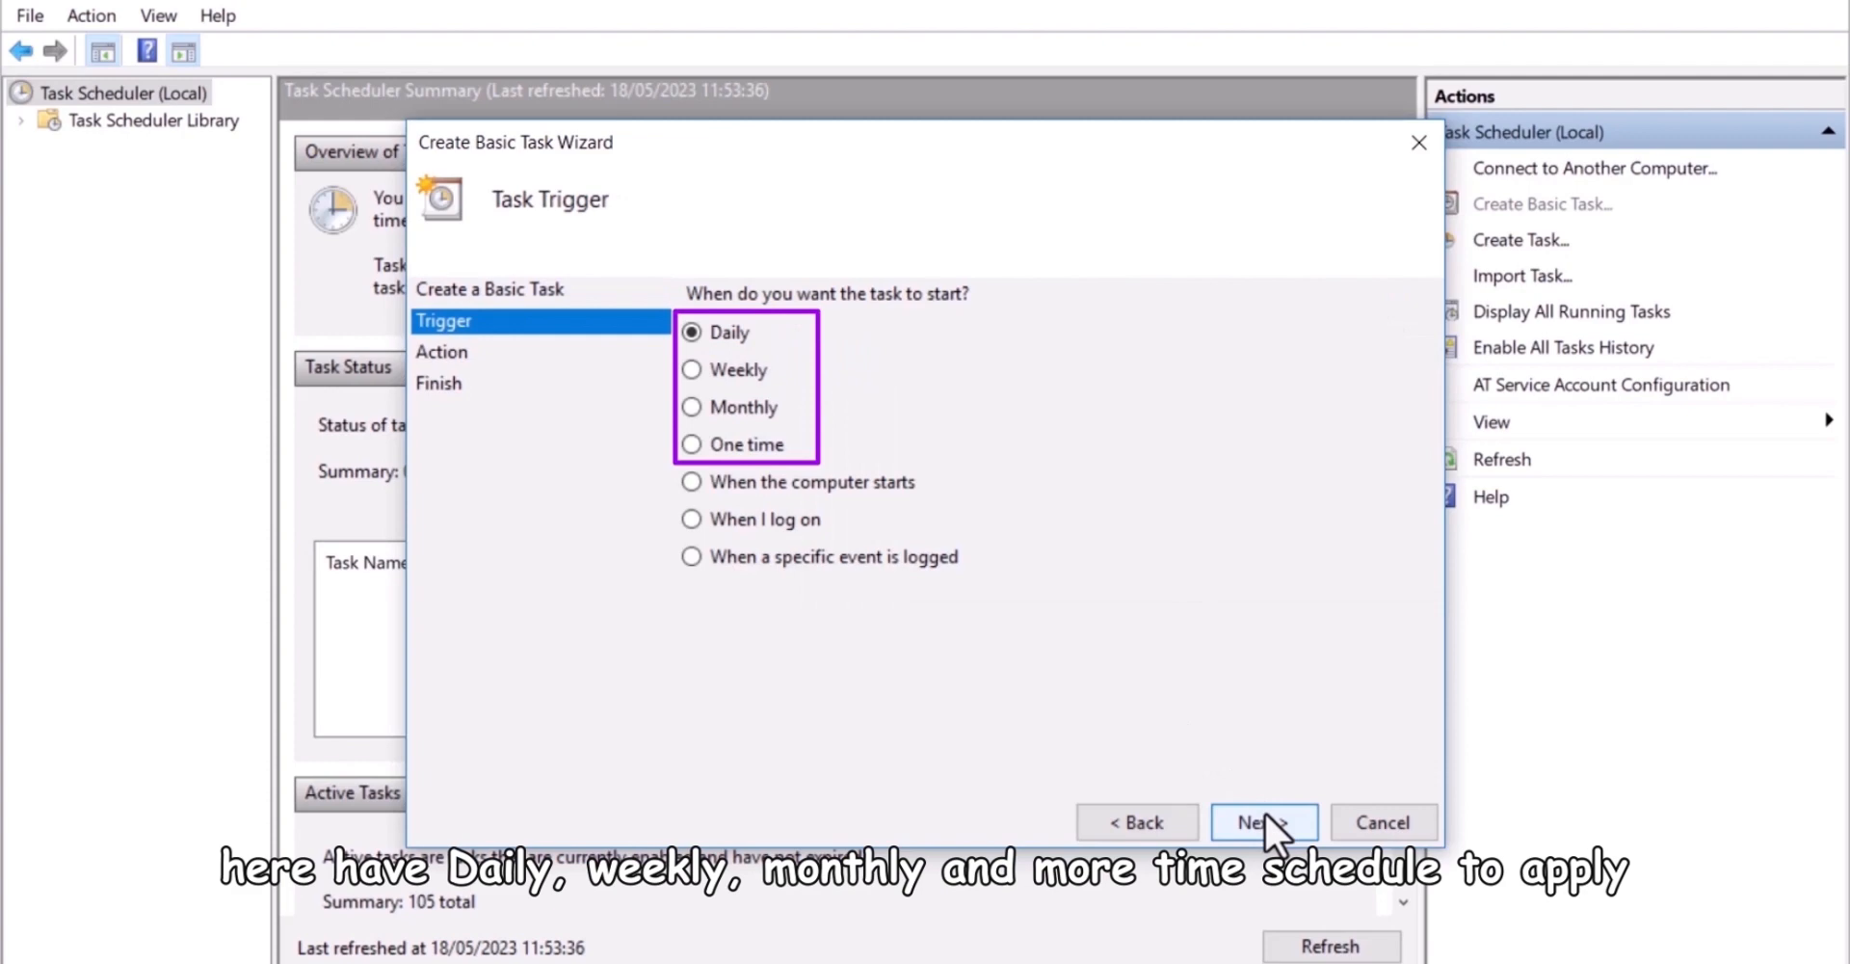
pyautogui.click(728, 331)
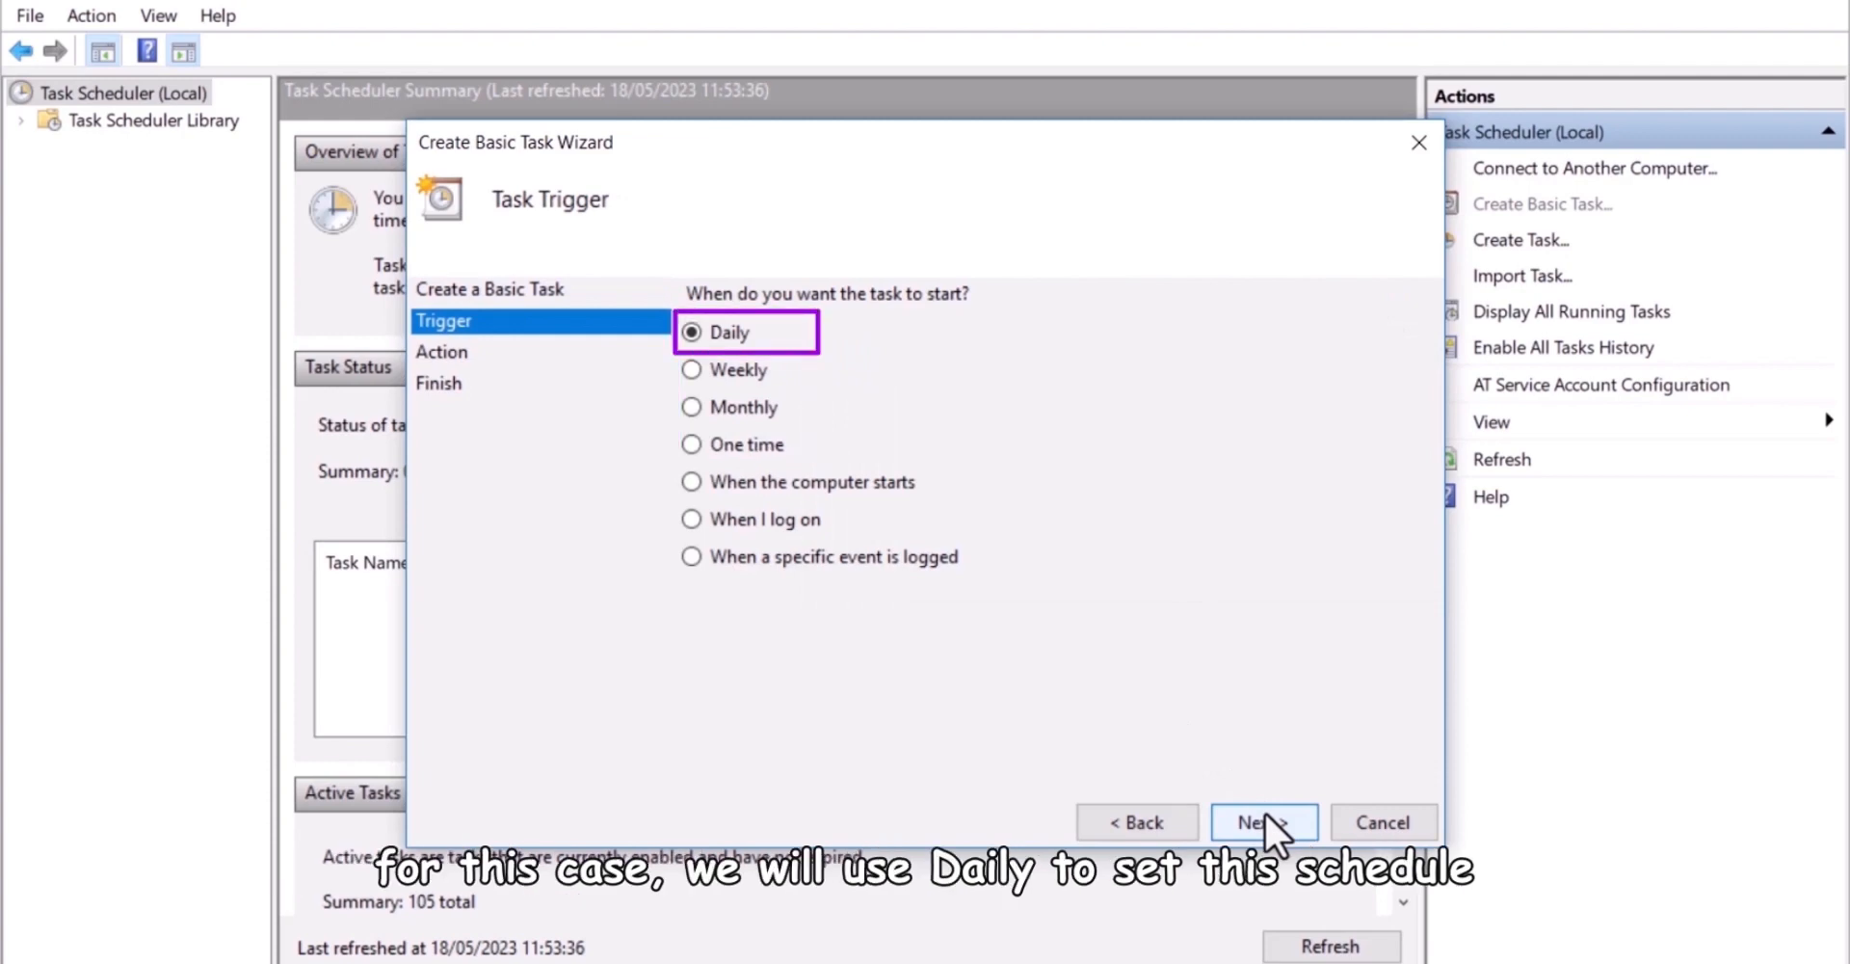
pyautogui.click(1263, 823)
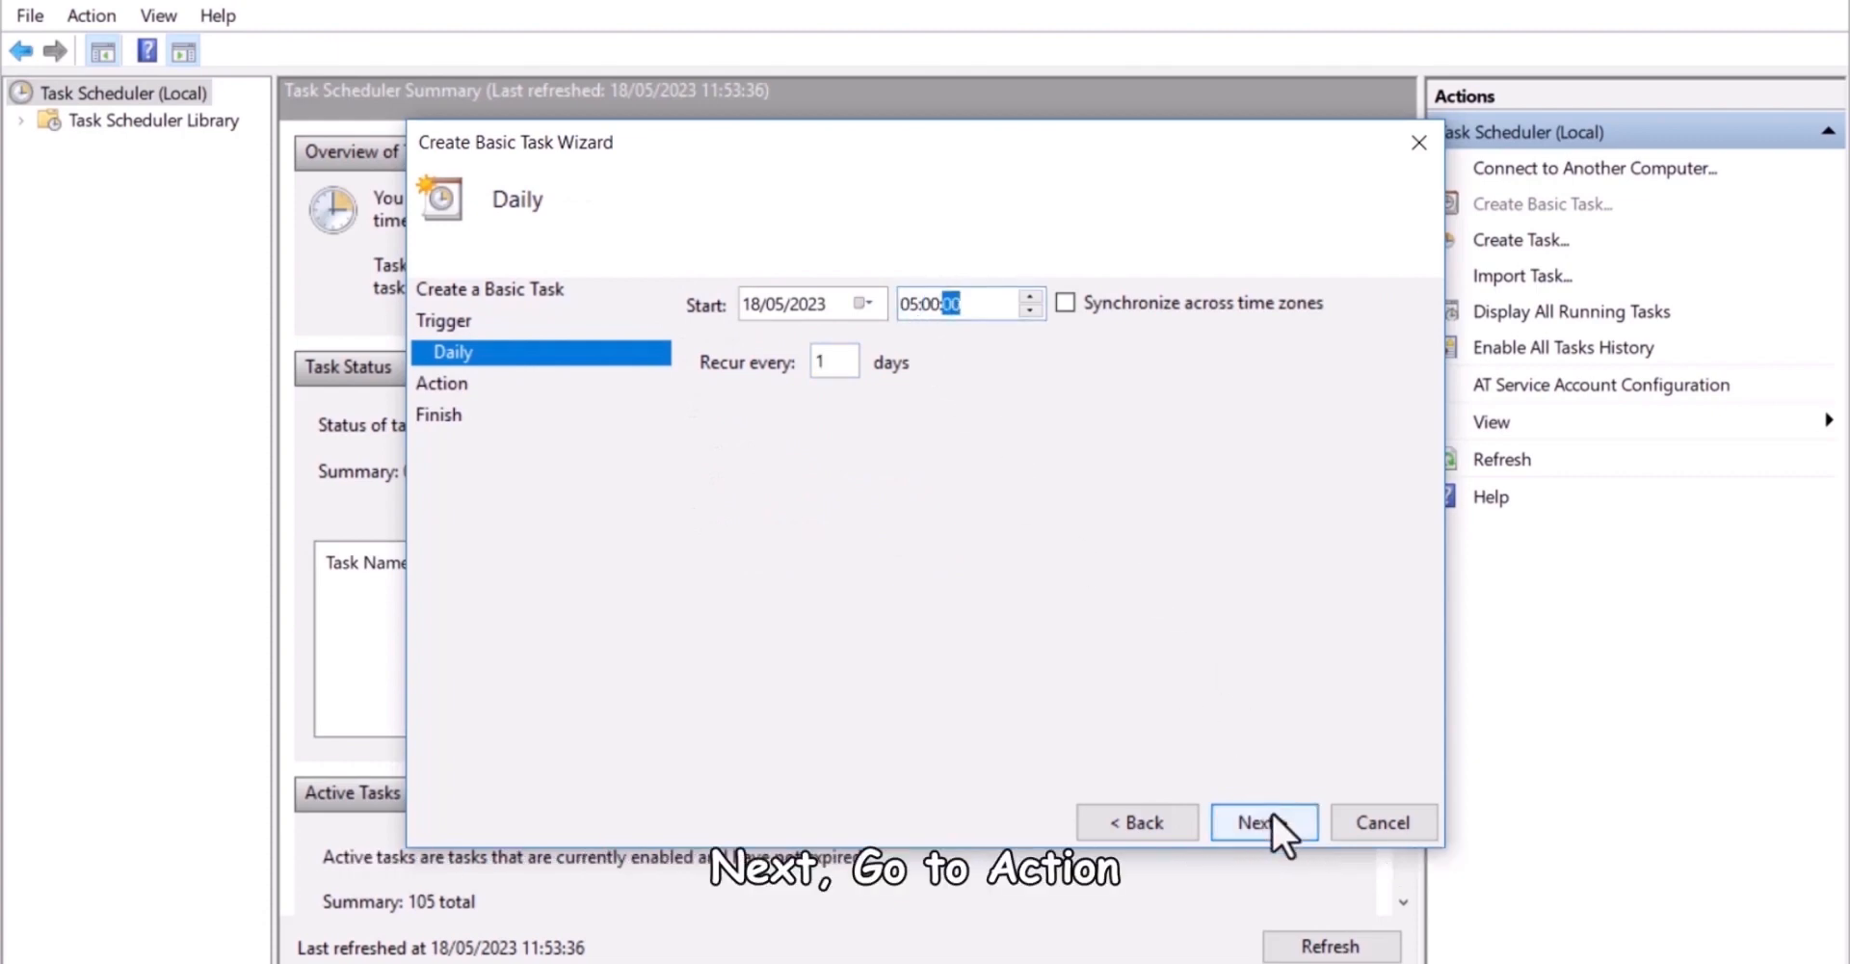
# Step: Have the task start SQLZeoniqSync.exe with argument -Auto and request its Properties dialog after creation
pyautogui.click(1262, 823)
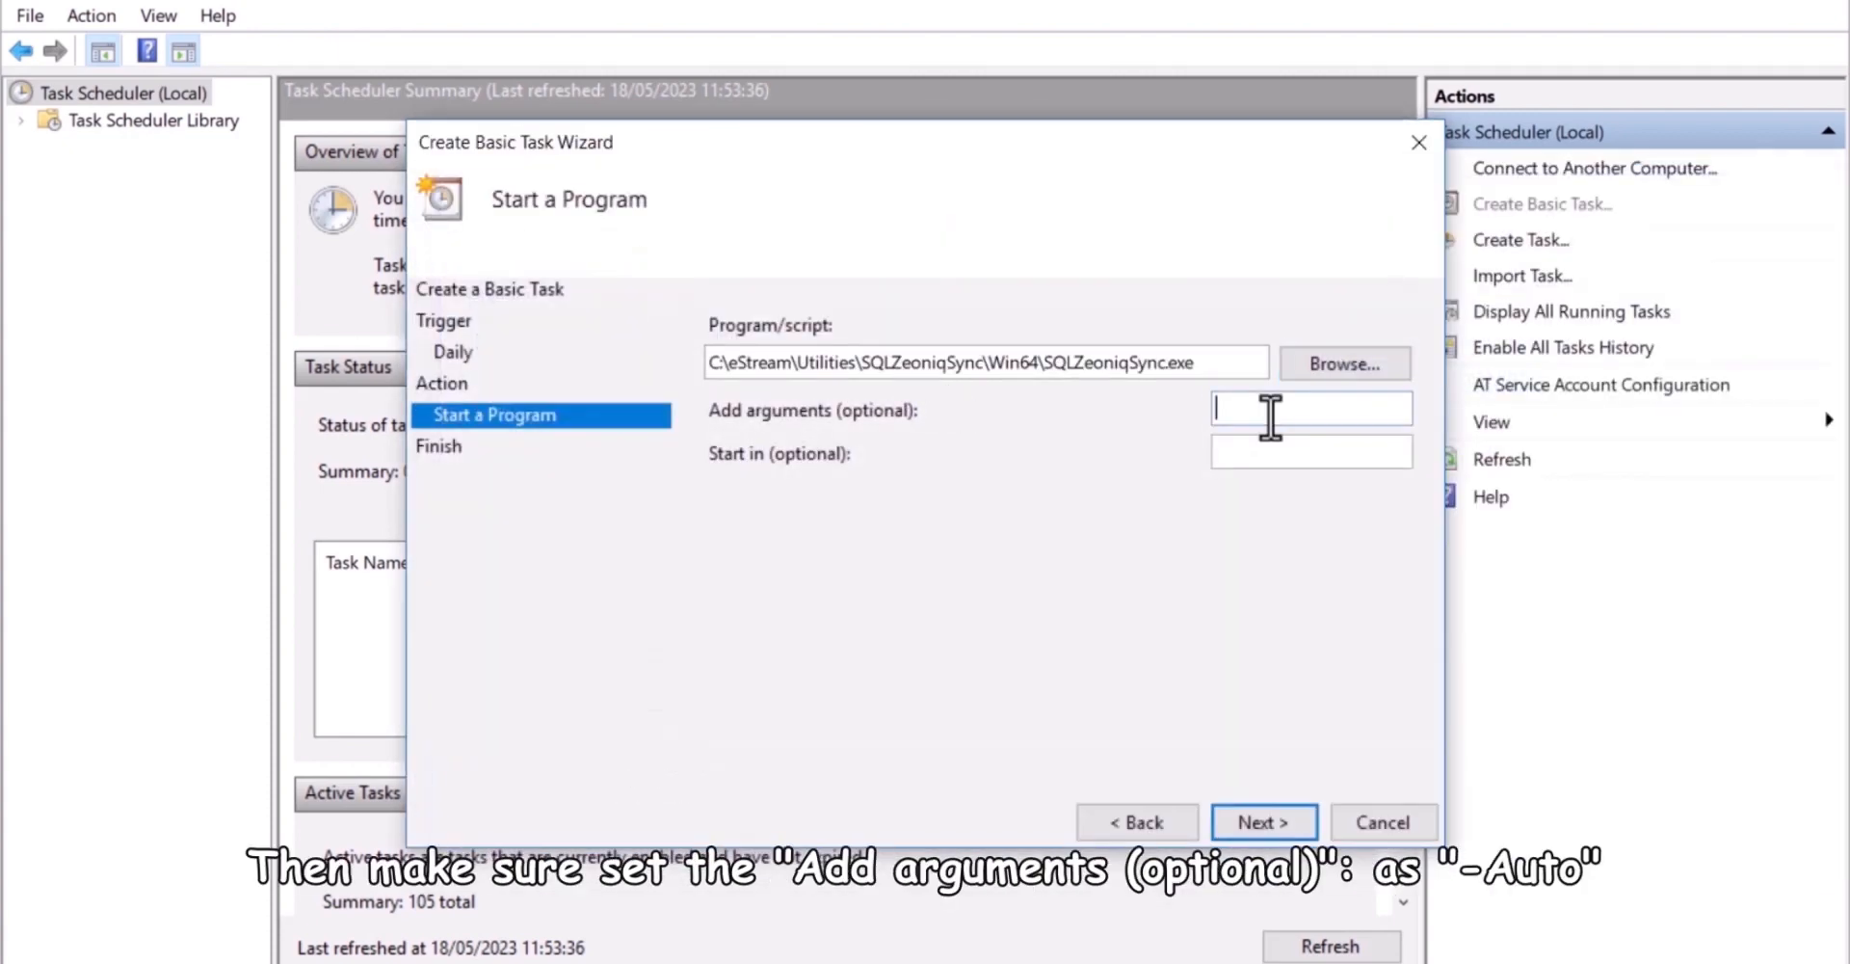
pyautogui.write('-Auto')
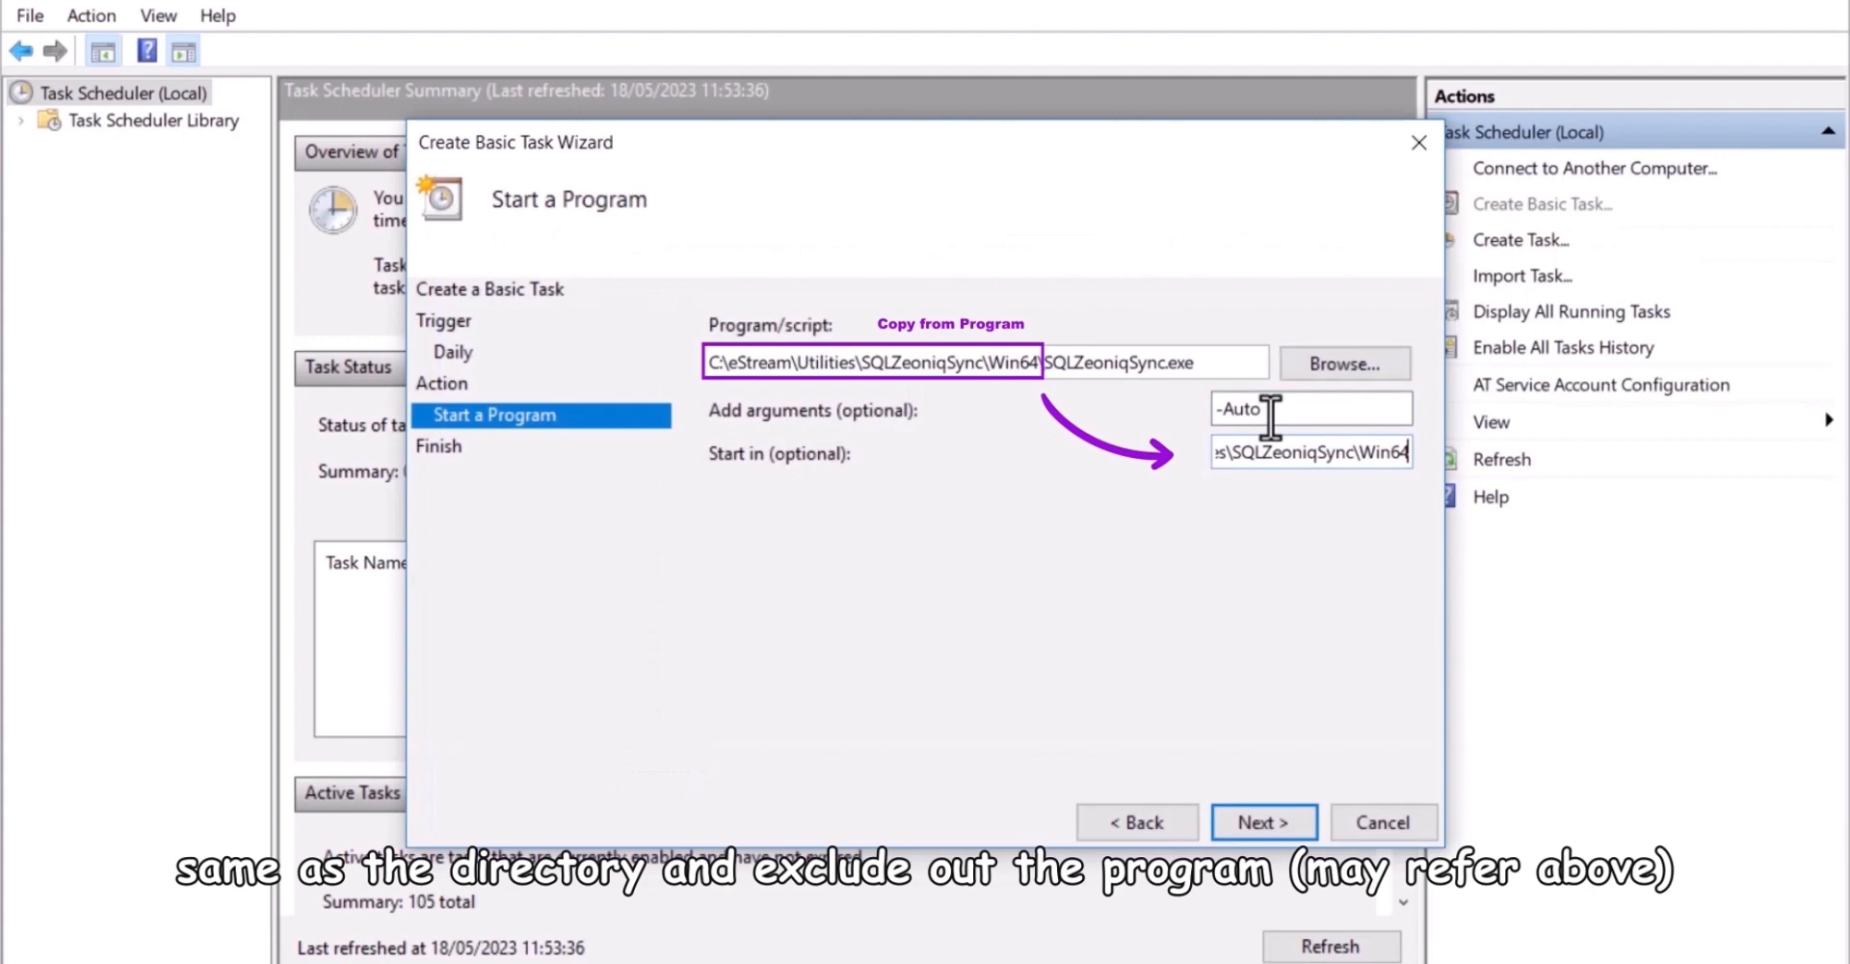
pyautogui.click(1263, 823)
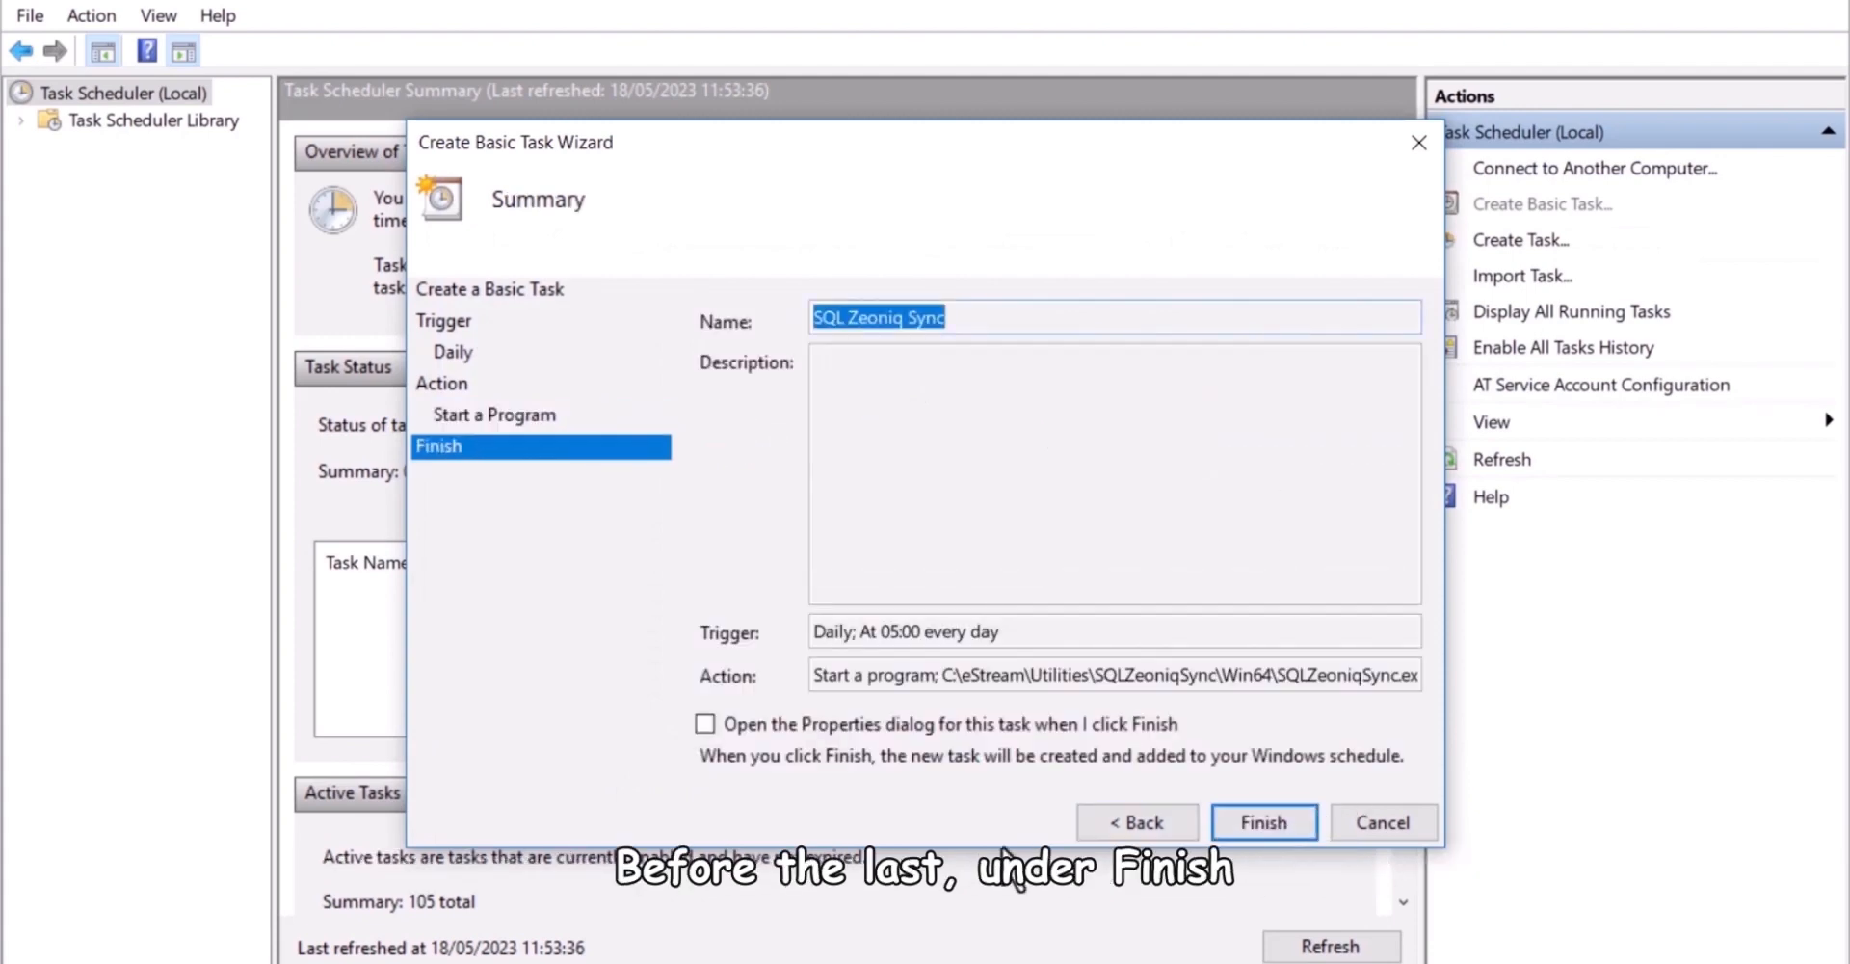
pyautogui.click(705, 723)
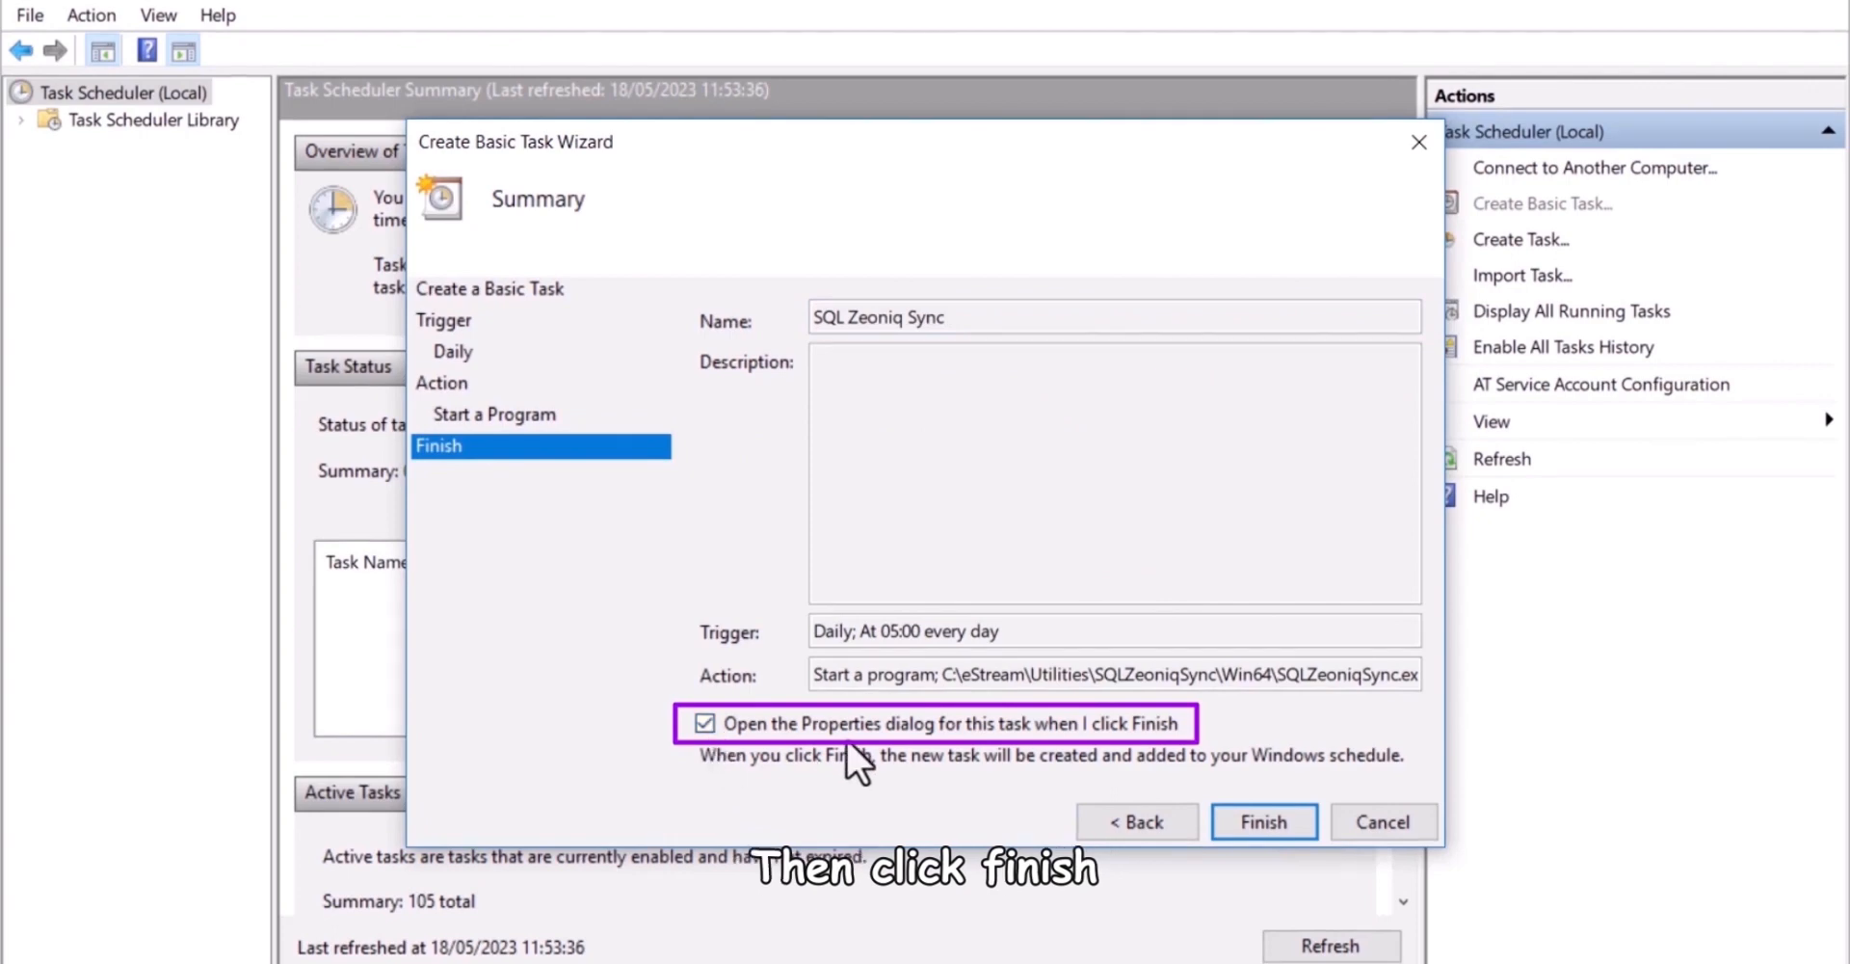
# Step: Finish the task, set 'Run whether user is logged on or not', and change the daily trigger to 06:15
pyautogui.click(1262, 823)
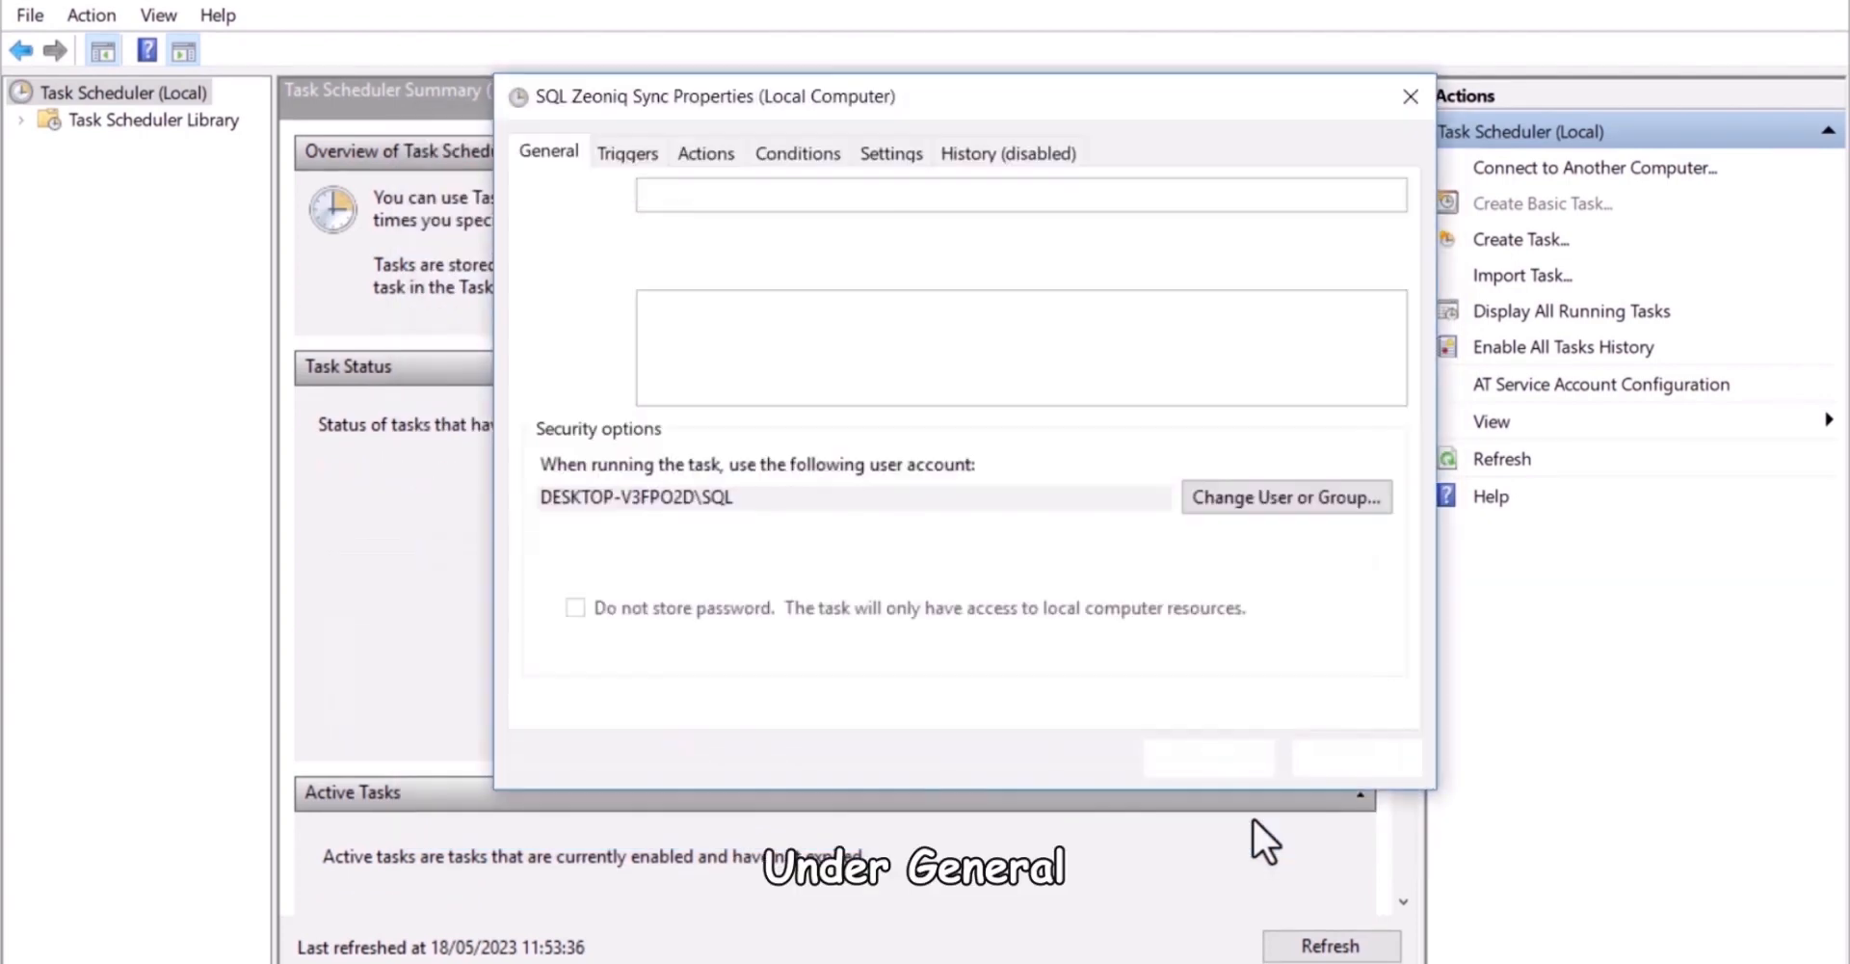
pyautogui.click(546, 573)
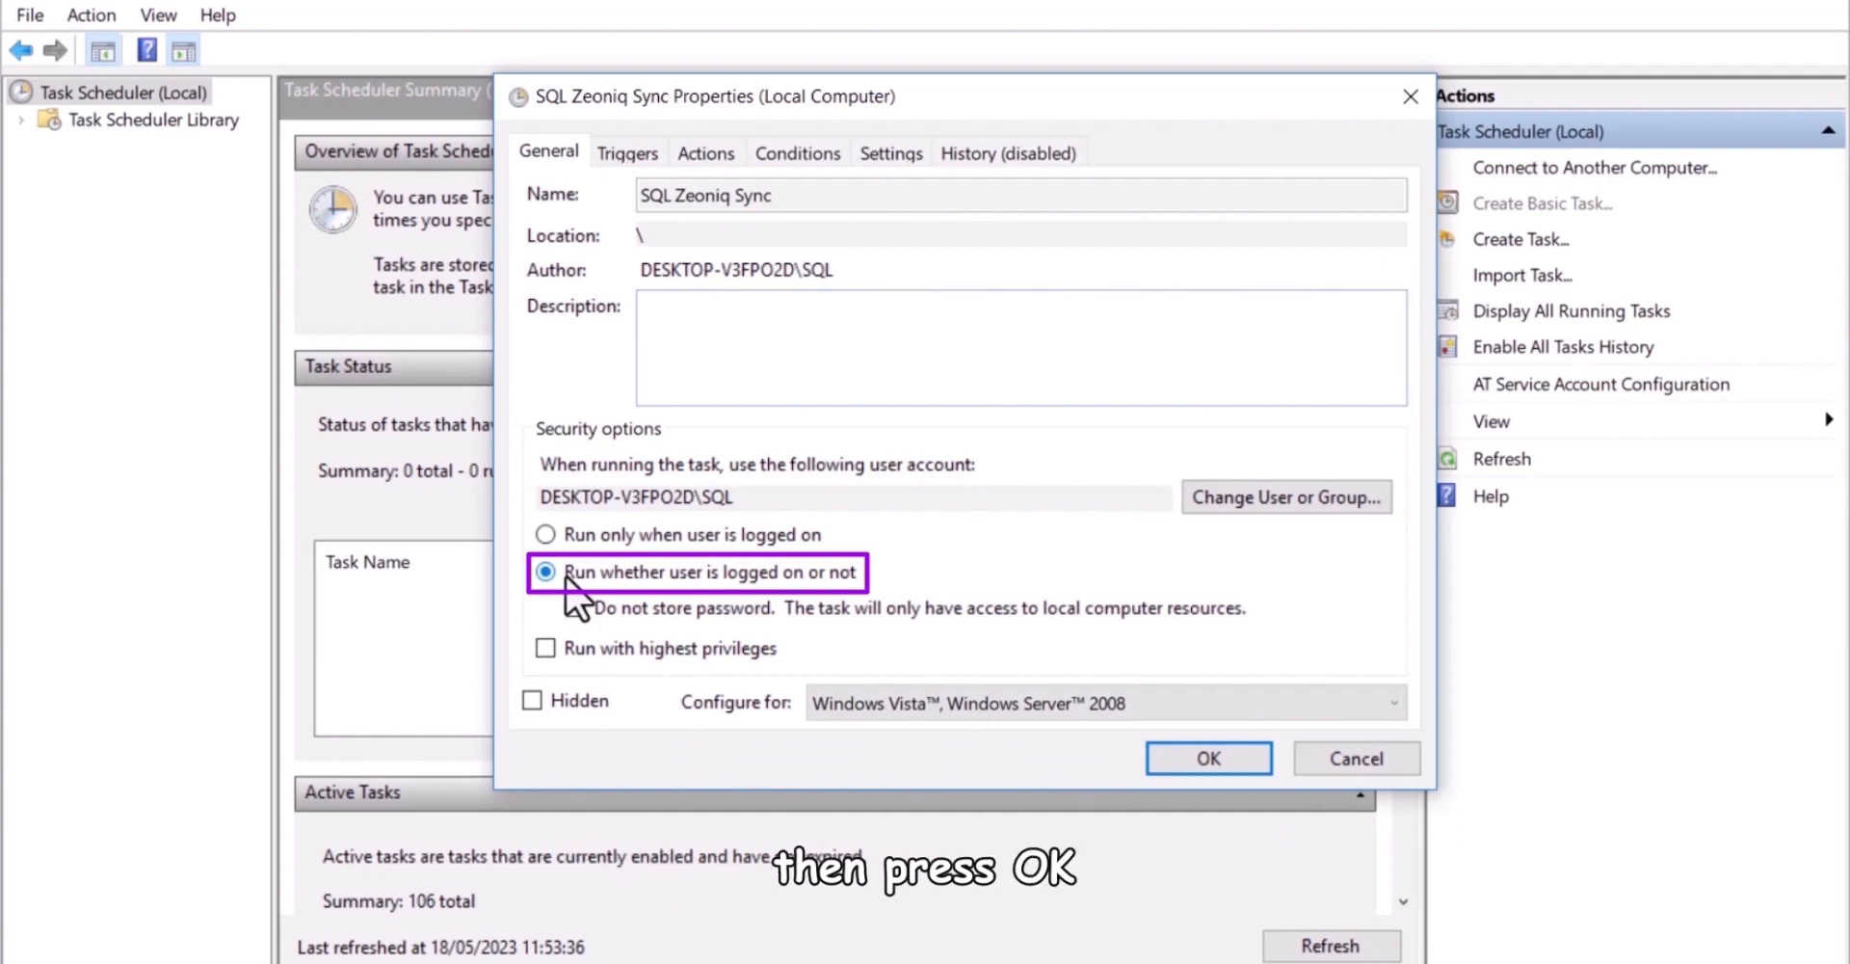
pyautogui.click(628, 152)
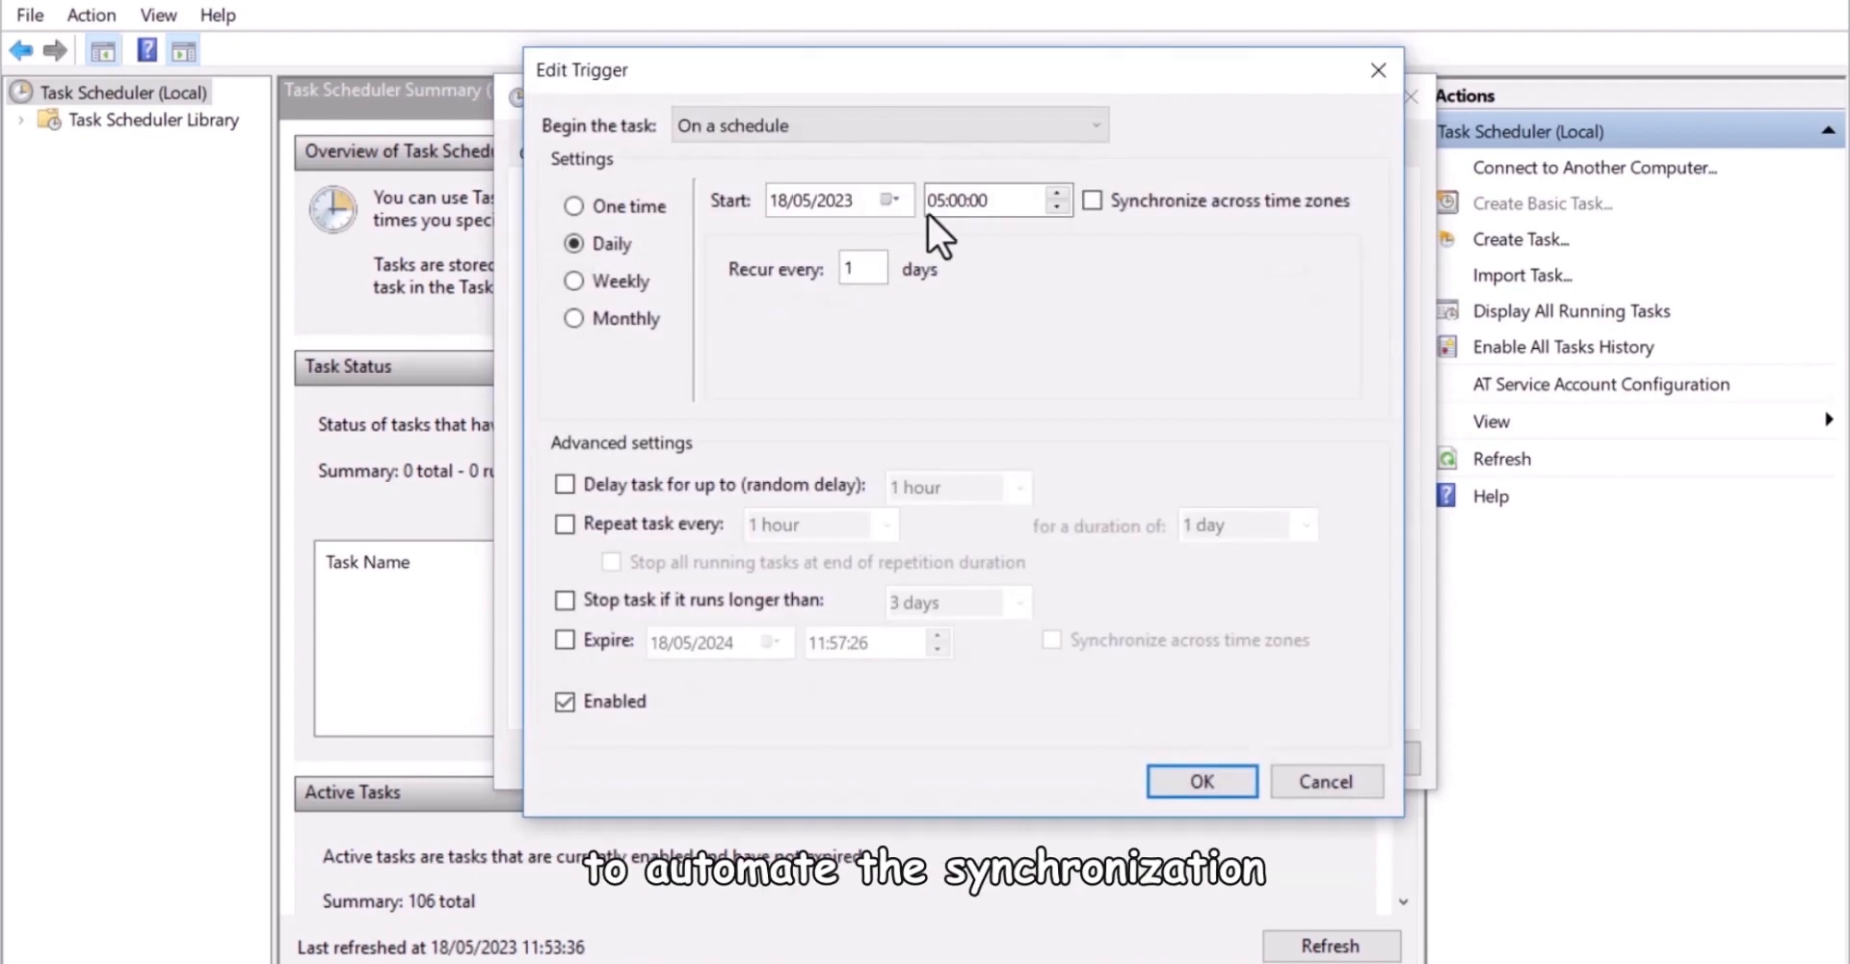
pyautogui.click(1201, 781)
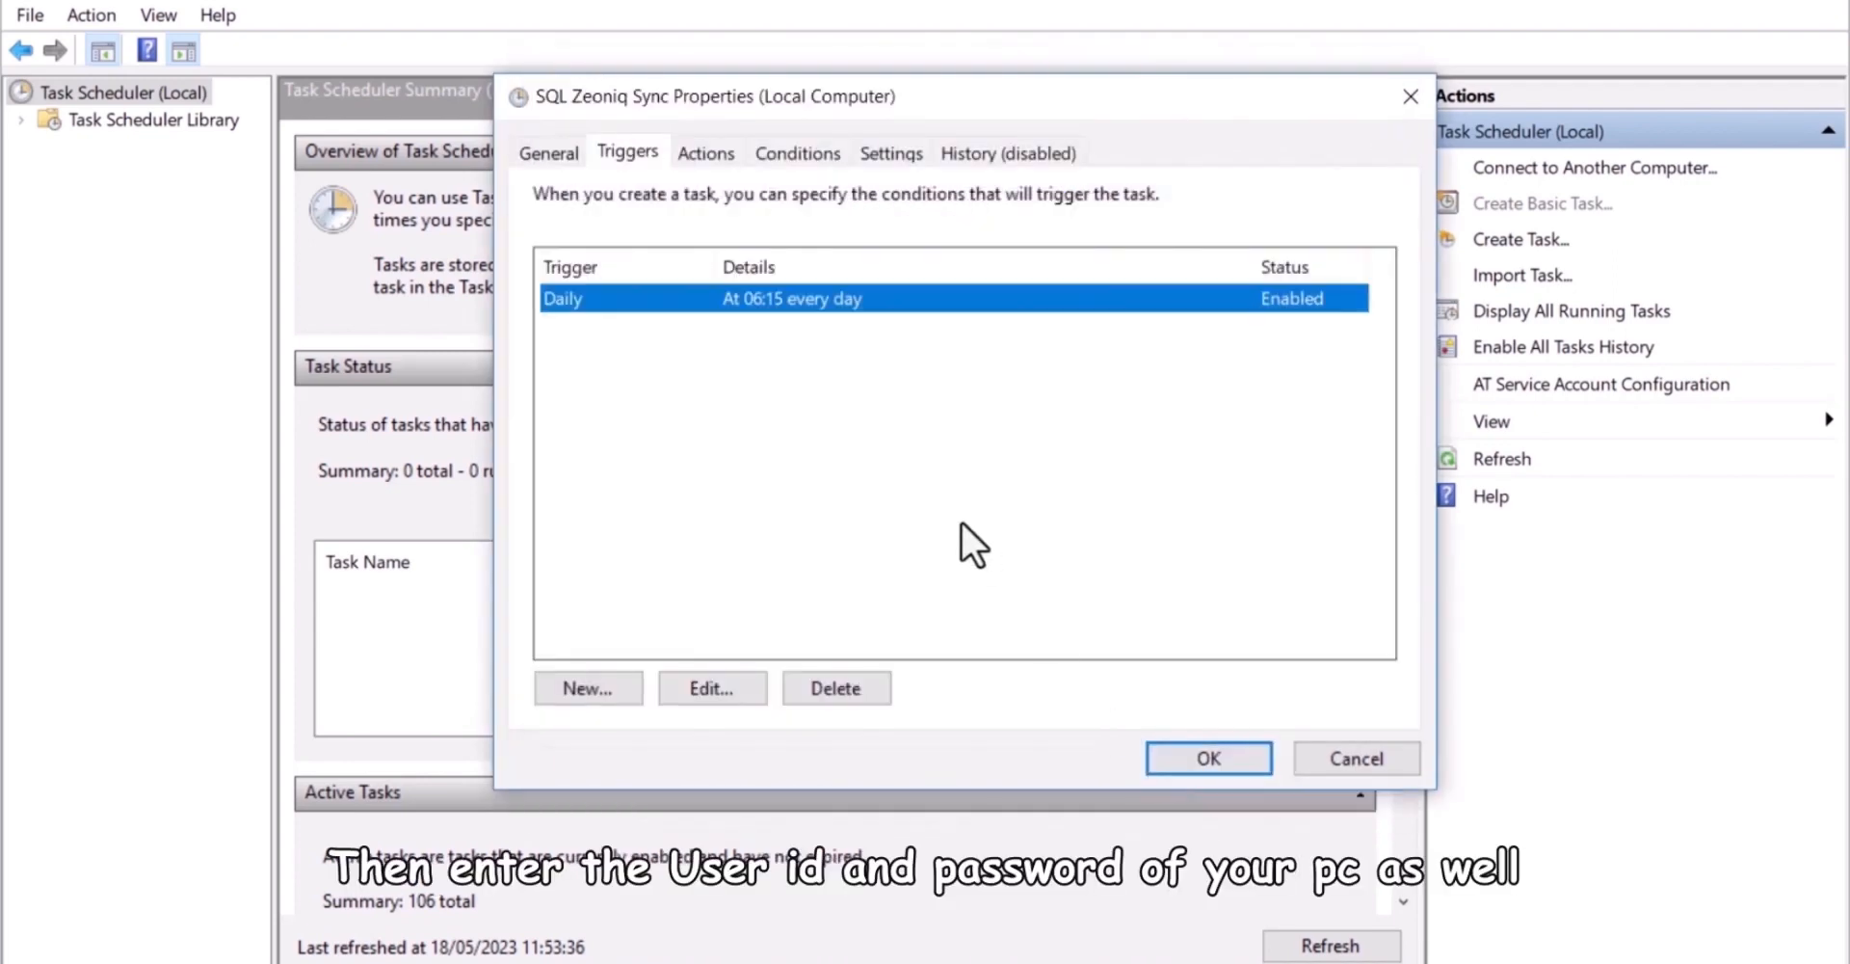